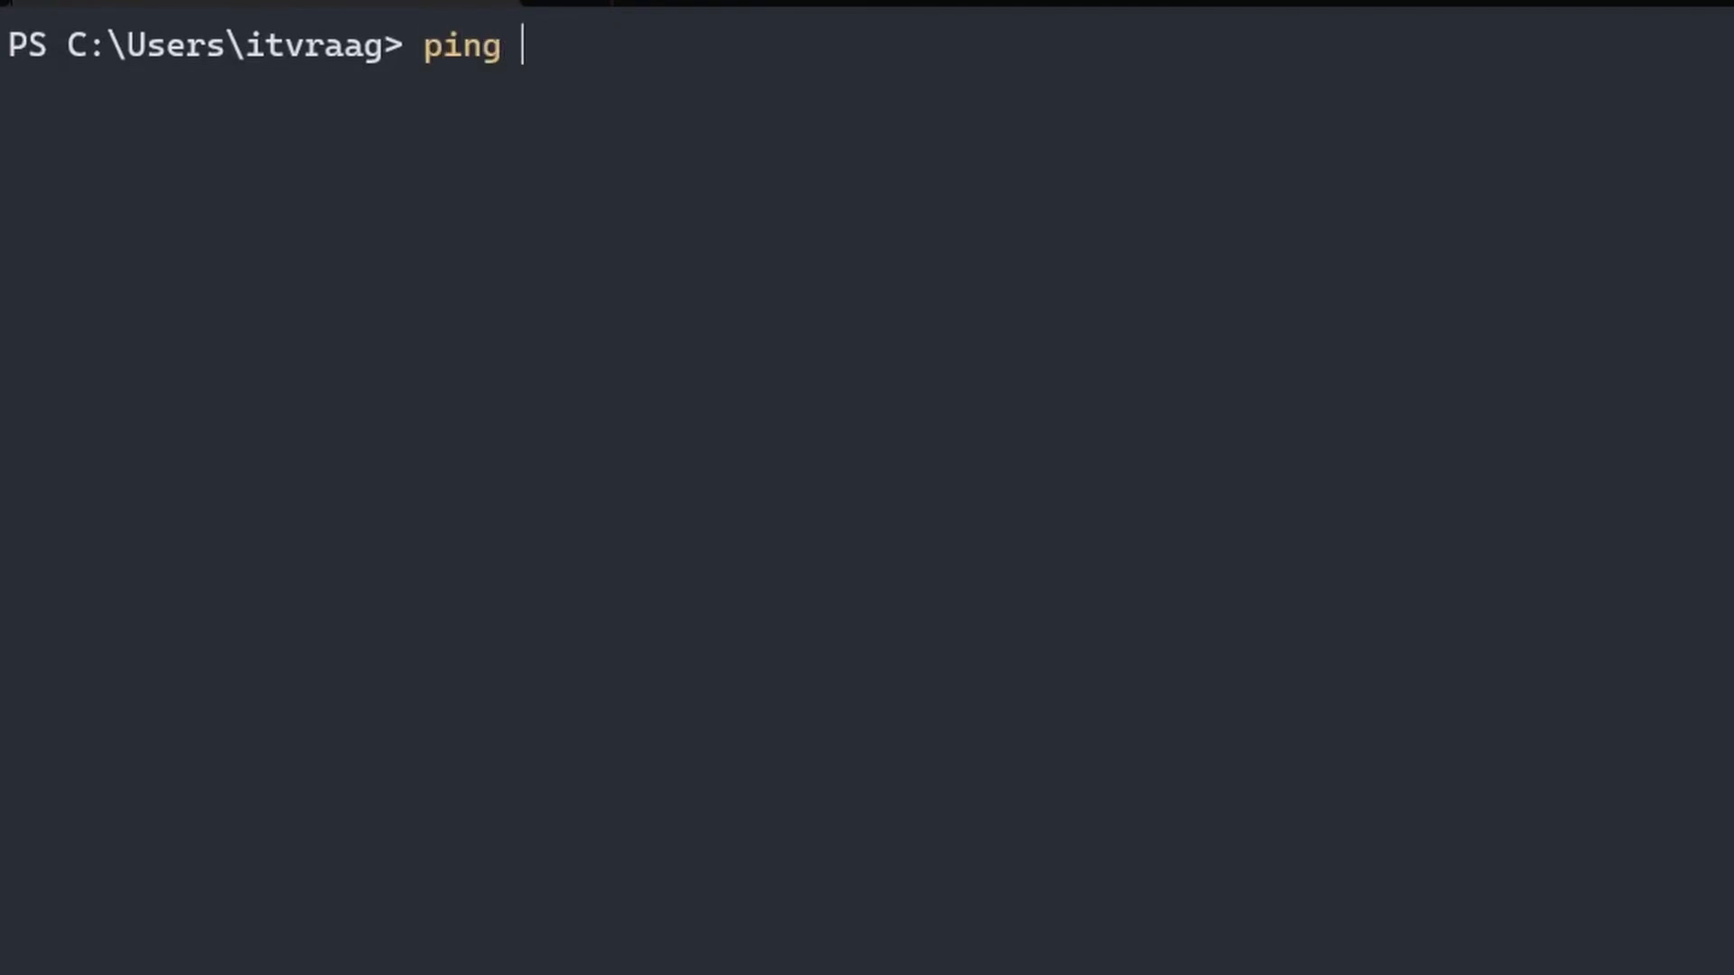
Ping google.com from PowerShell
{"action": "type", "text": "google.com"}
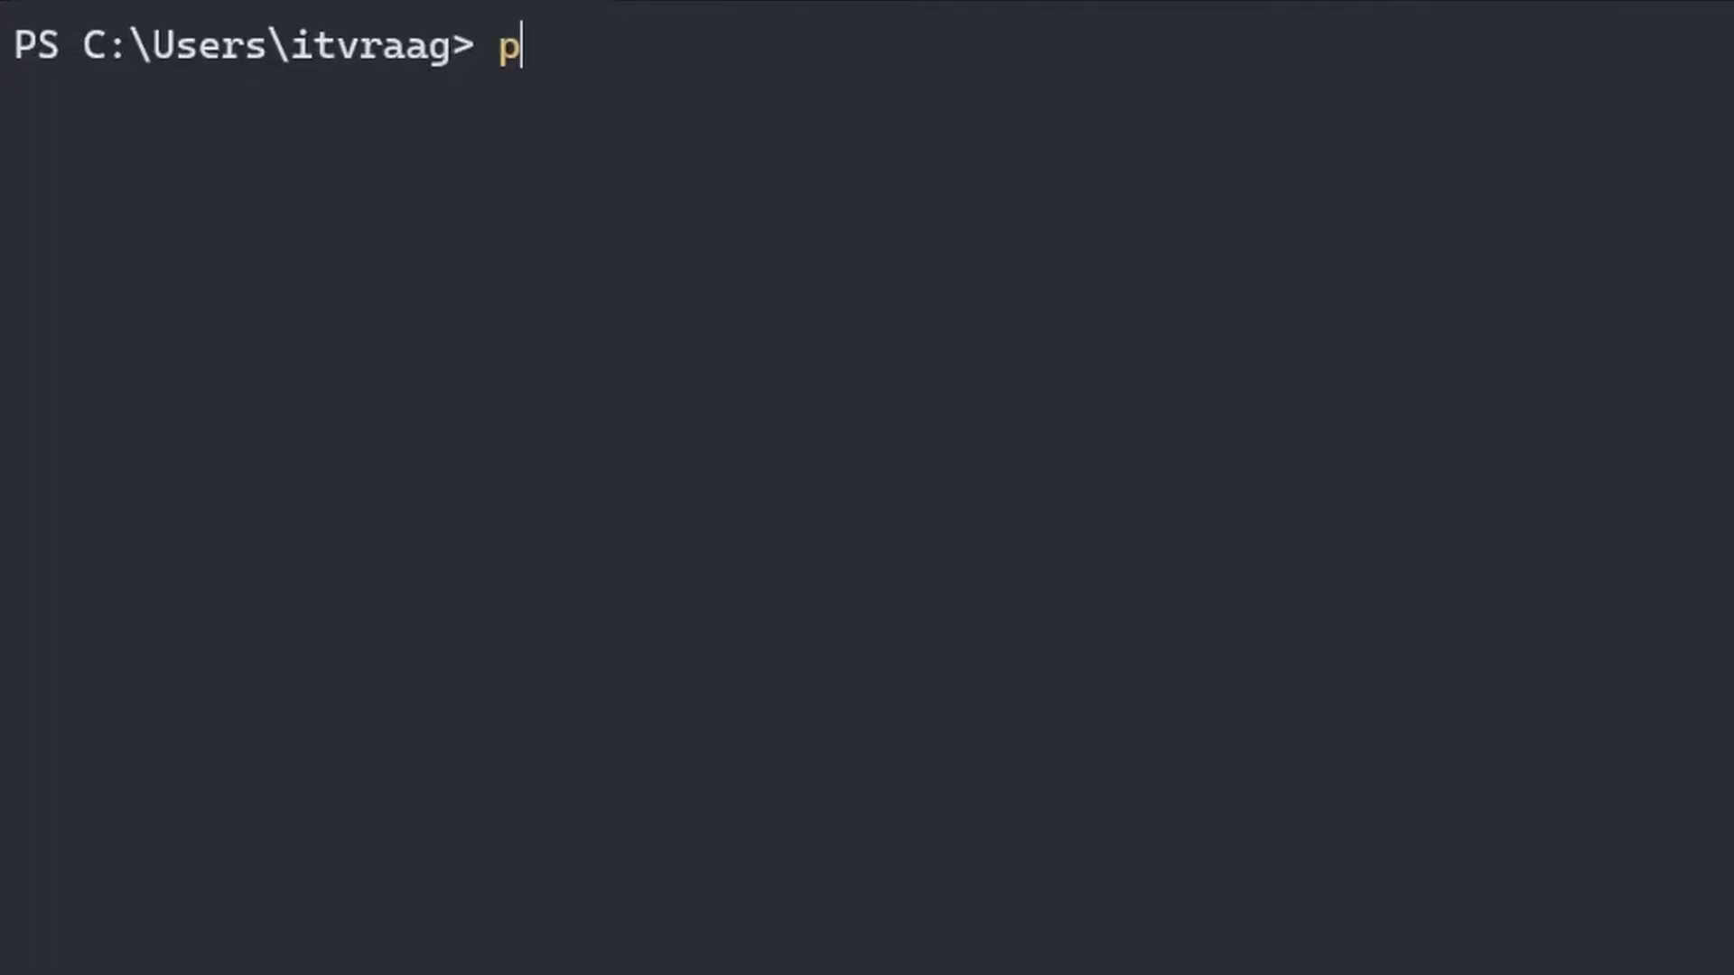
{"action": "type", "text": "ing google.com"}
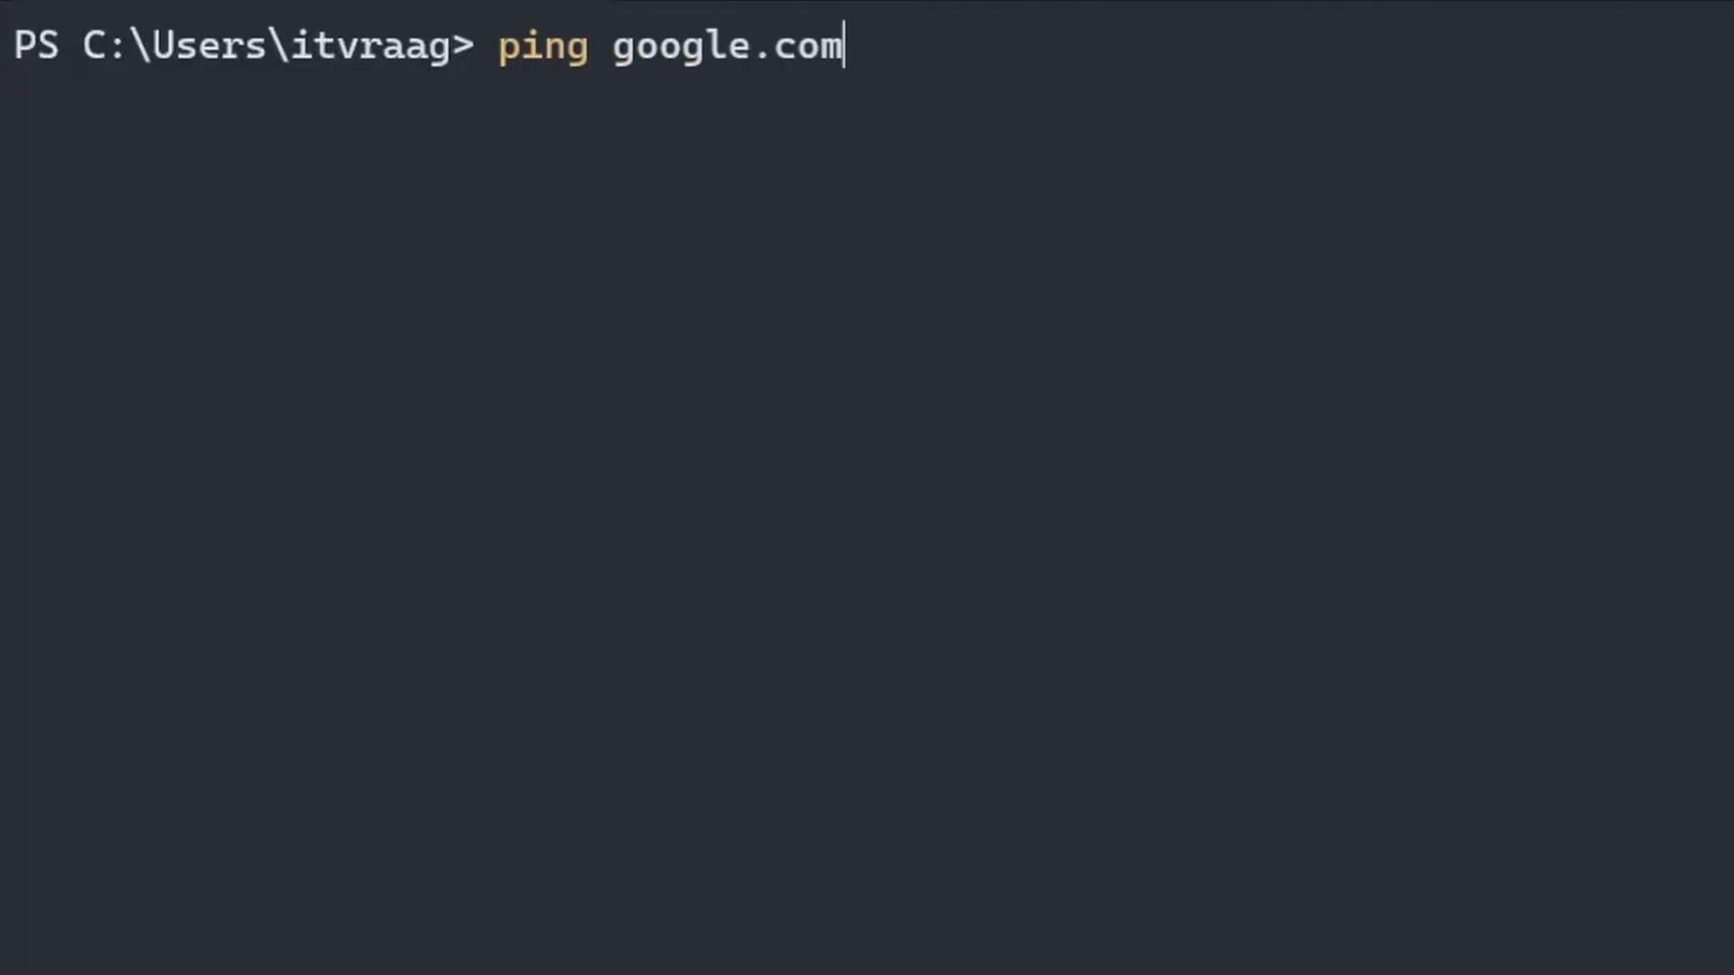
{"action": "key", "text": "Enter"}
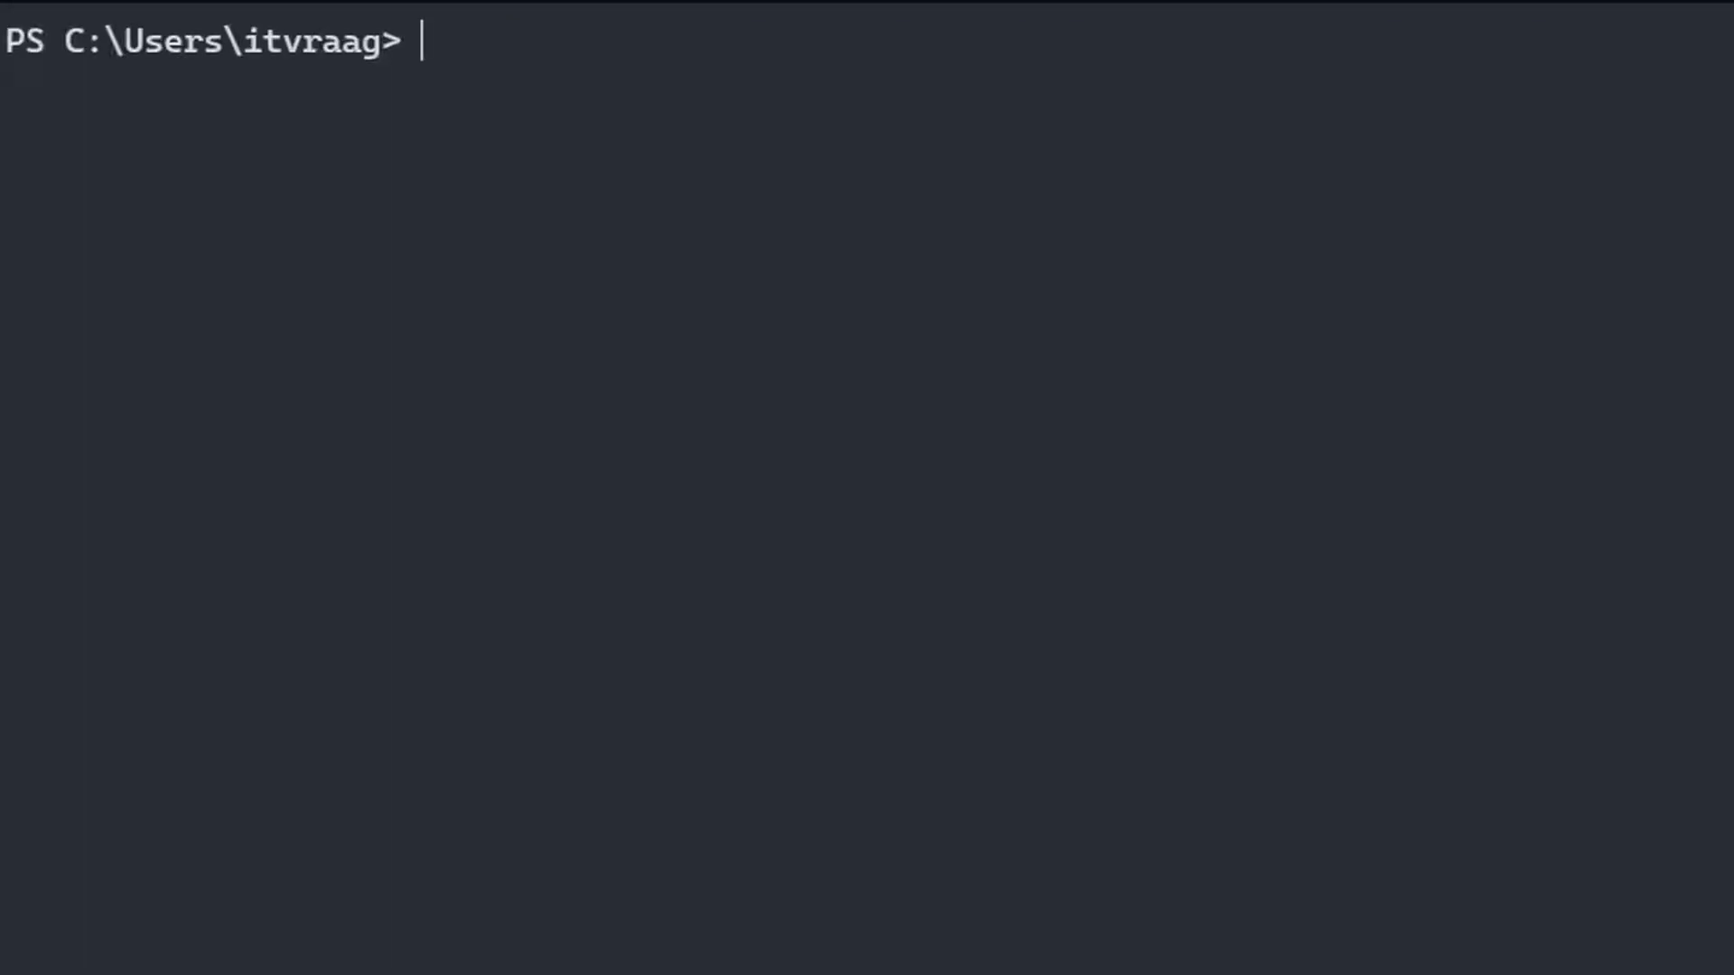
Ping the 10.x private addresses 10.0. and 10.1
{"action": "type", "text": "ping"}
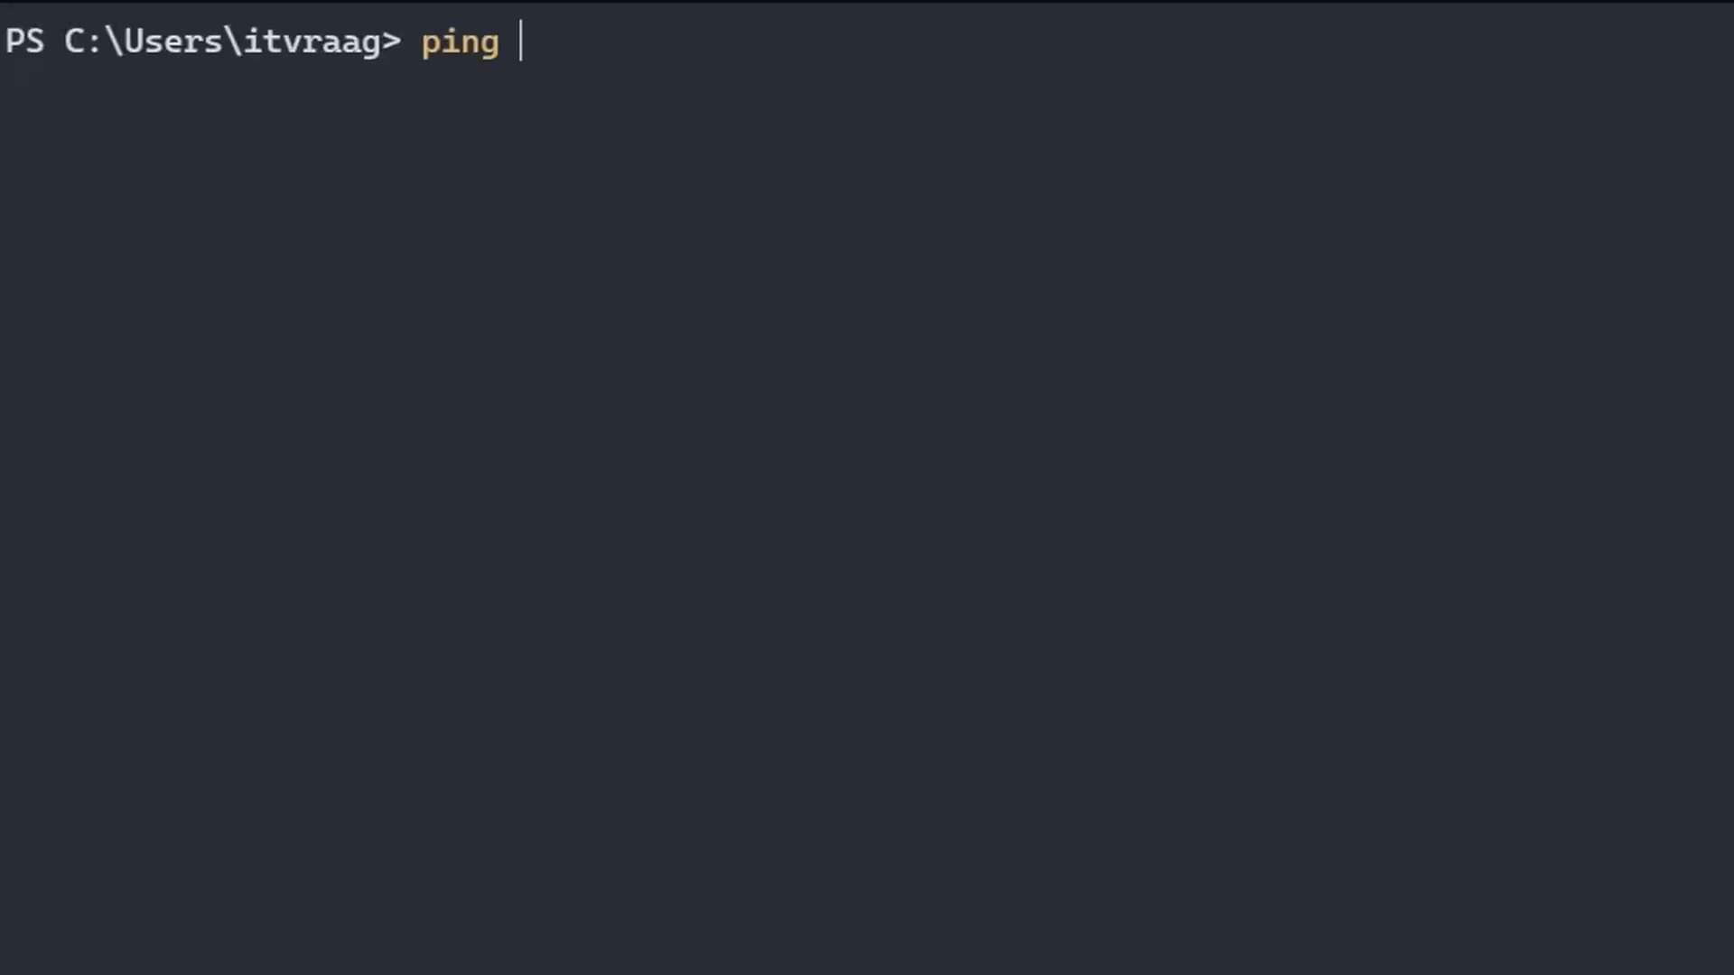
{"action": "type", "text": "10.0."}
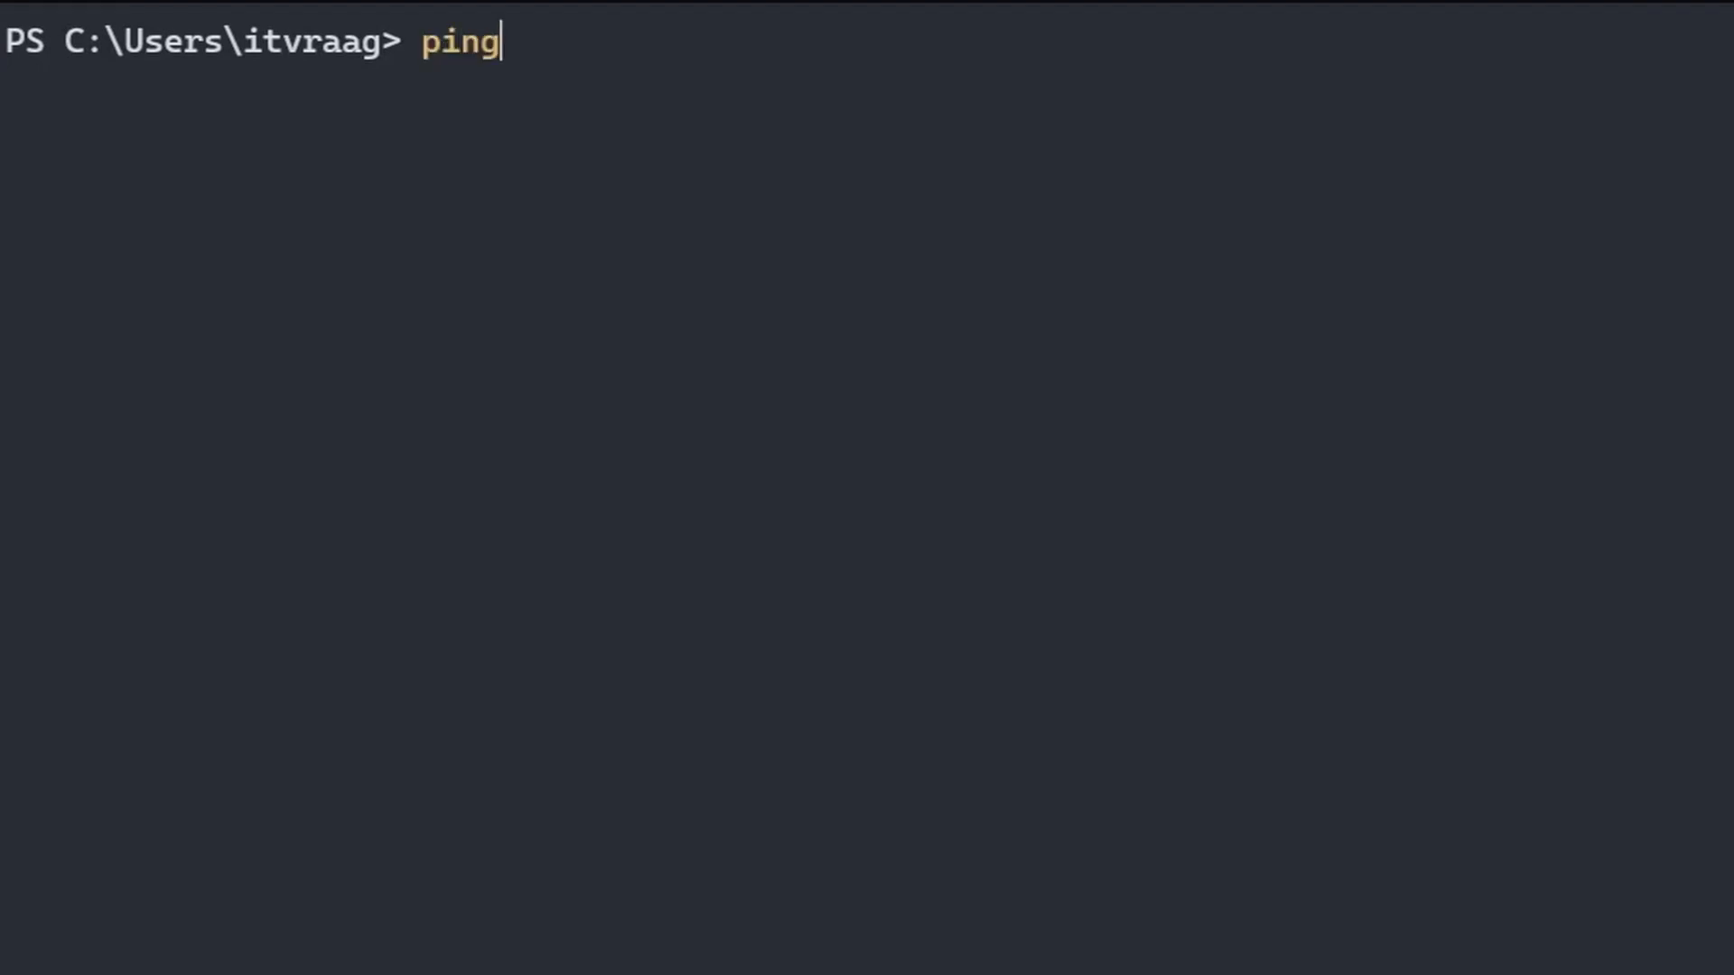
{"action": "type", "text": "10.1"}
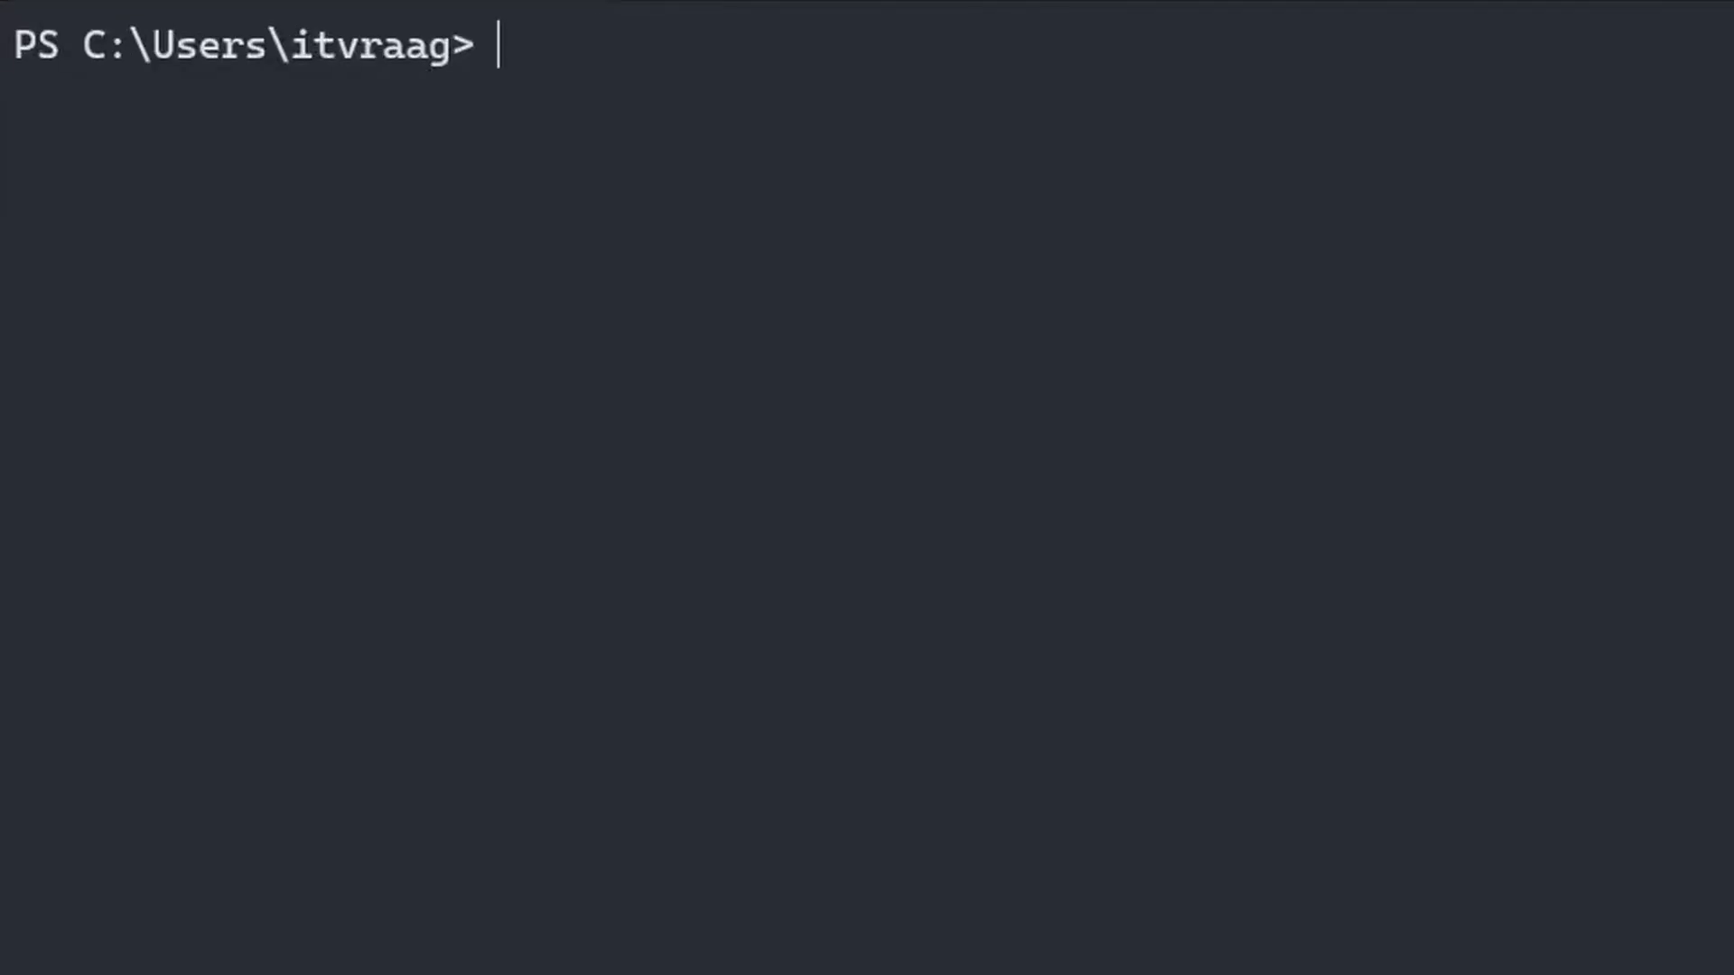
Ping localhost, 127.0.0.1 and 127.1, then move to the Ubuntu tab
{"action": "type", "text": "ping"}
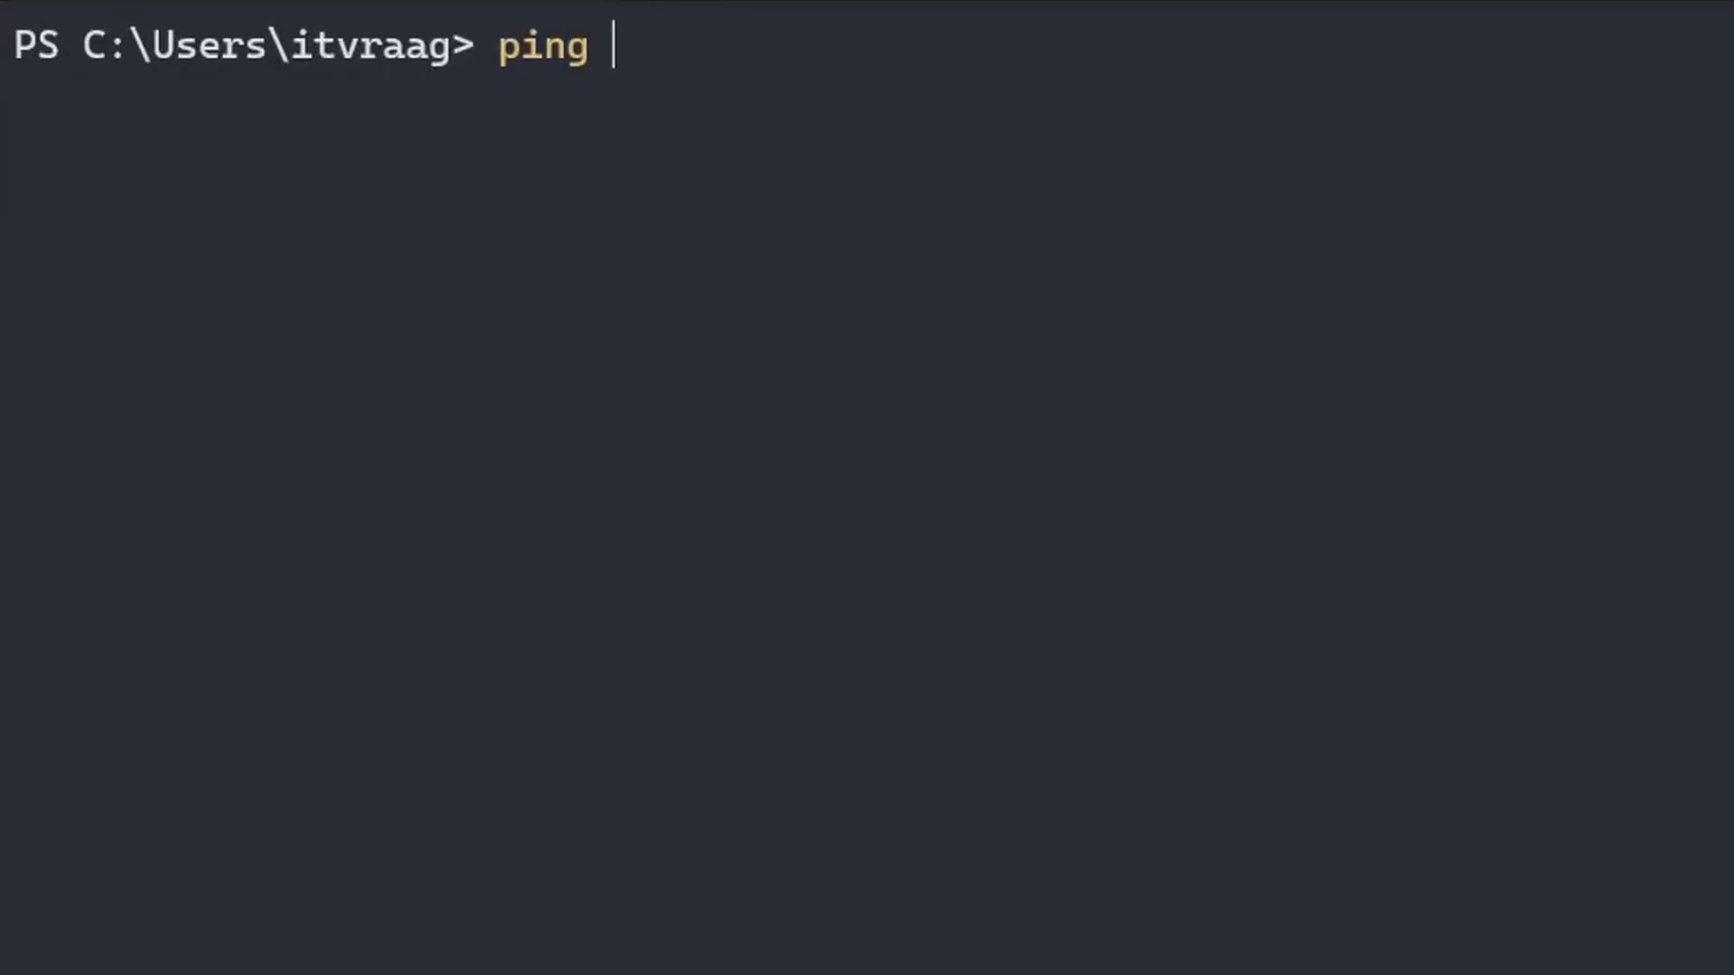
{"action": "type", "text": "localhost"}
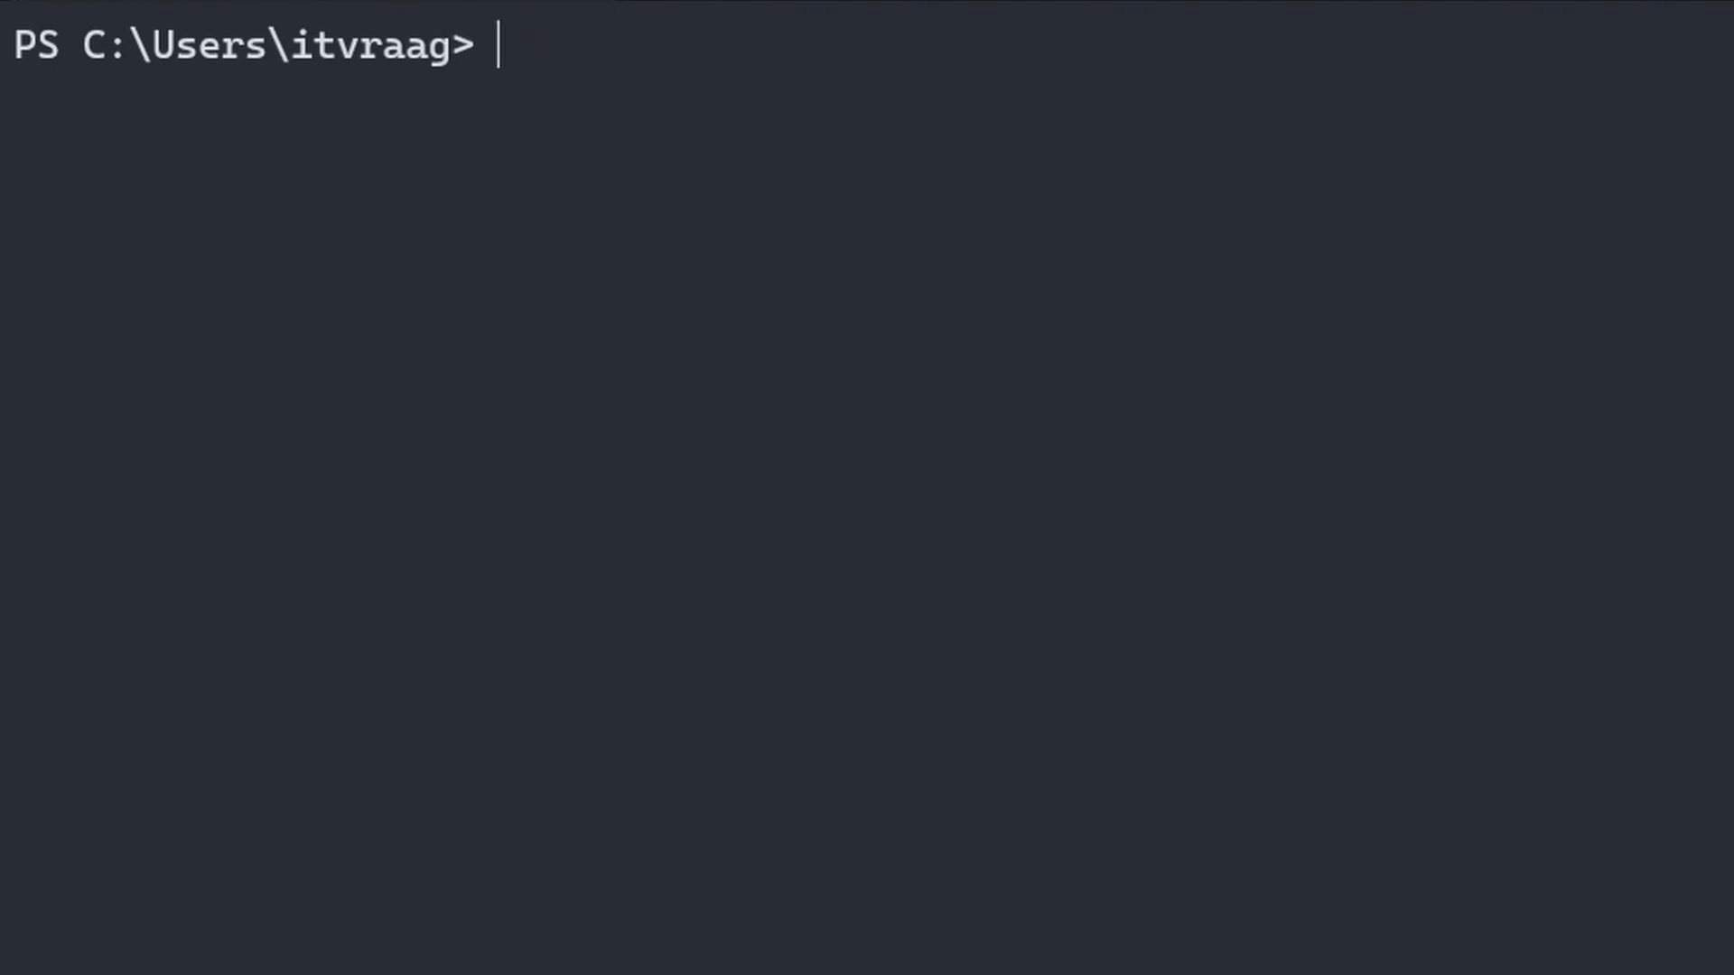
{"action": "type", "text": "ping 127.0.0.1"}
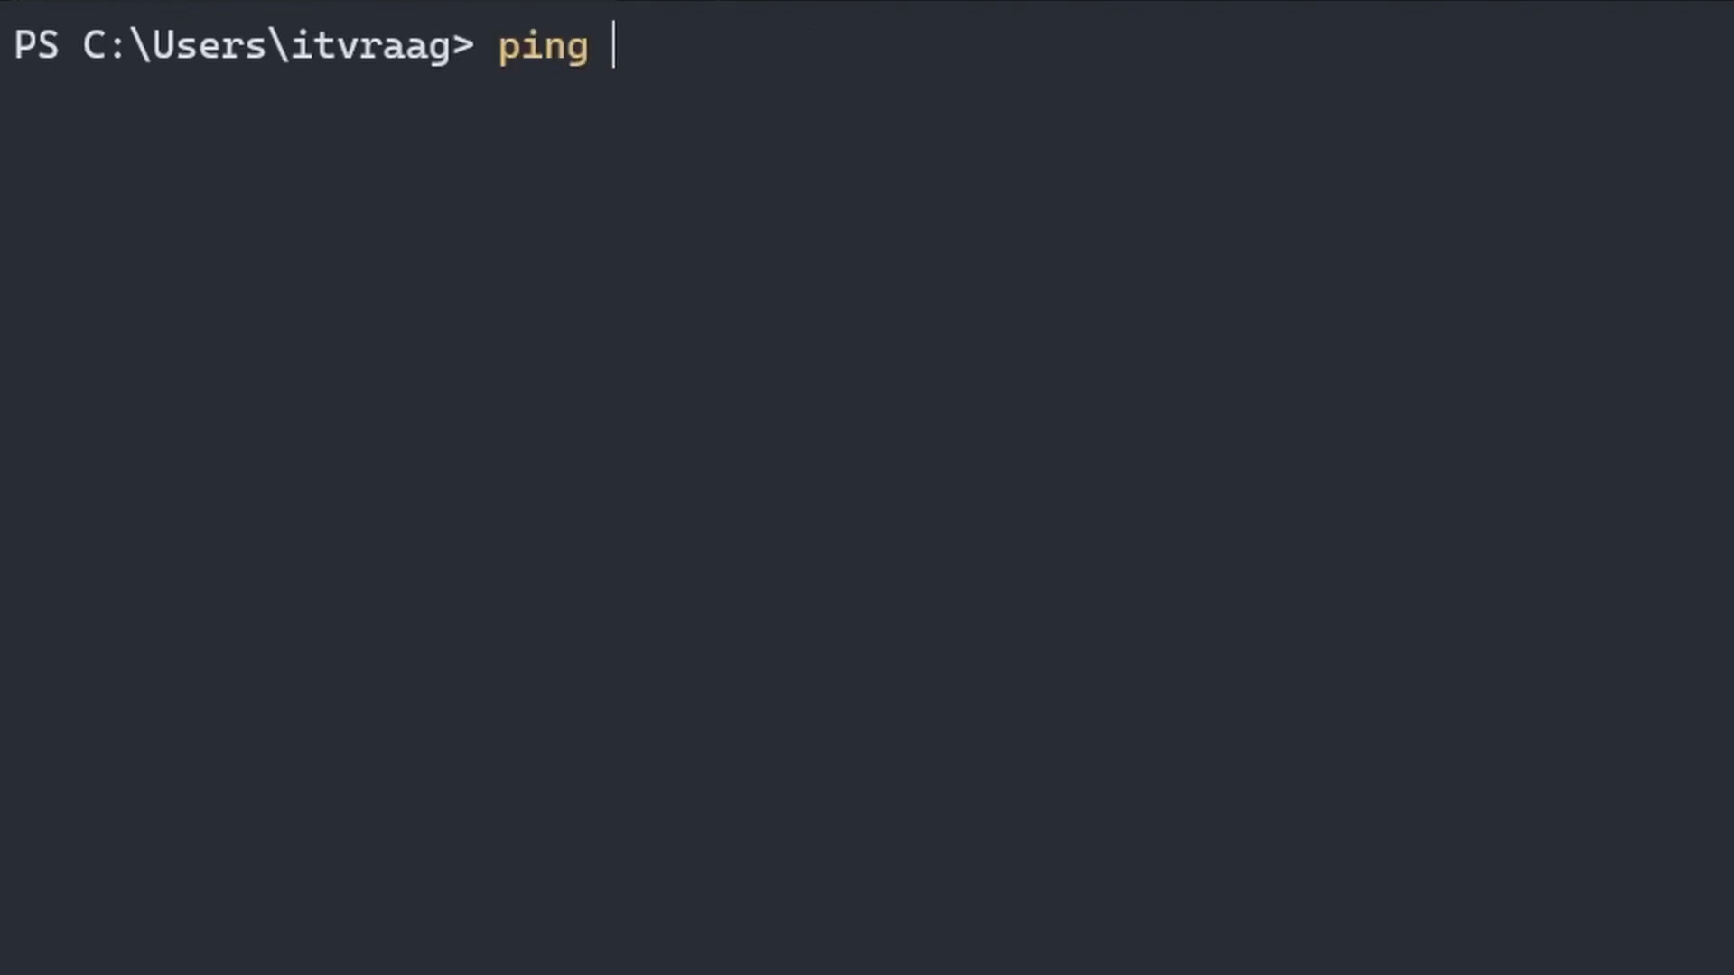
{"action": "type", "text": "127.1"}
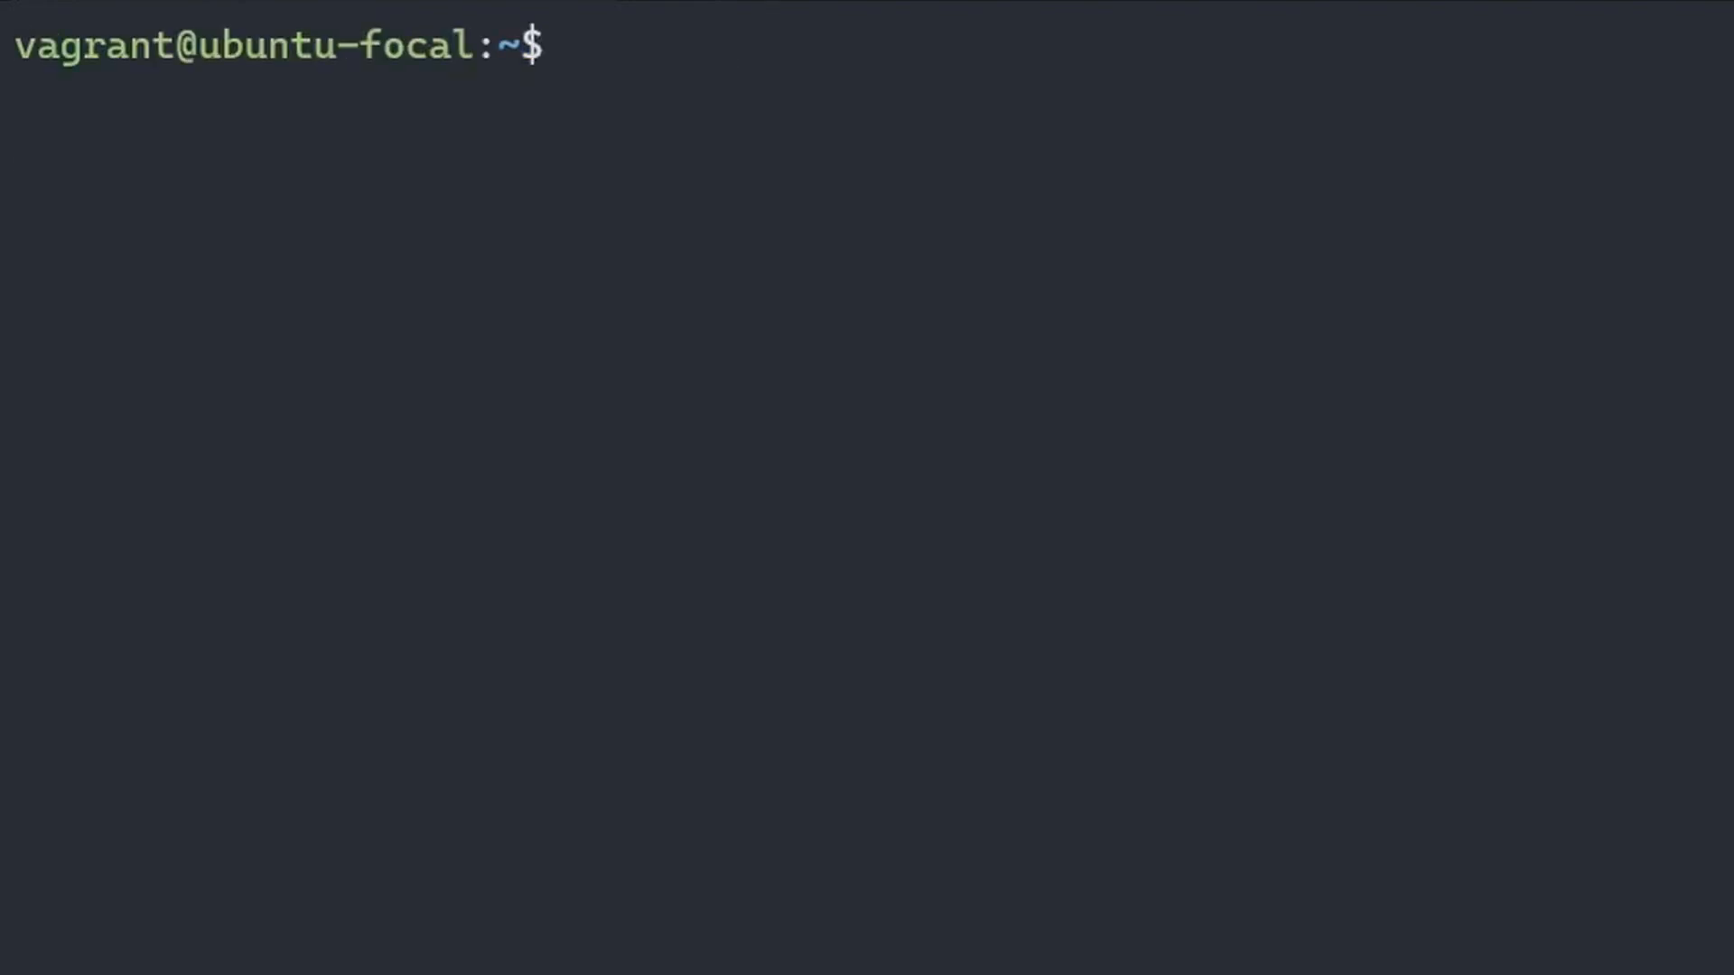
In Ubuntu, ping 0 until 127.0.0.1 replies, then stop it with Ctrl+C
{"action": "type", "text": "ping 0"}
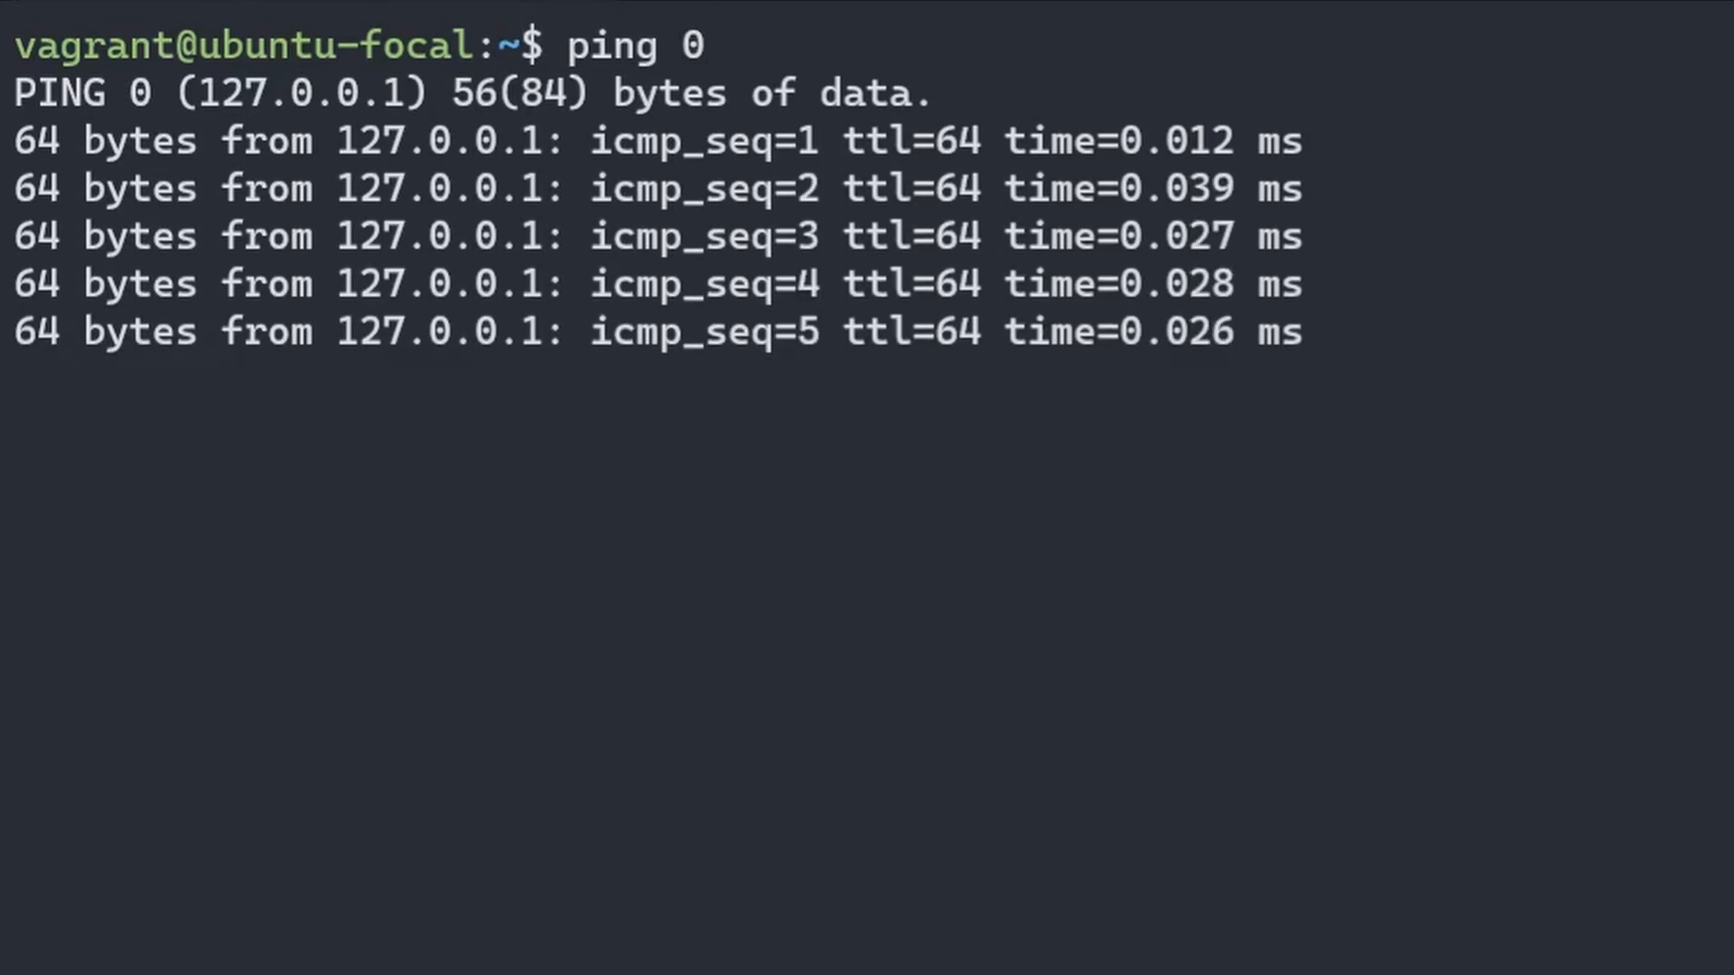
{"action": "key", "text": "ctrl+c"}
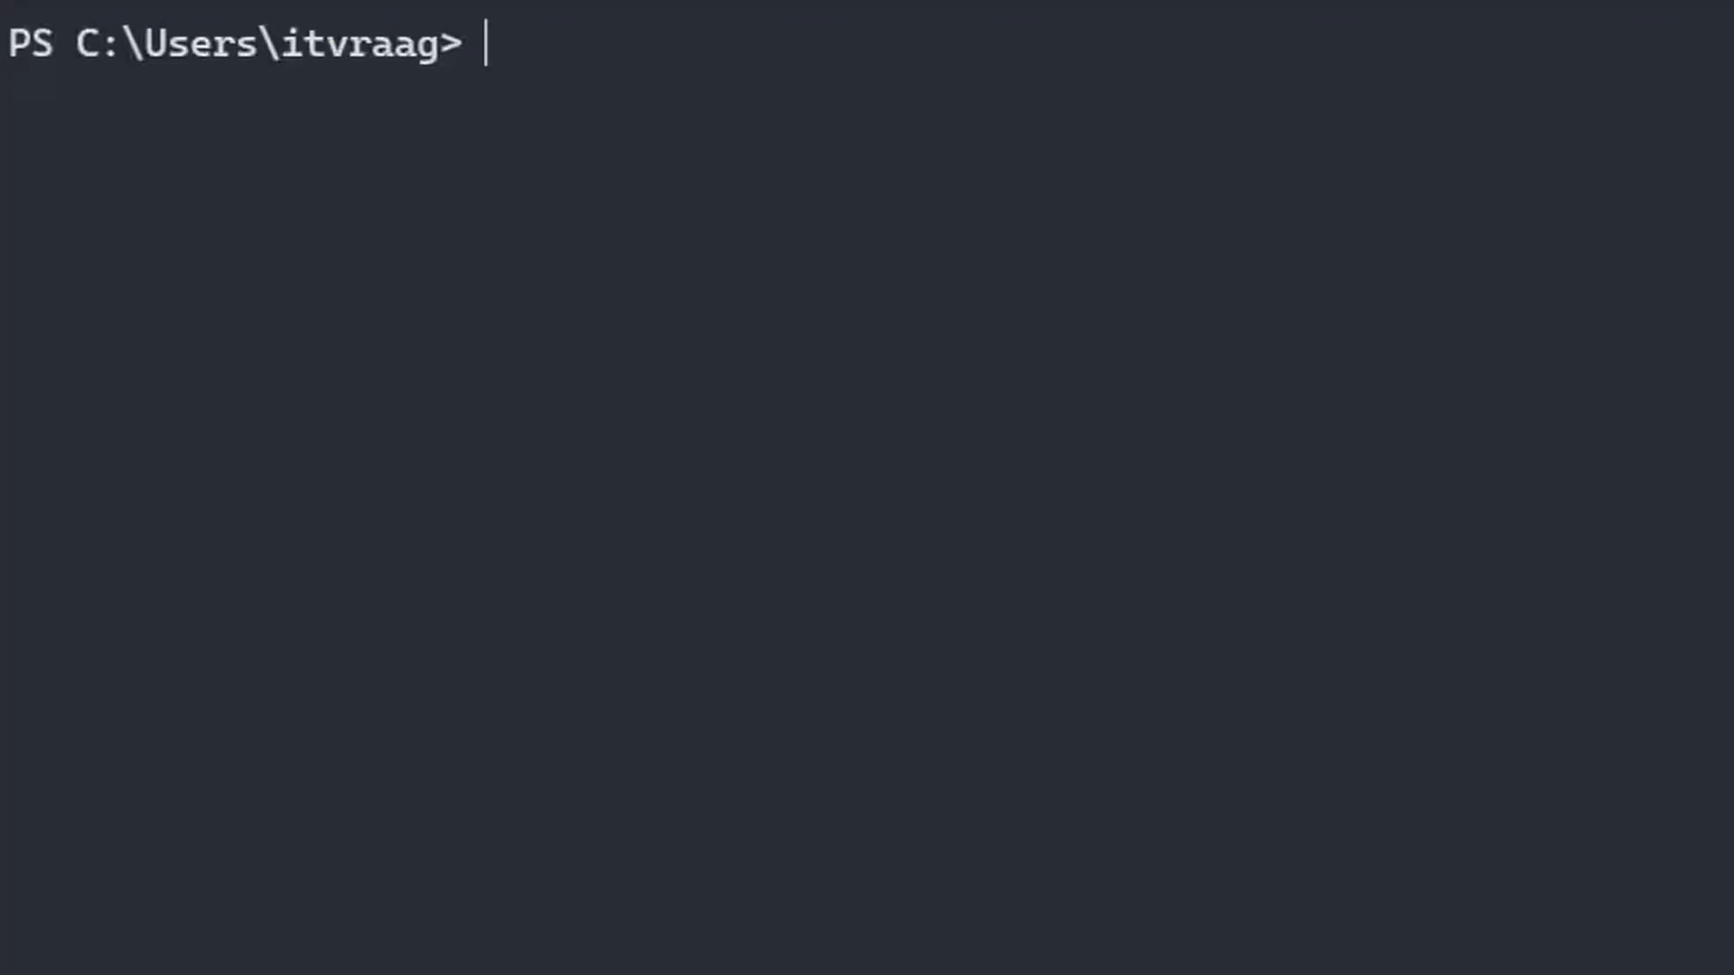
Begin ping 10.0.0, then run ipconfig /all to list network details
{"action": "type", "text": "ping 10.0.0"}
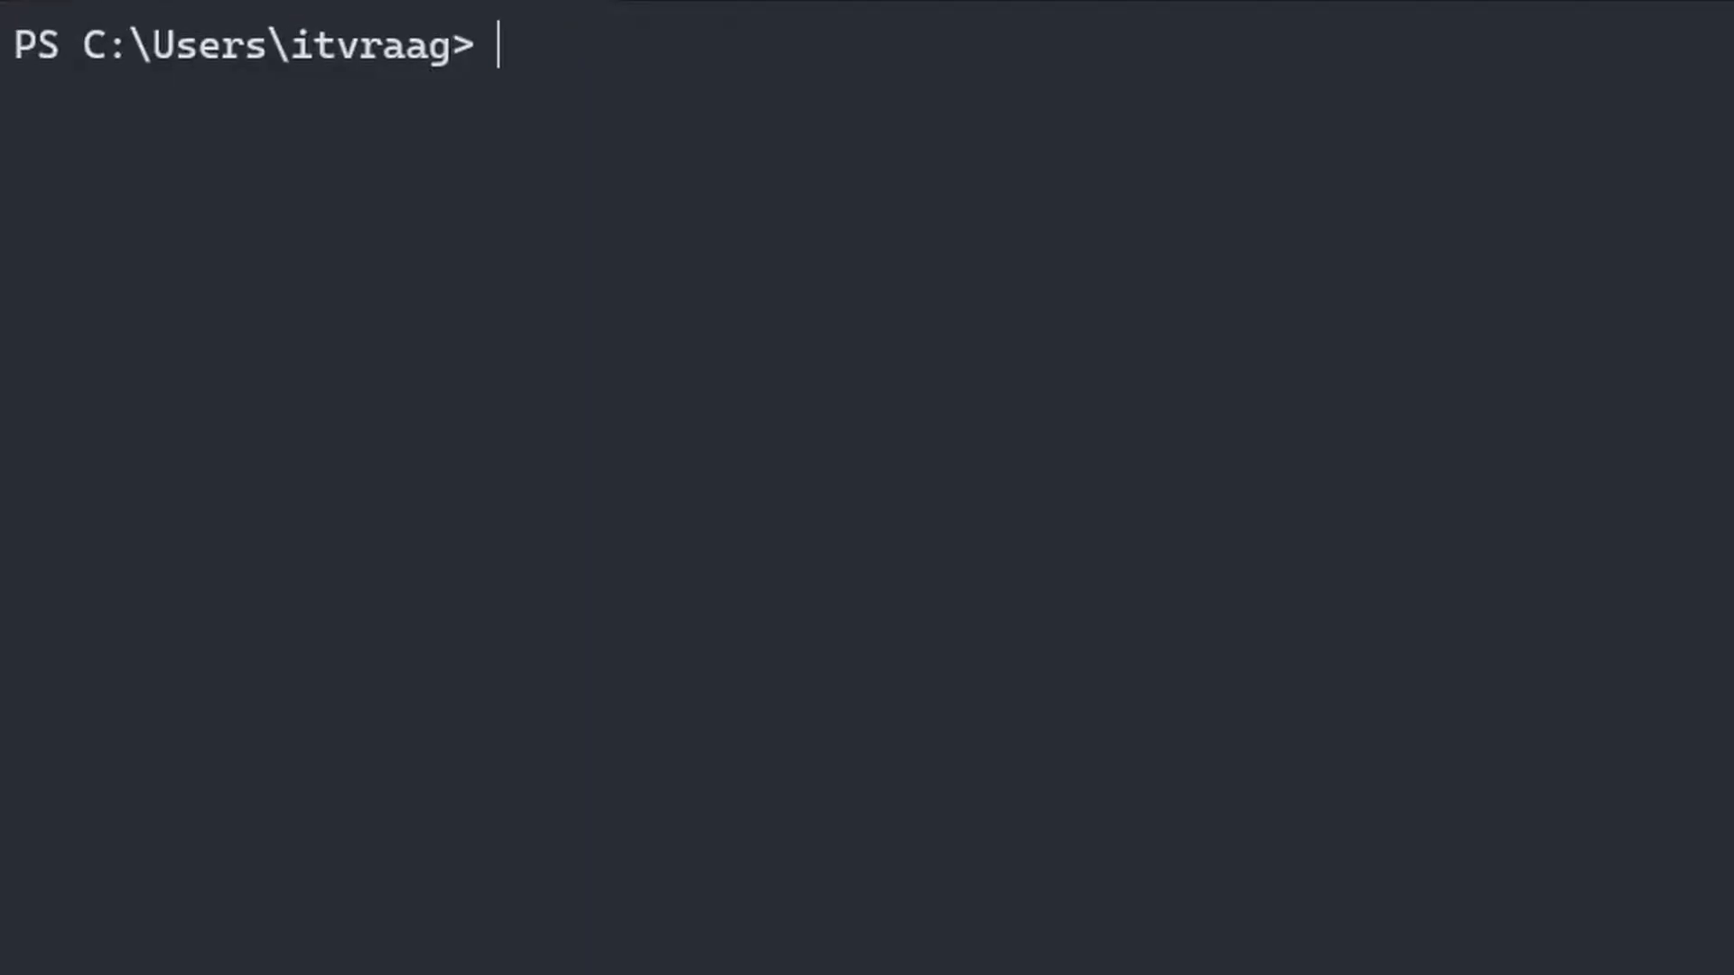
{"action": "type", "text": "ipco"}
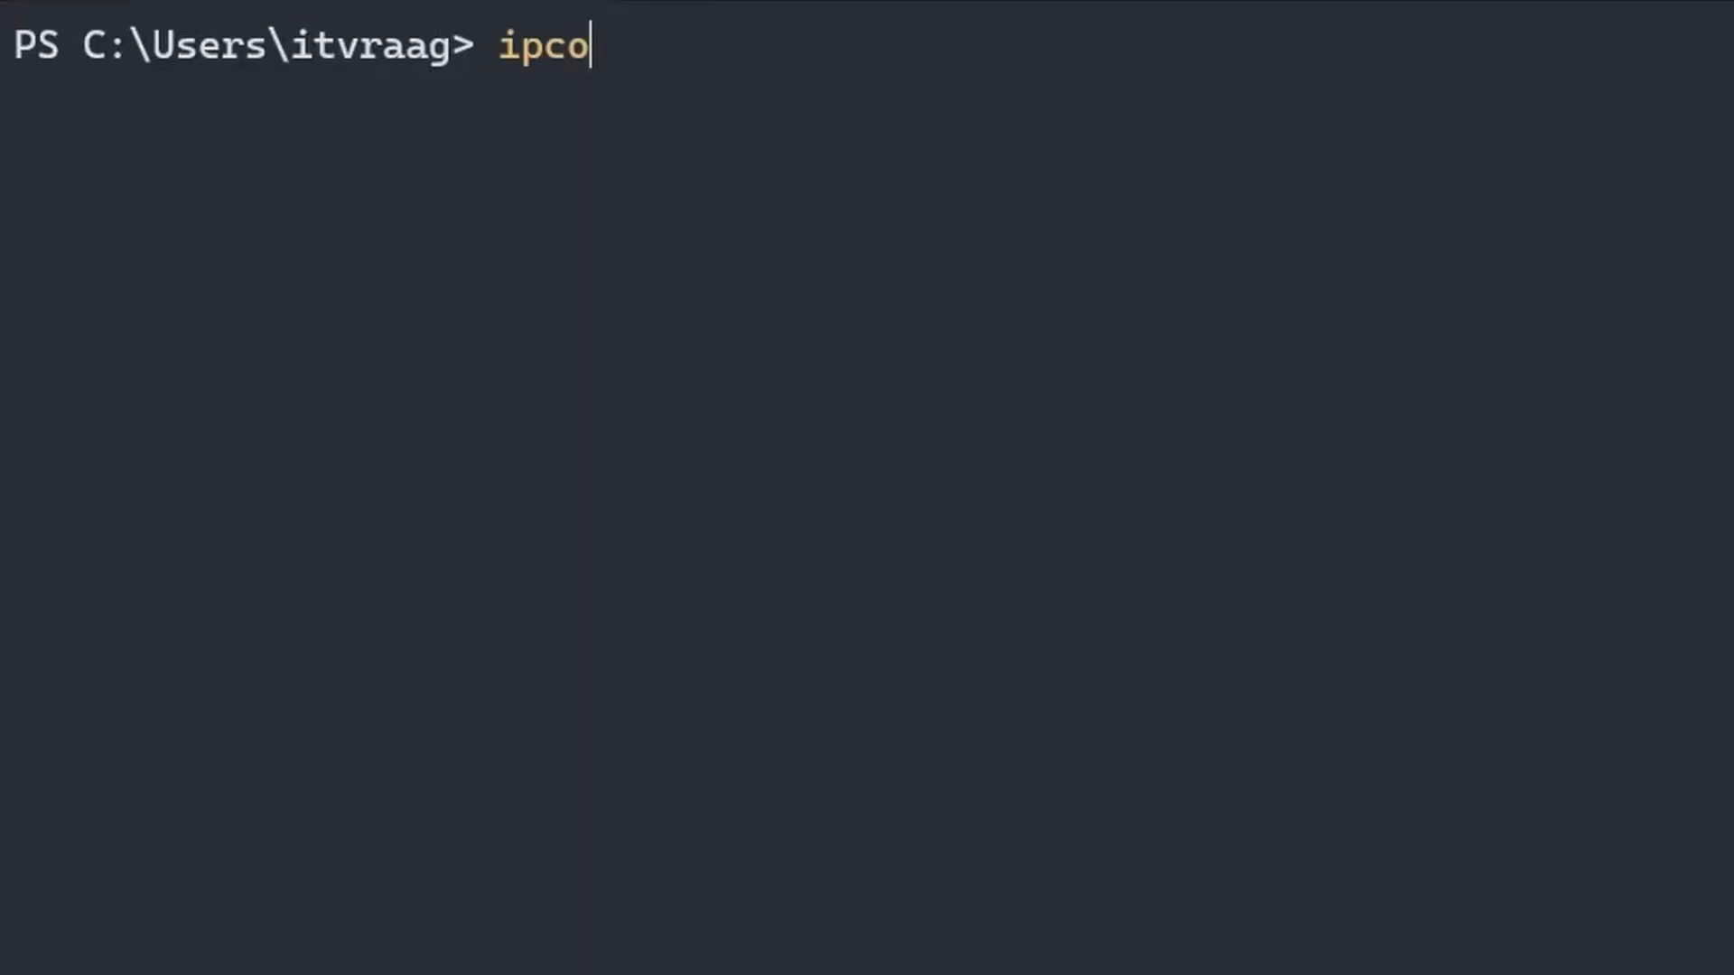
{"action": "type", "text": "nfig /all"}
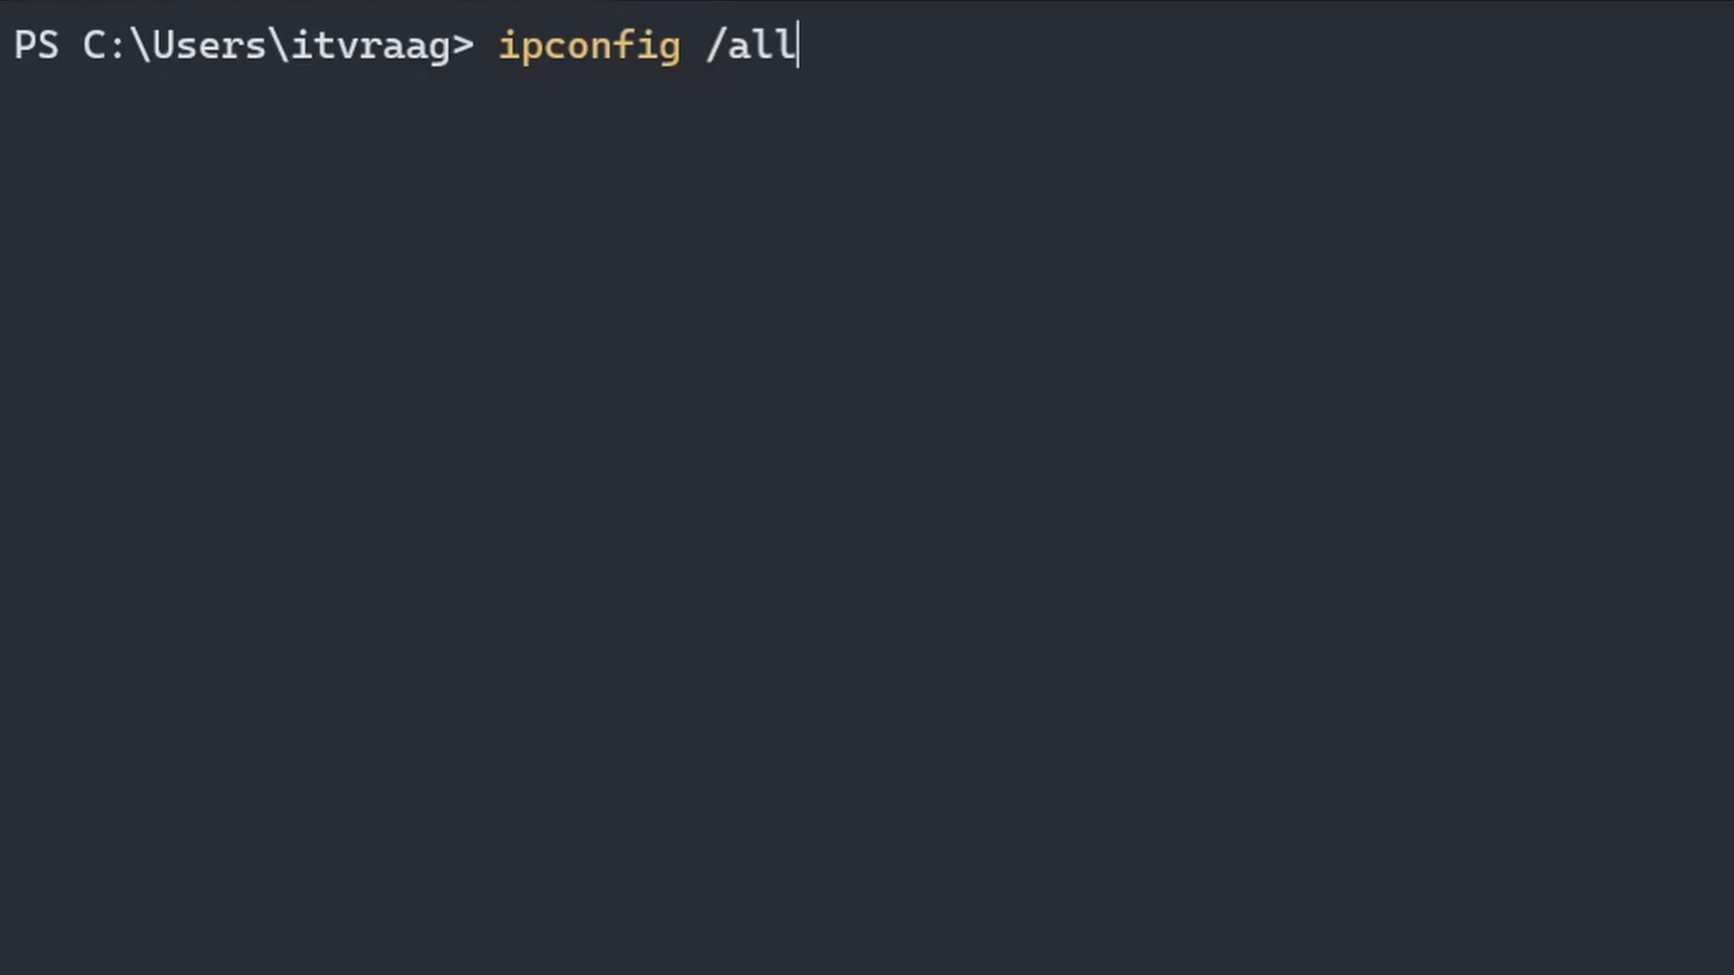
{"action": "key", "text": "Enter"}
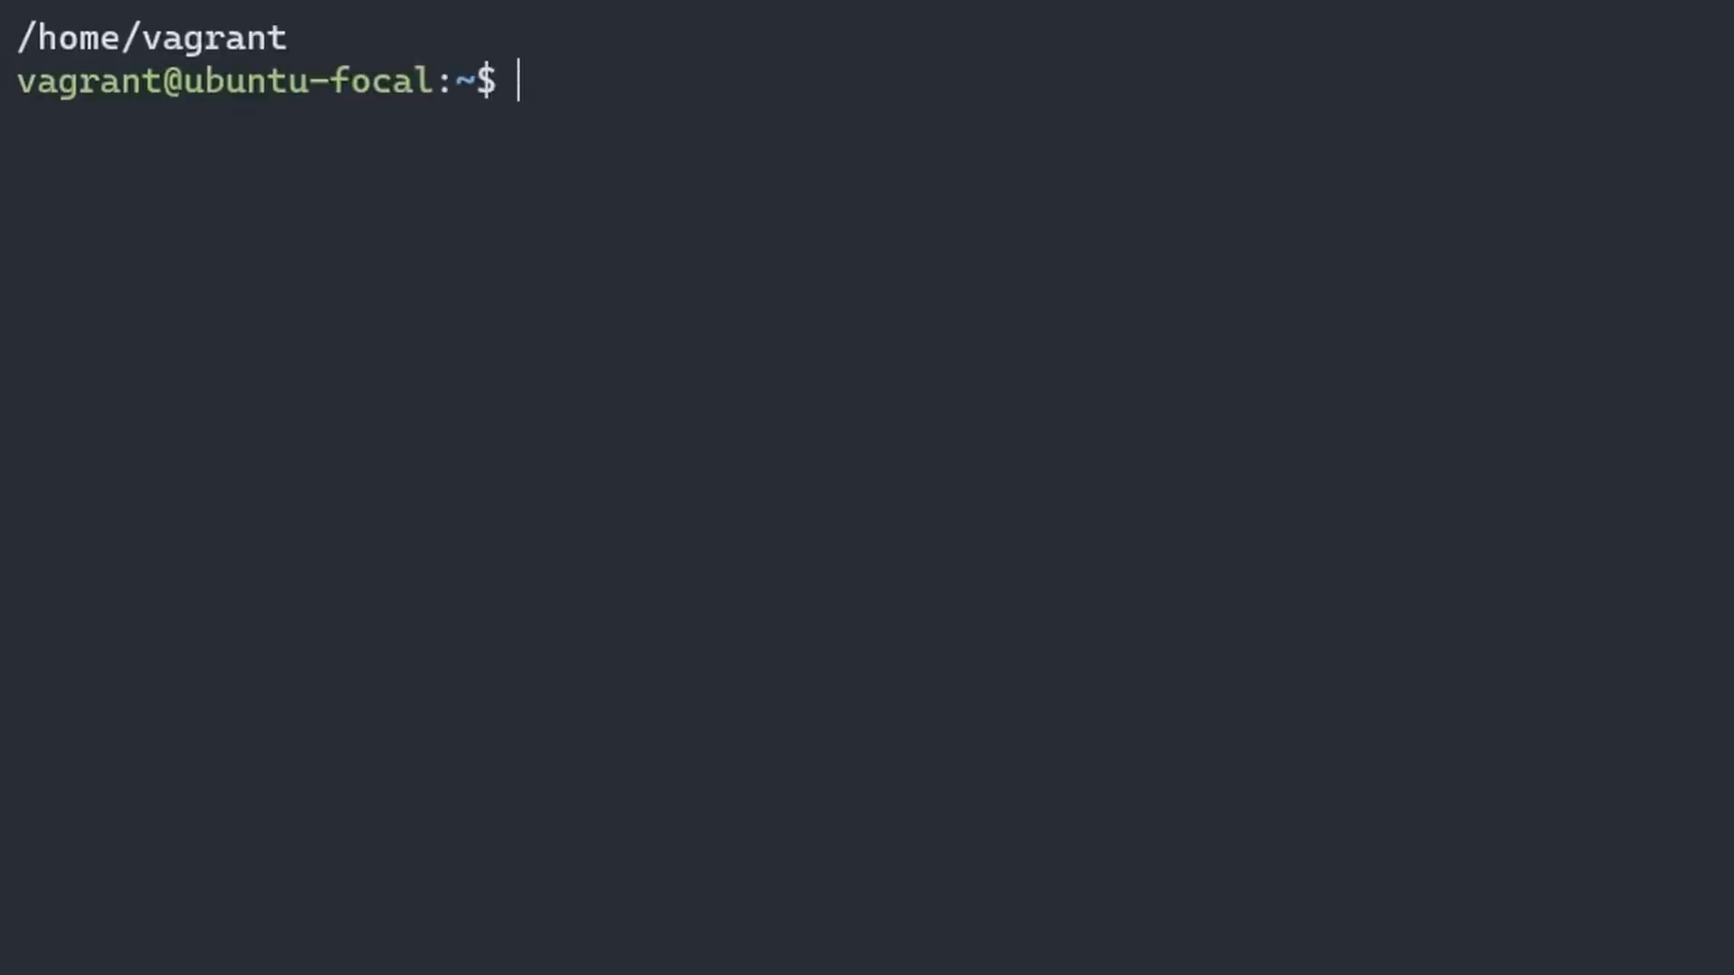
Enter sudo apt install net-tools in the Ubuntu shell
{"action": "type", "text": "sudo apt inst"}
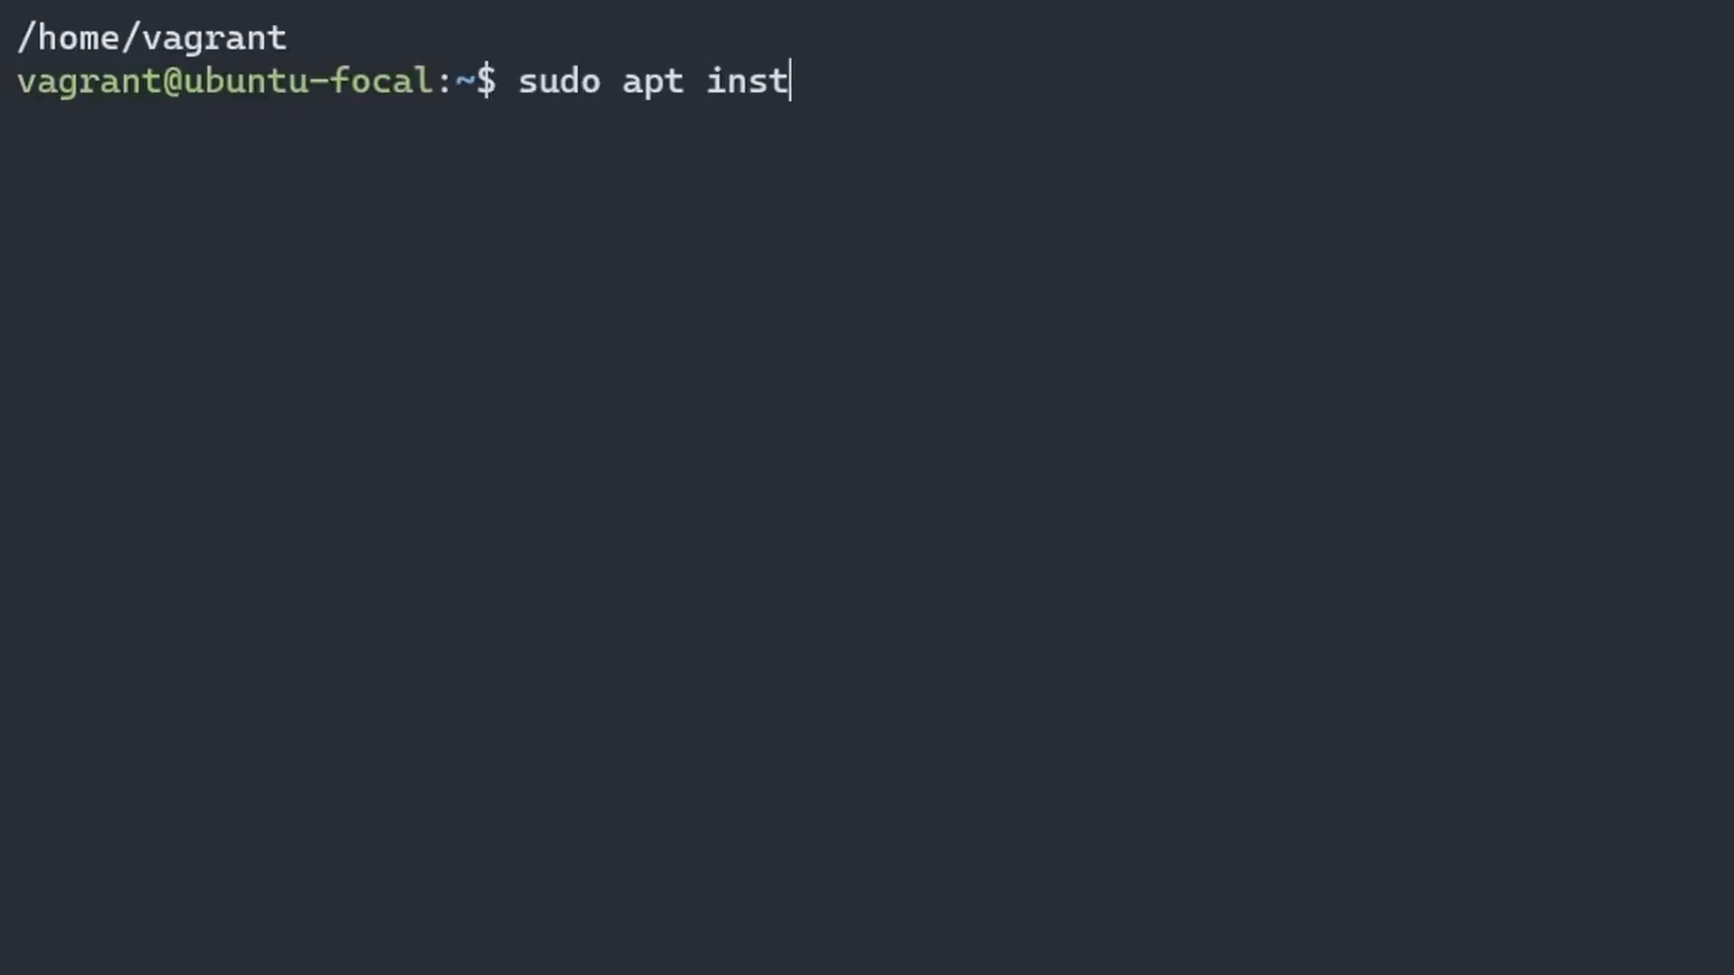
{"action": "type", "text": "all net-tools"}
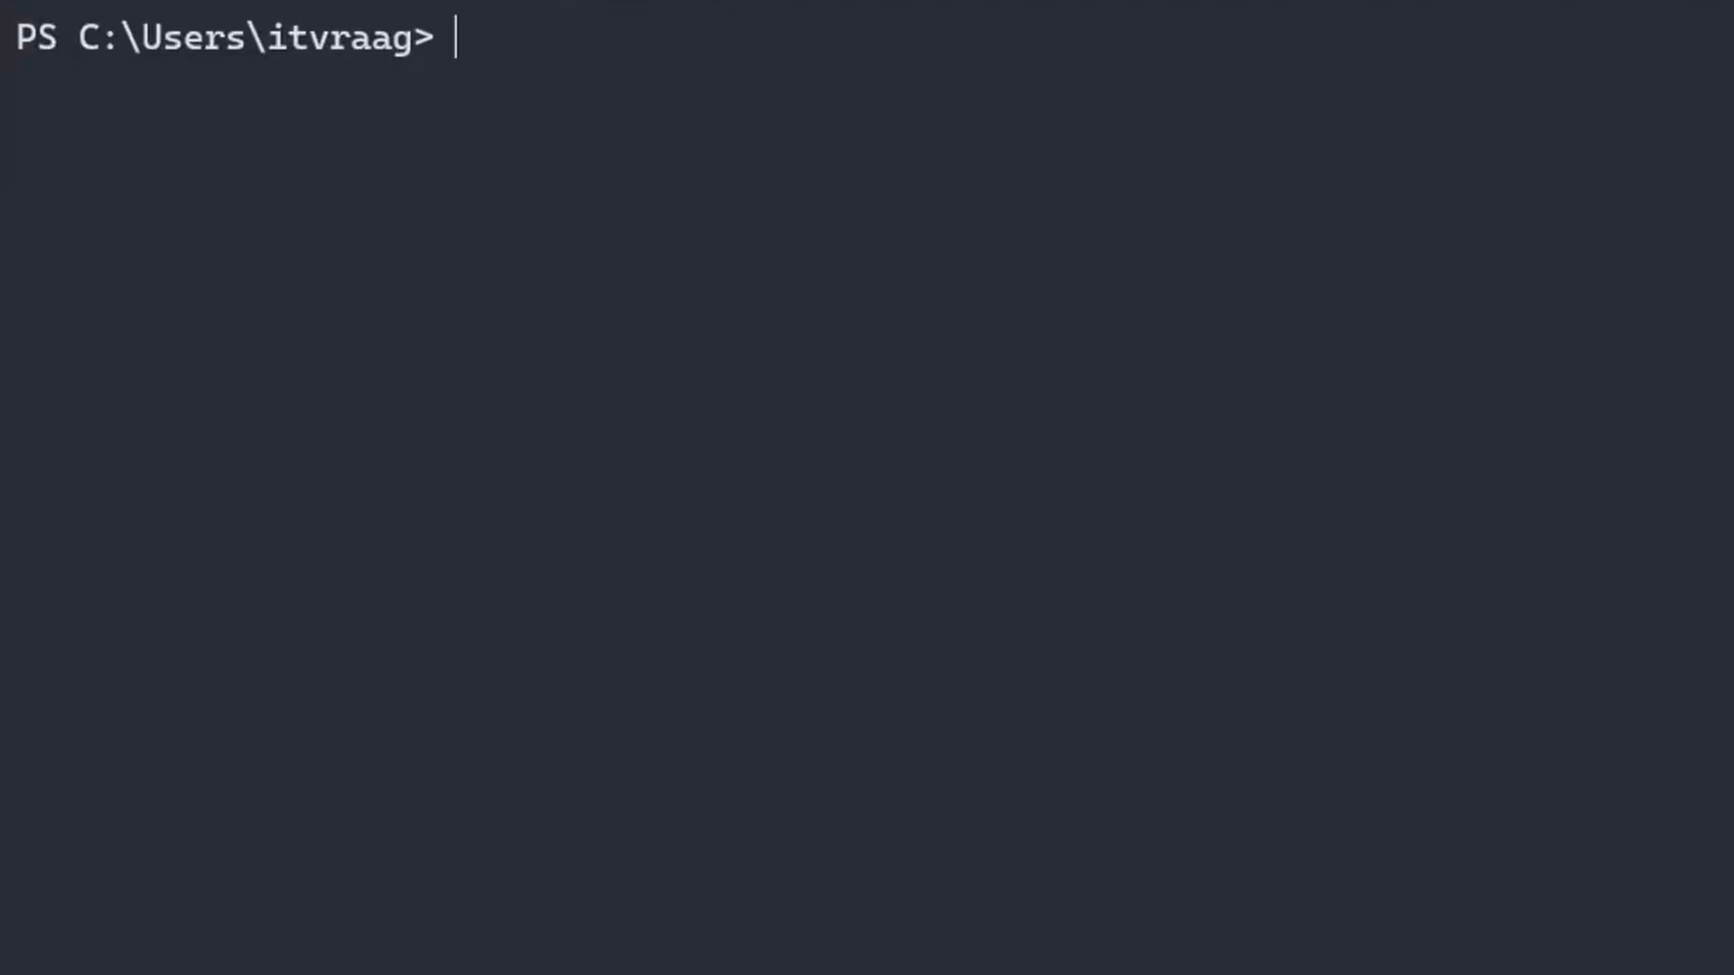
Ping google.com and highlight the TTL 119 value in the replies
{"action": "type", "text": "ping googe"}
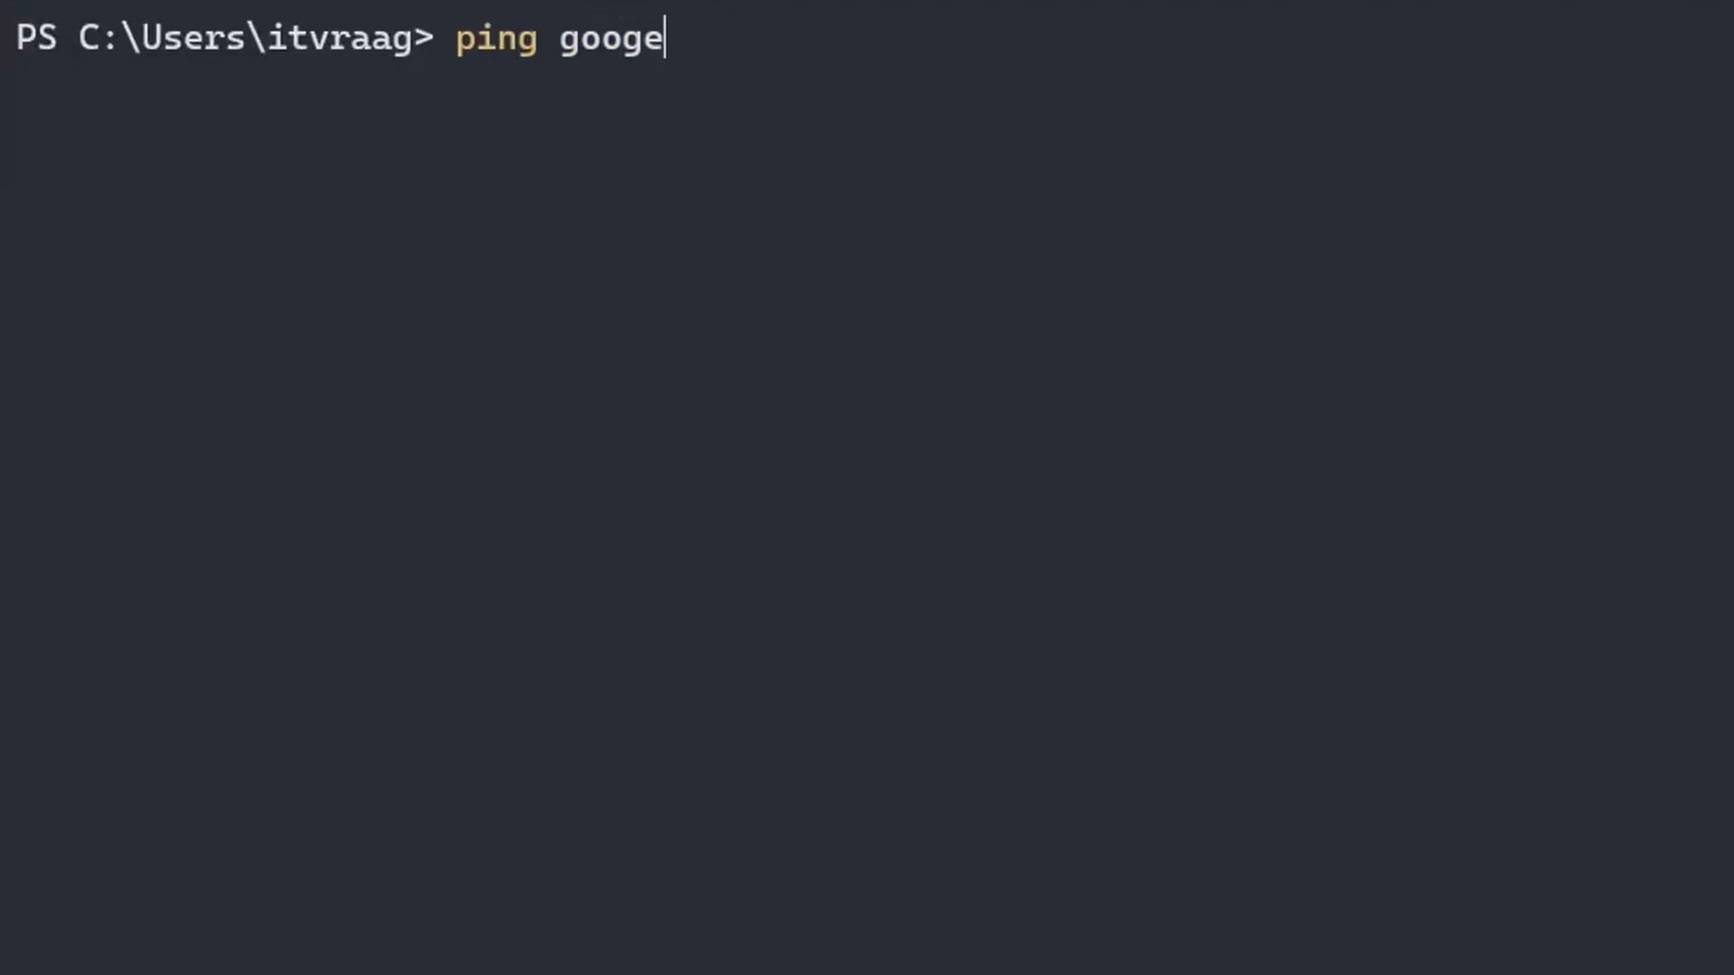
{"action": "type", "text": "le.com"}
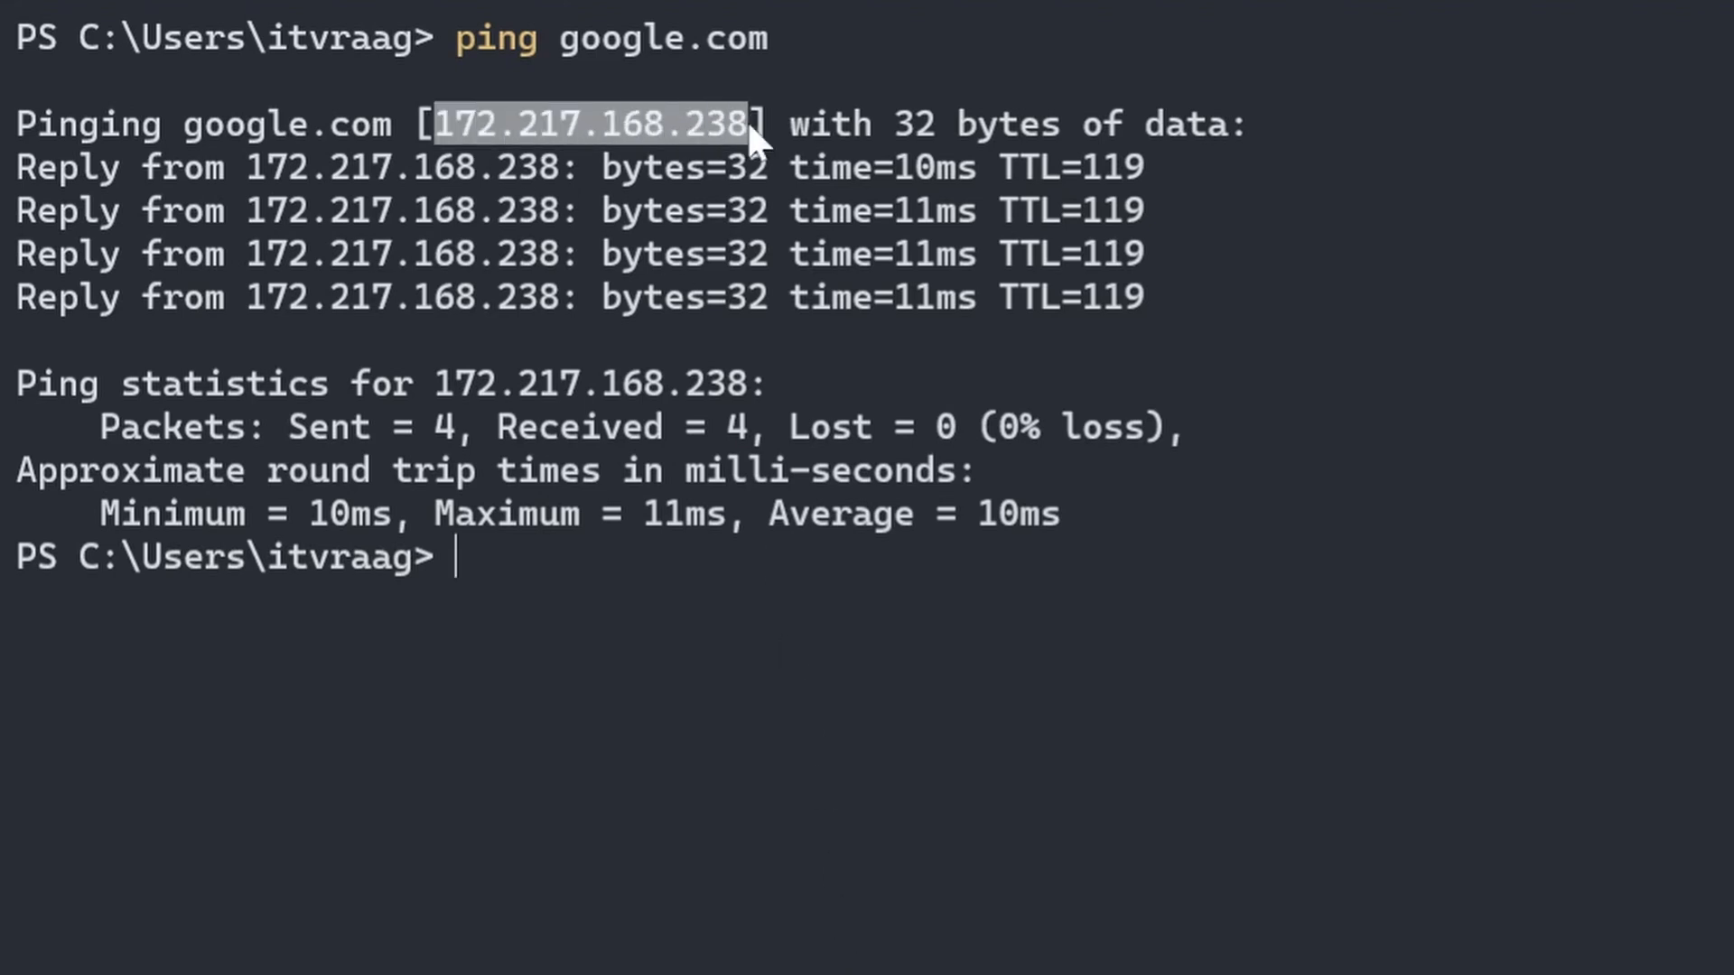
{"action": "mouse_move", "coordinate": [461, 267]}
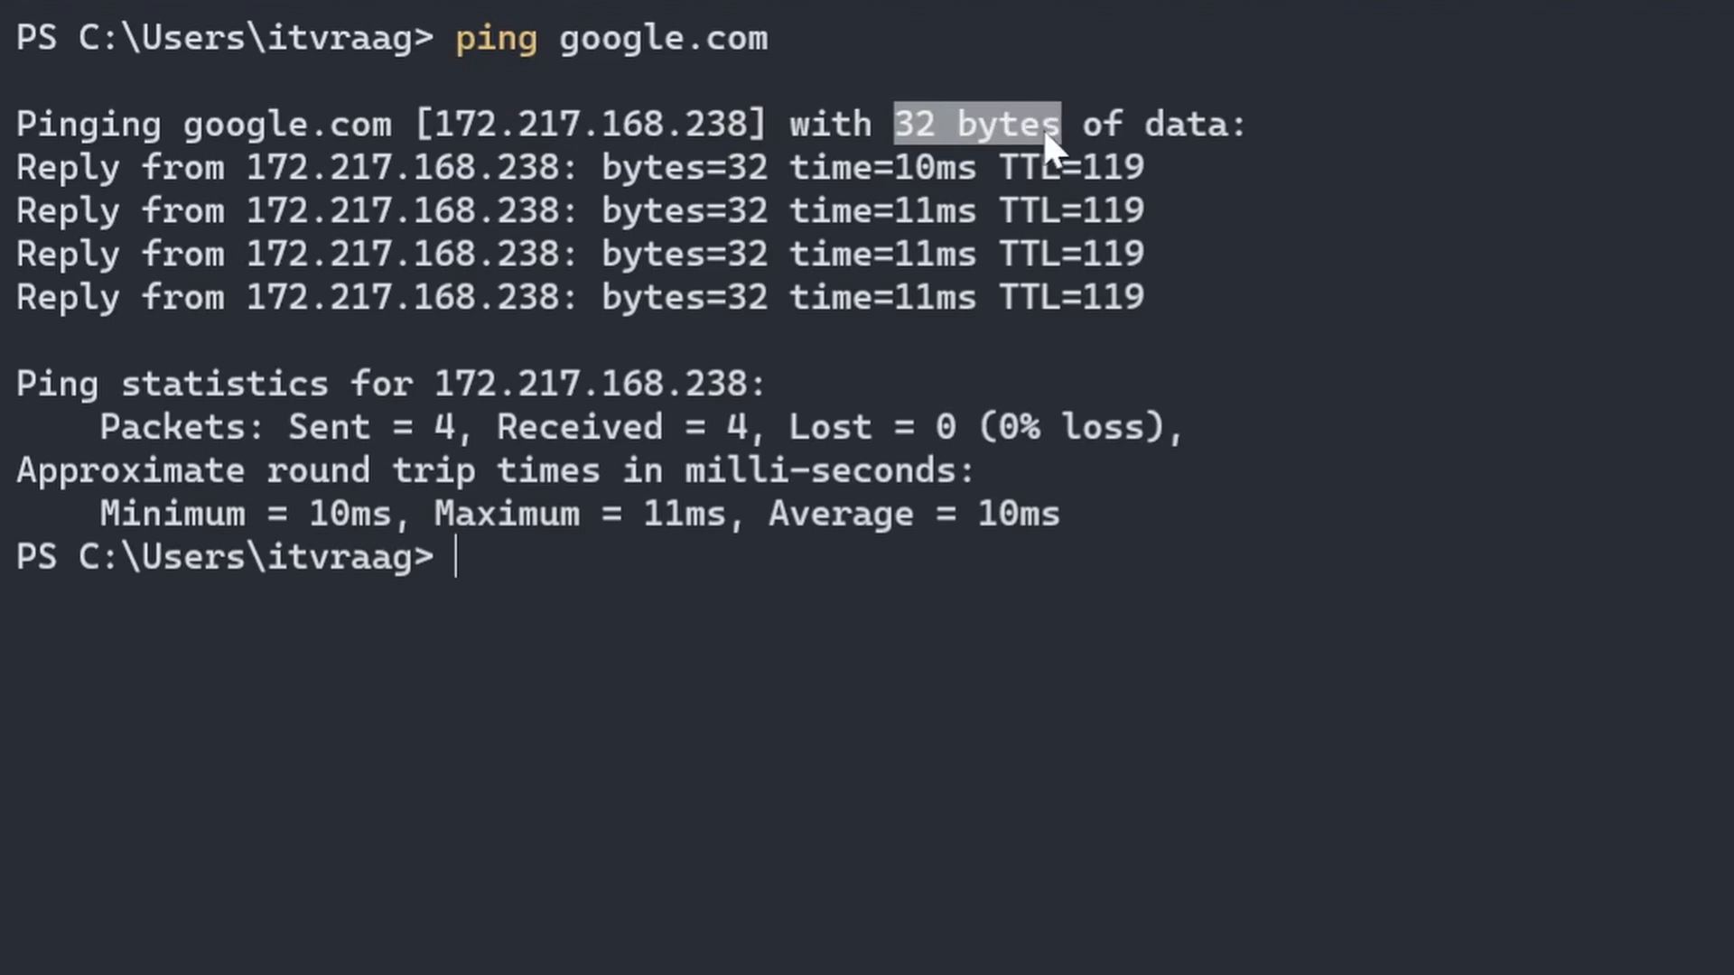
{"action": "mouse_move", "coordinate": [262, 176]}
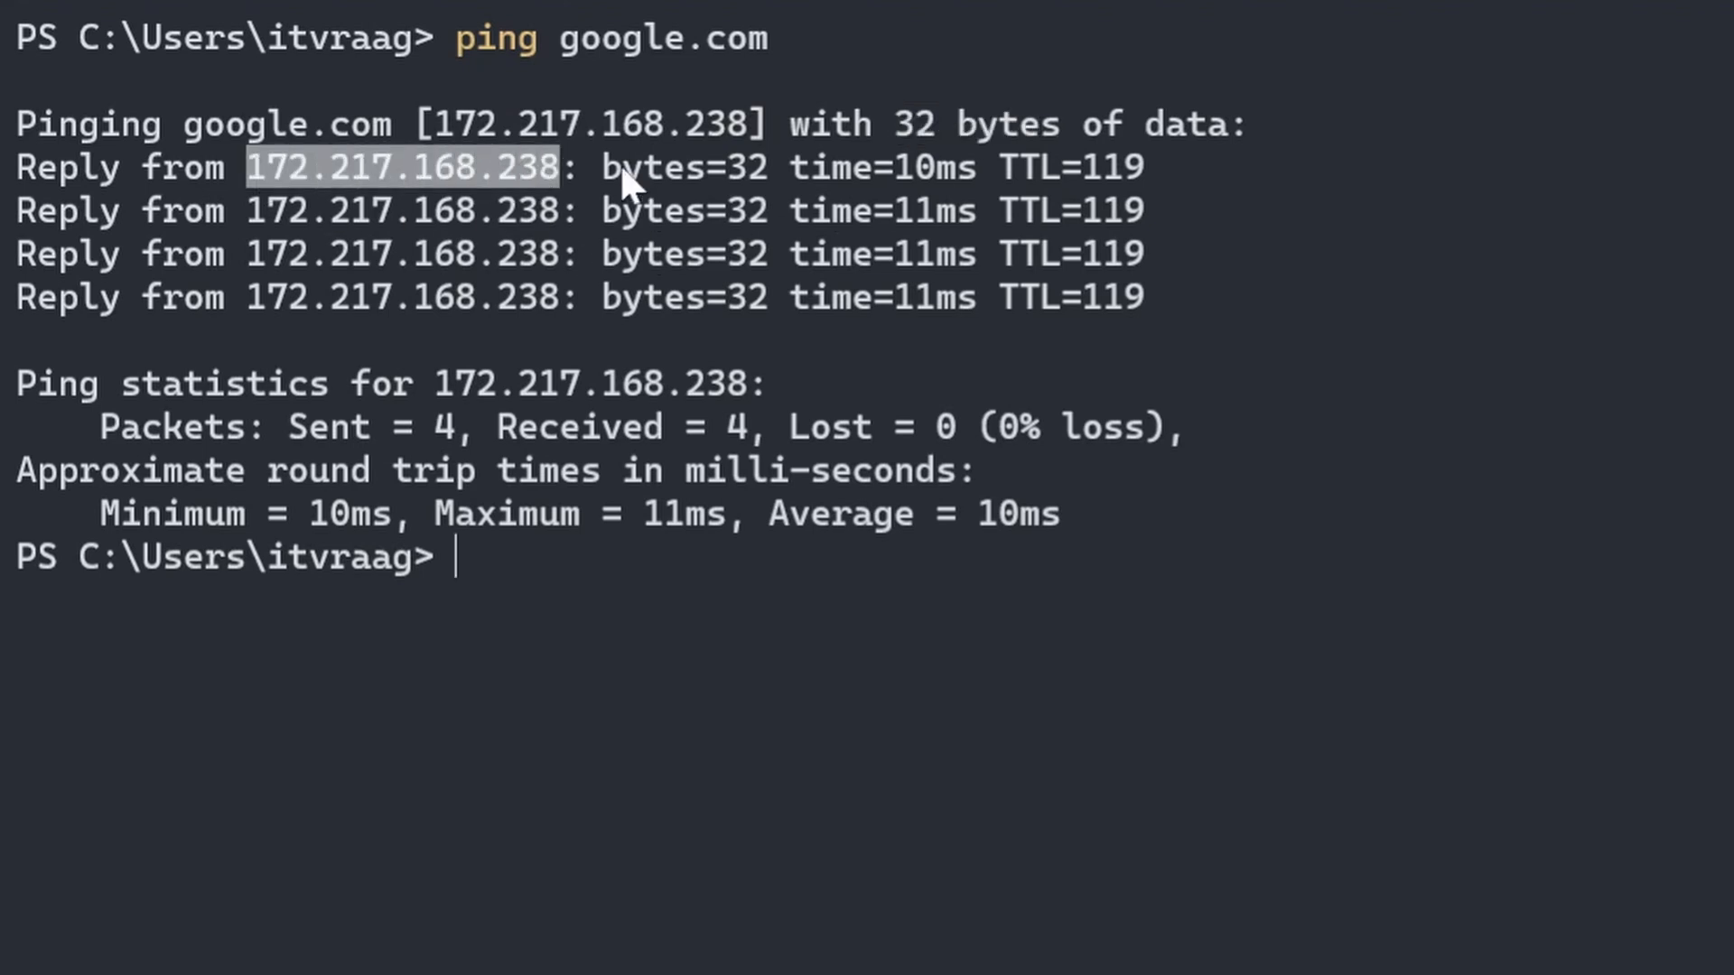
{"action": "double_click", "coordinate": [682, 167]}
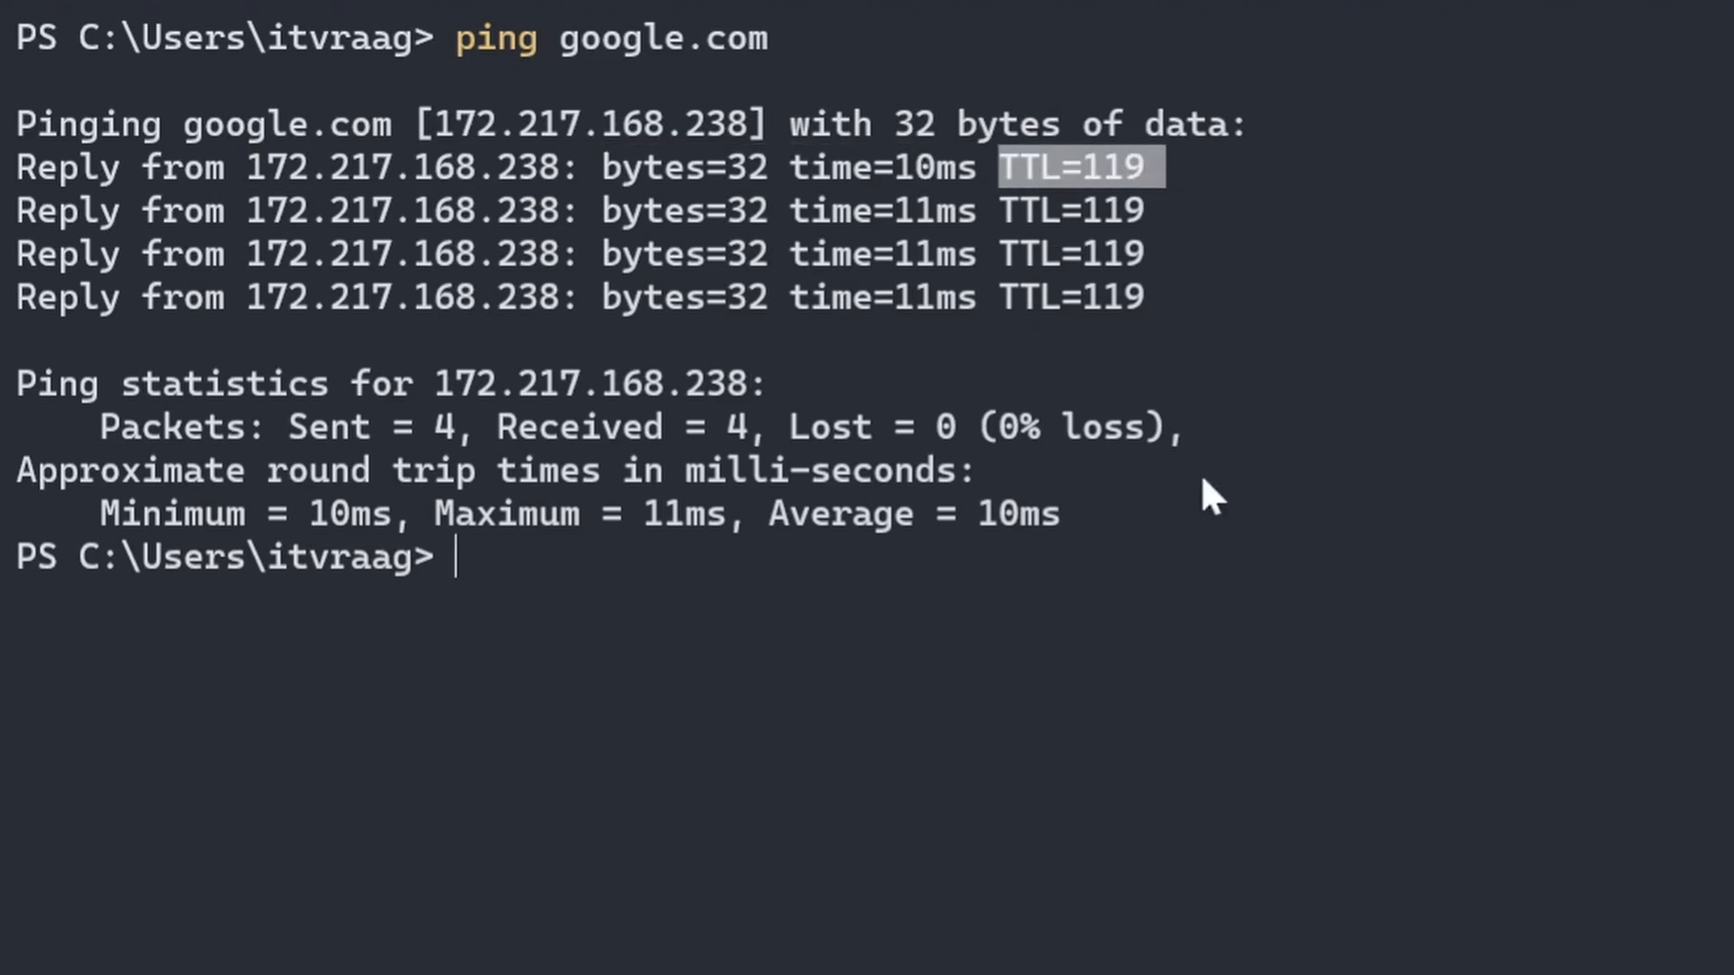
{"action": "mouse_move", "coordinate": [27, 398]}
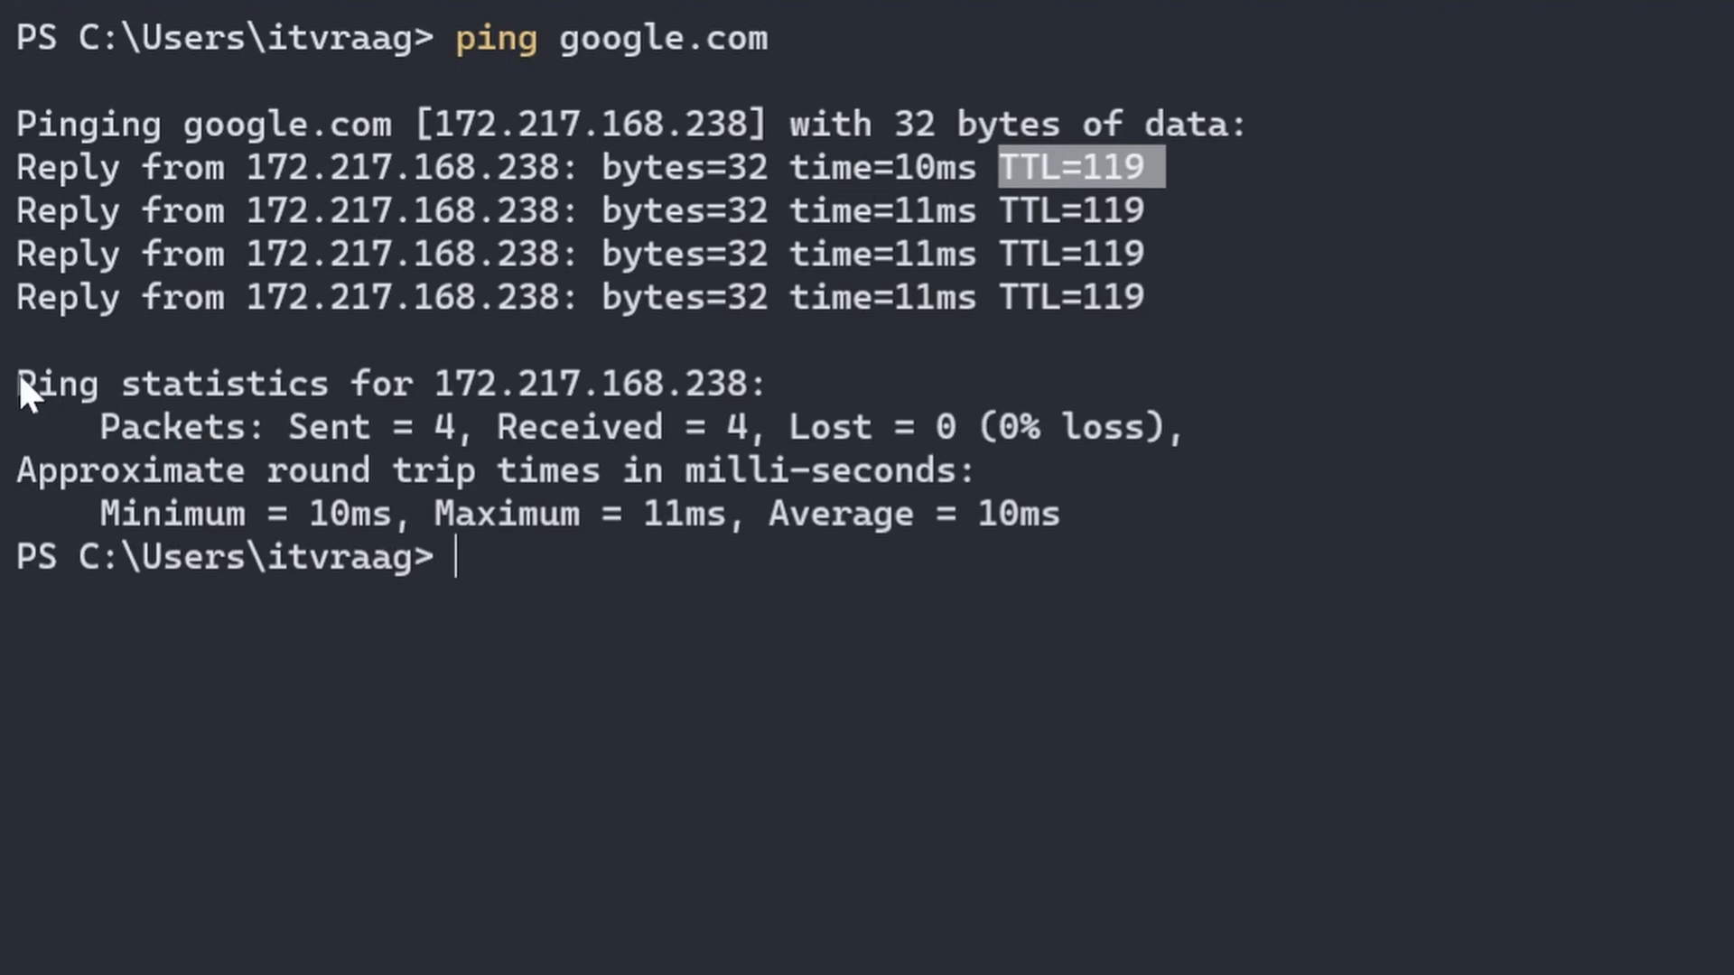
{"action": "left_click_drag", "start_coordinate": [16, 384], "coordinate": [1183, 428]}
{"action": "type", "text": "ping"}
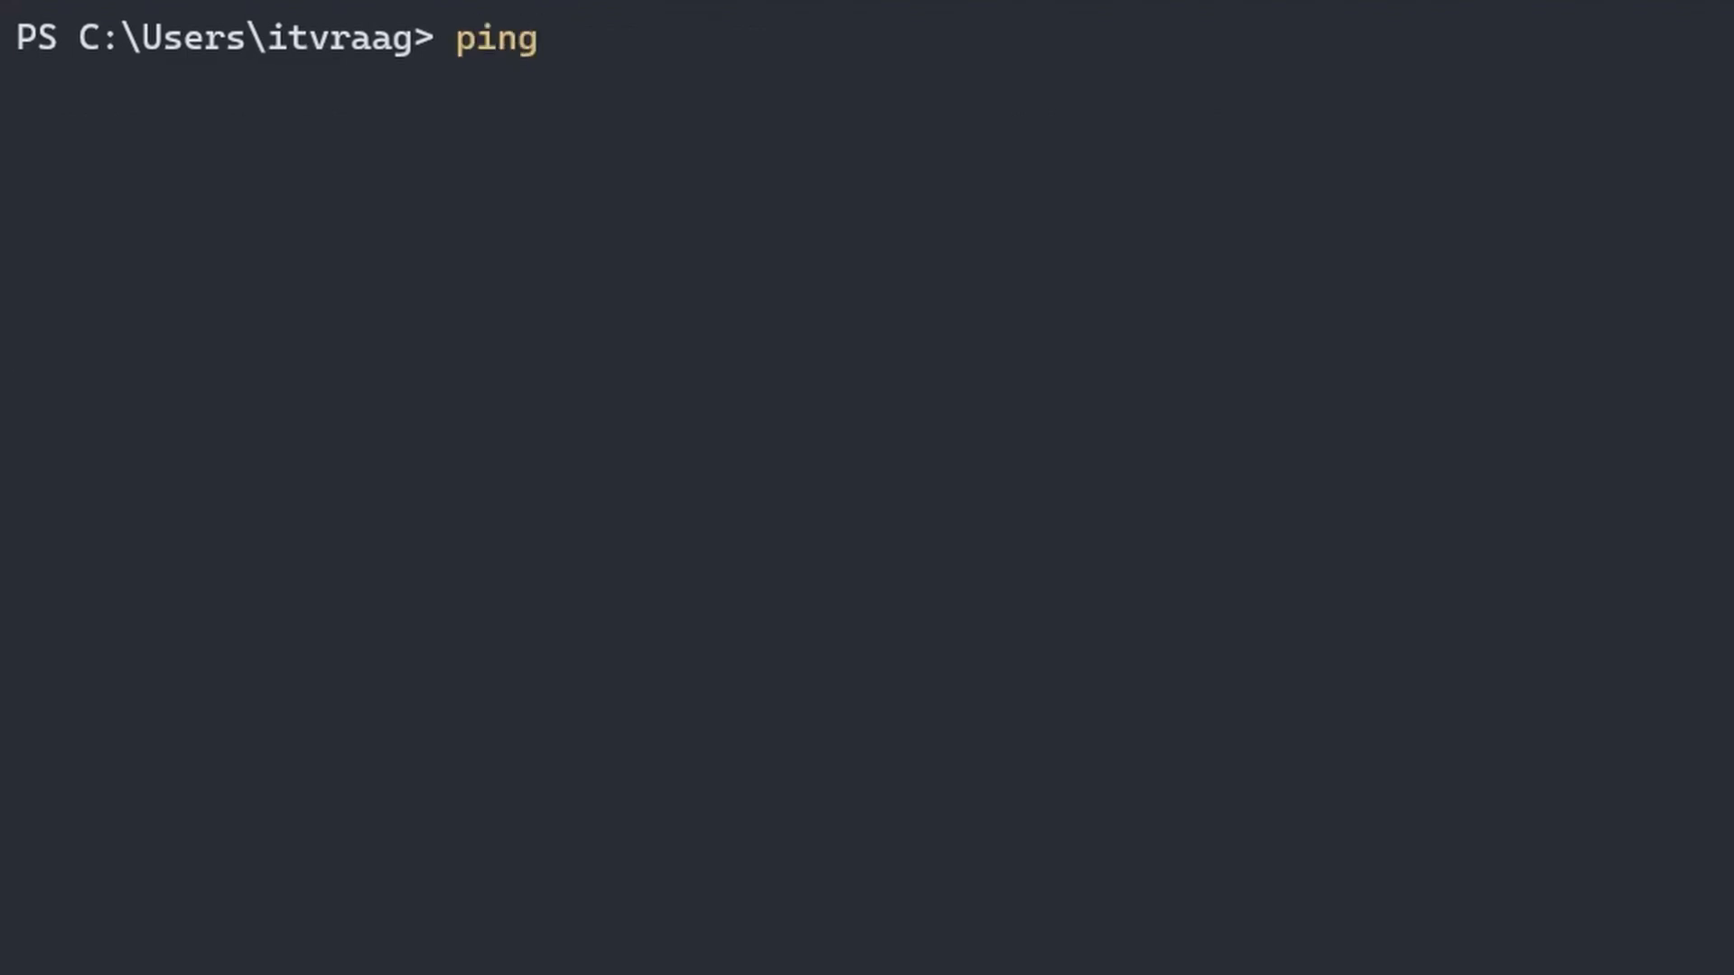
Ping 8.8.8.8, then ping -a 8.8.8.8 to resolve it as dns.google
{"action": "type", "text": "8.8.8.8"}
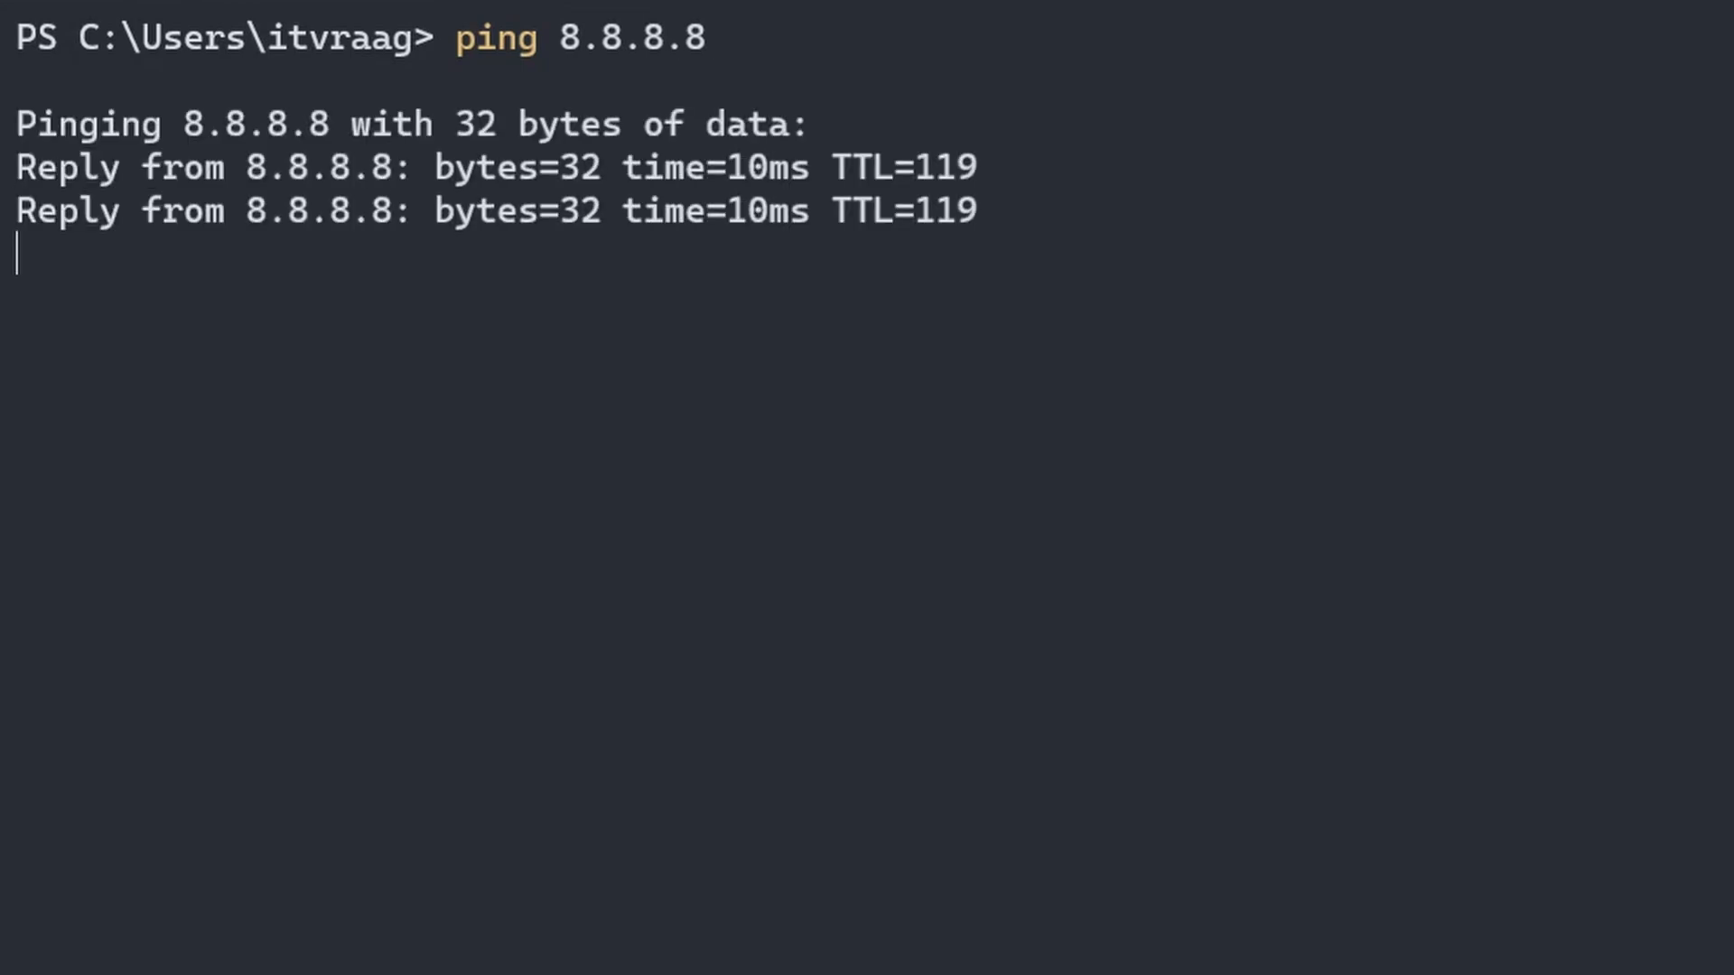
{"action": "type", "text": "ping"}
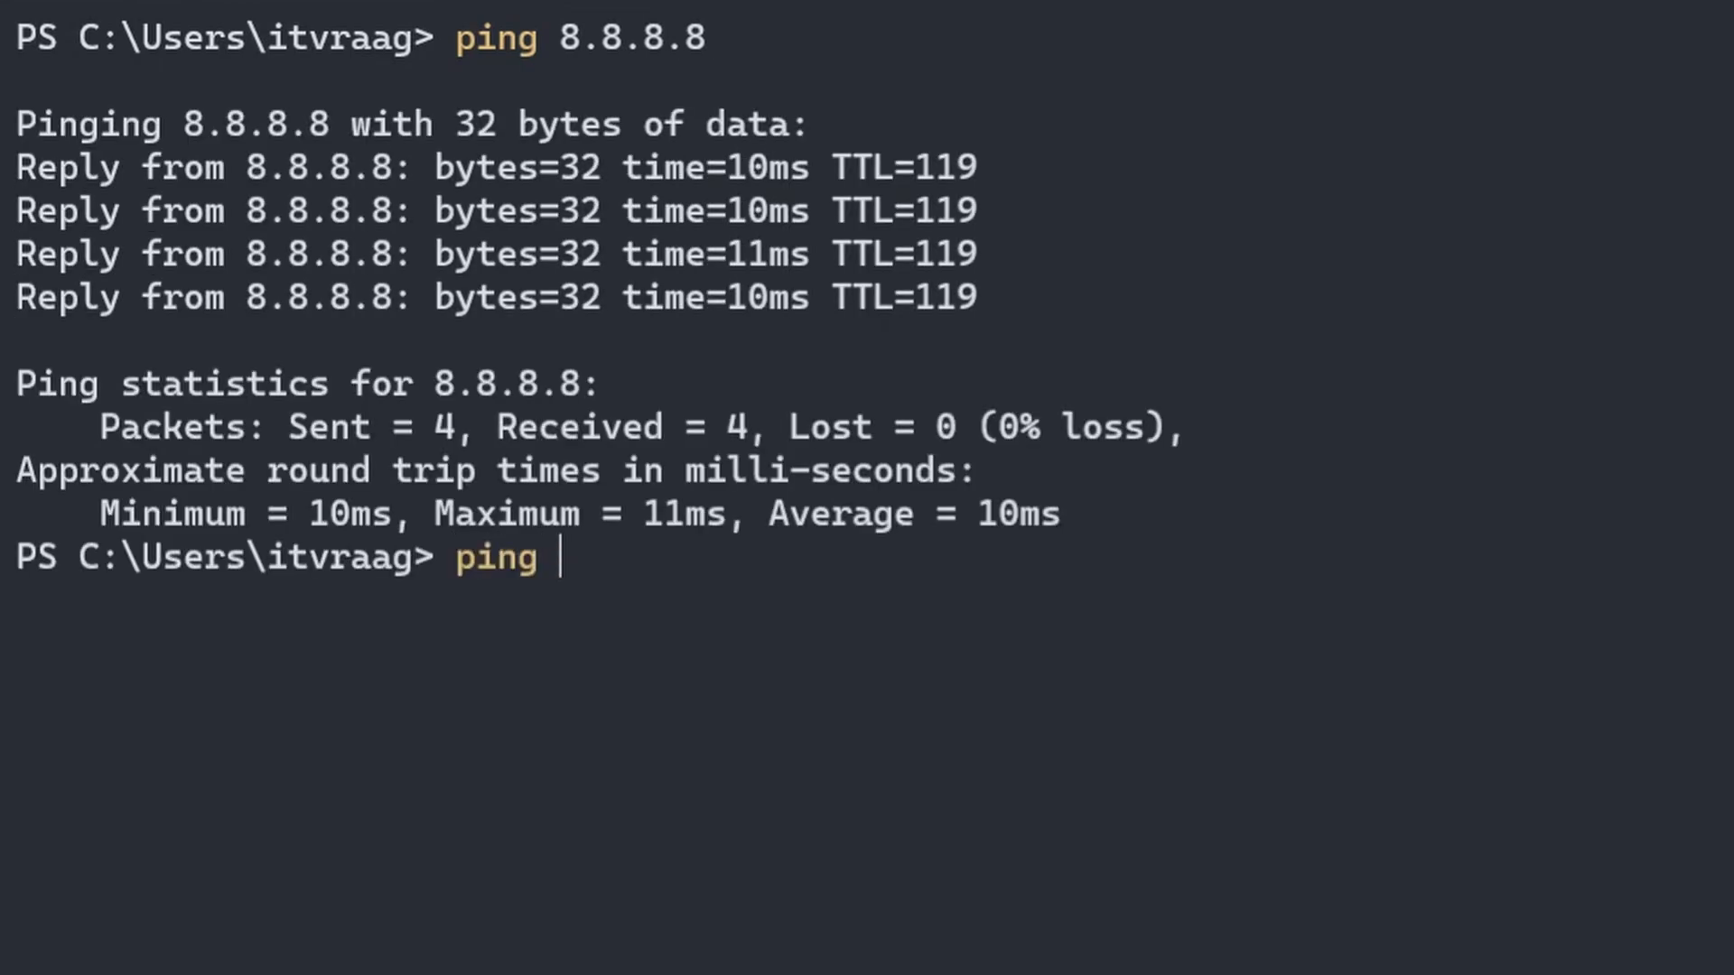
{"action": "type", "text": "-a 8.8.8.8"}
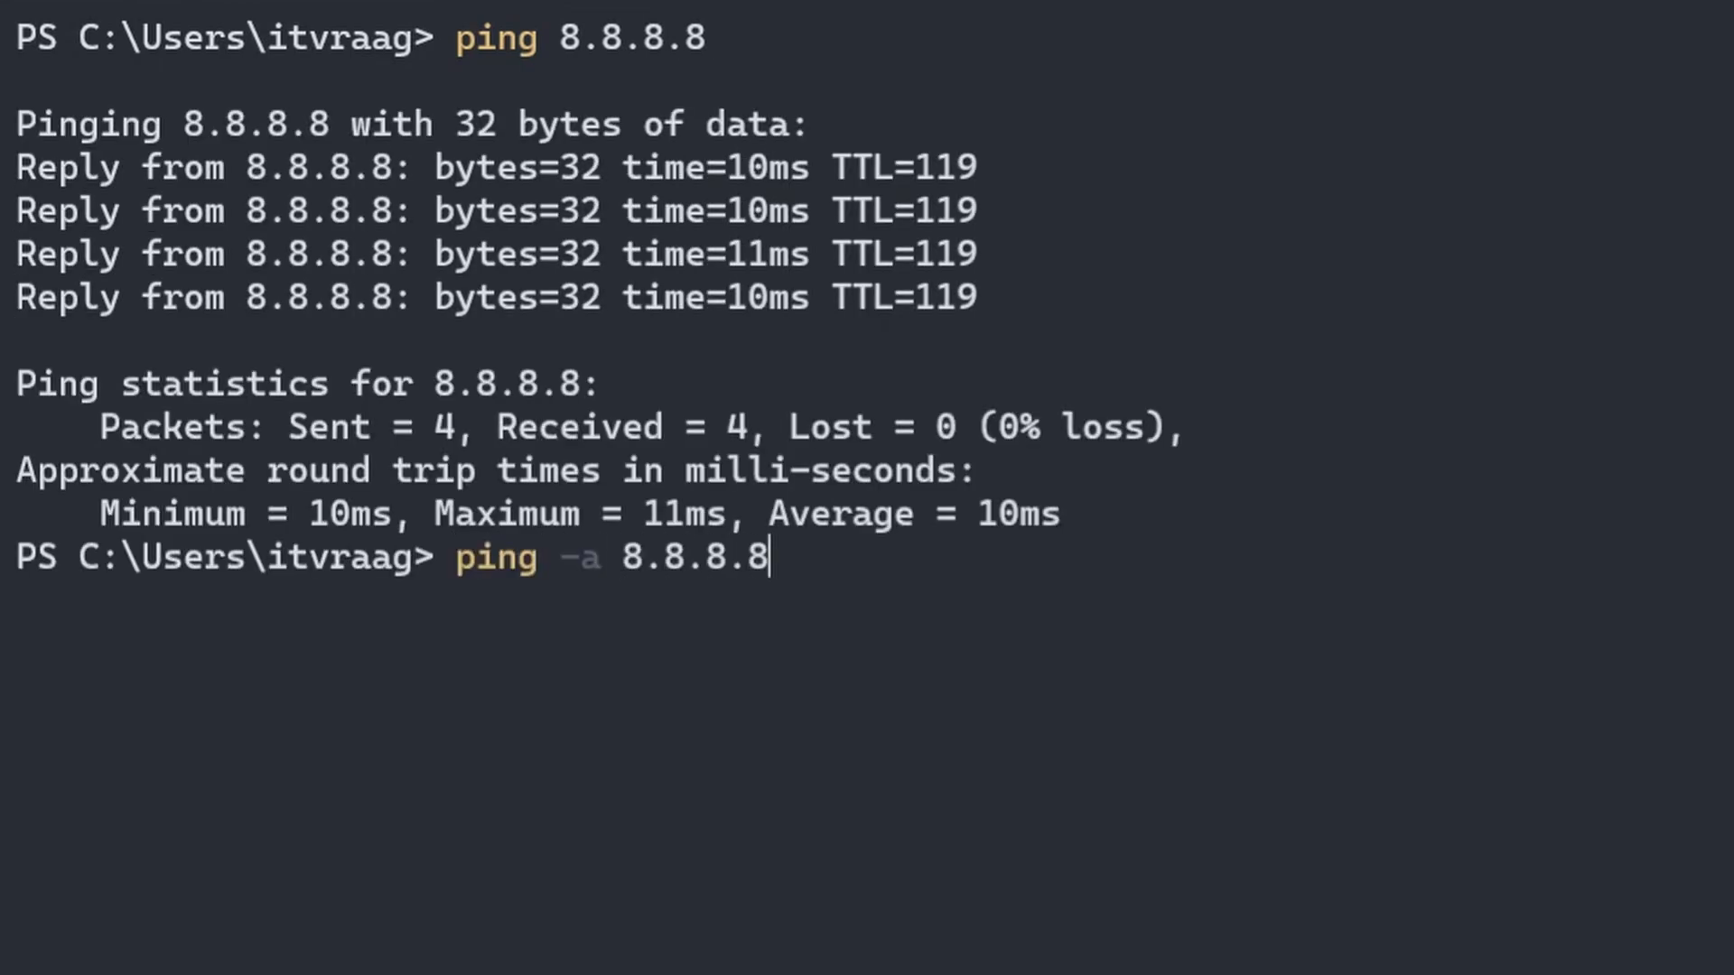
{"action": "key", "text": "Enter"}
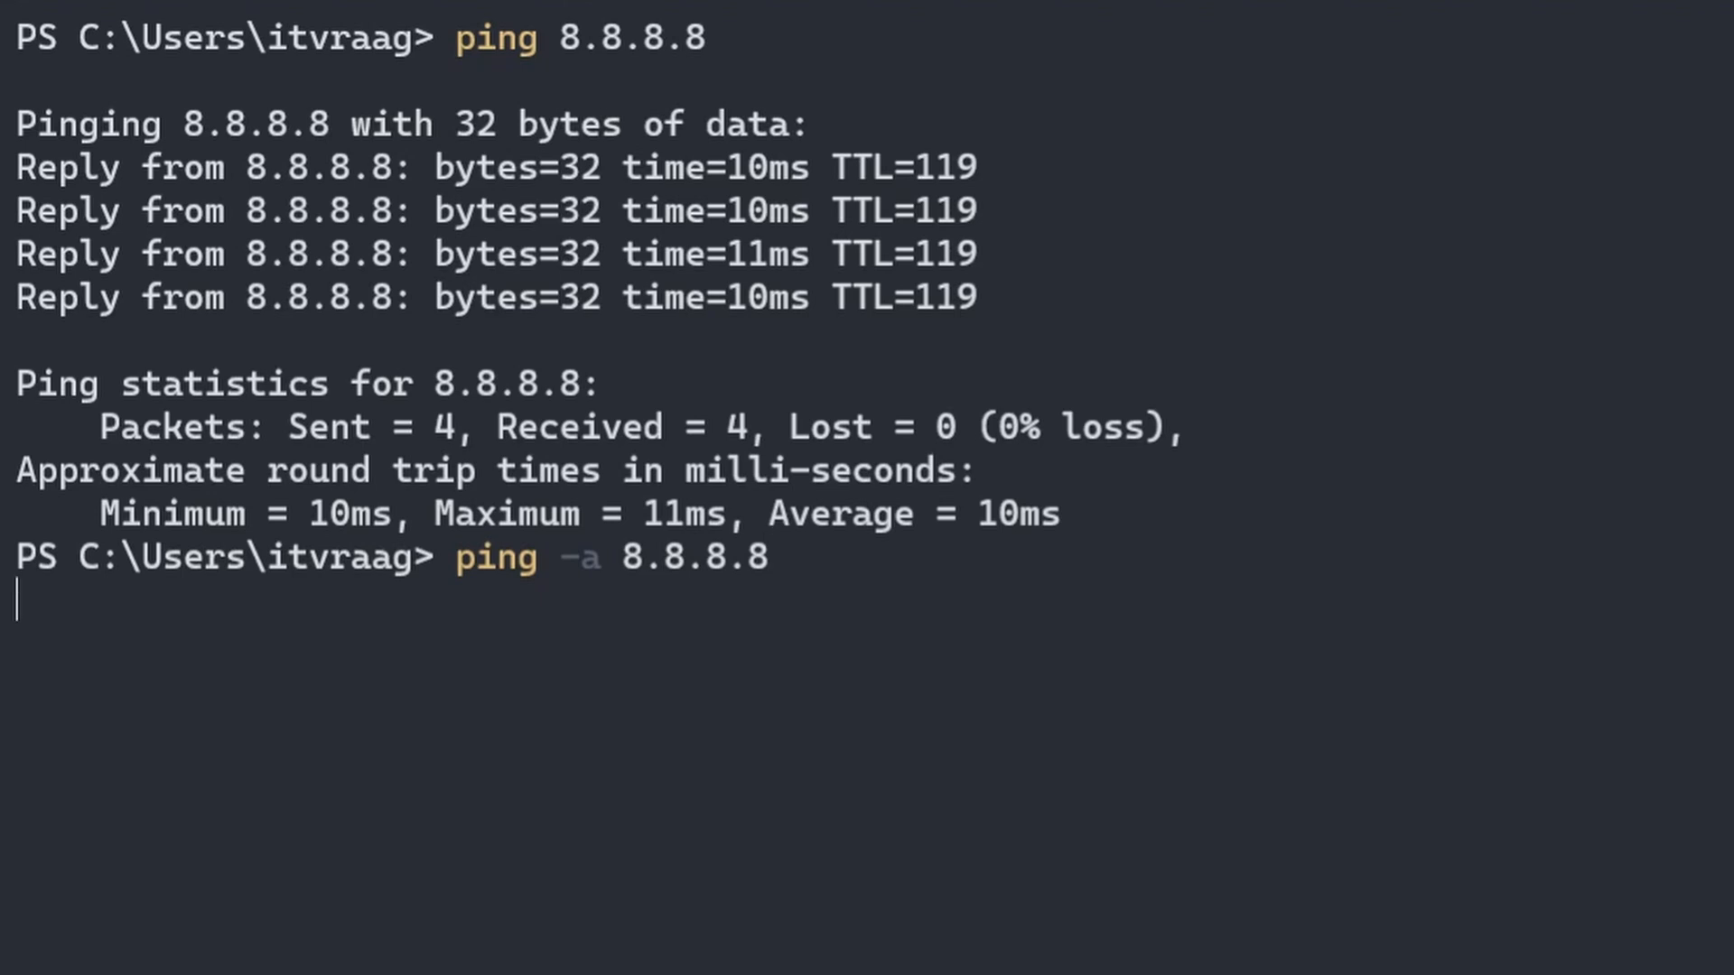
{"action": "key", "text": "Enter"}
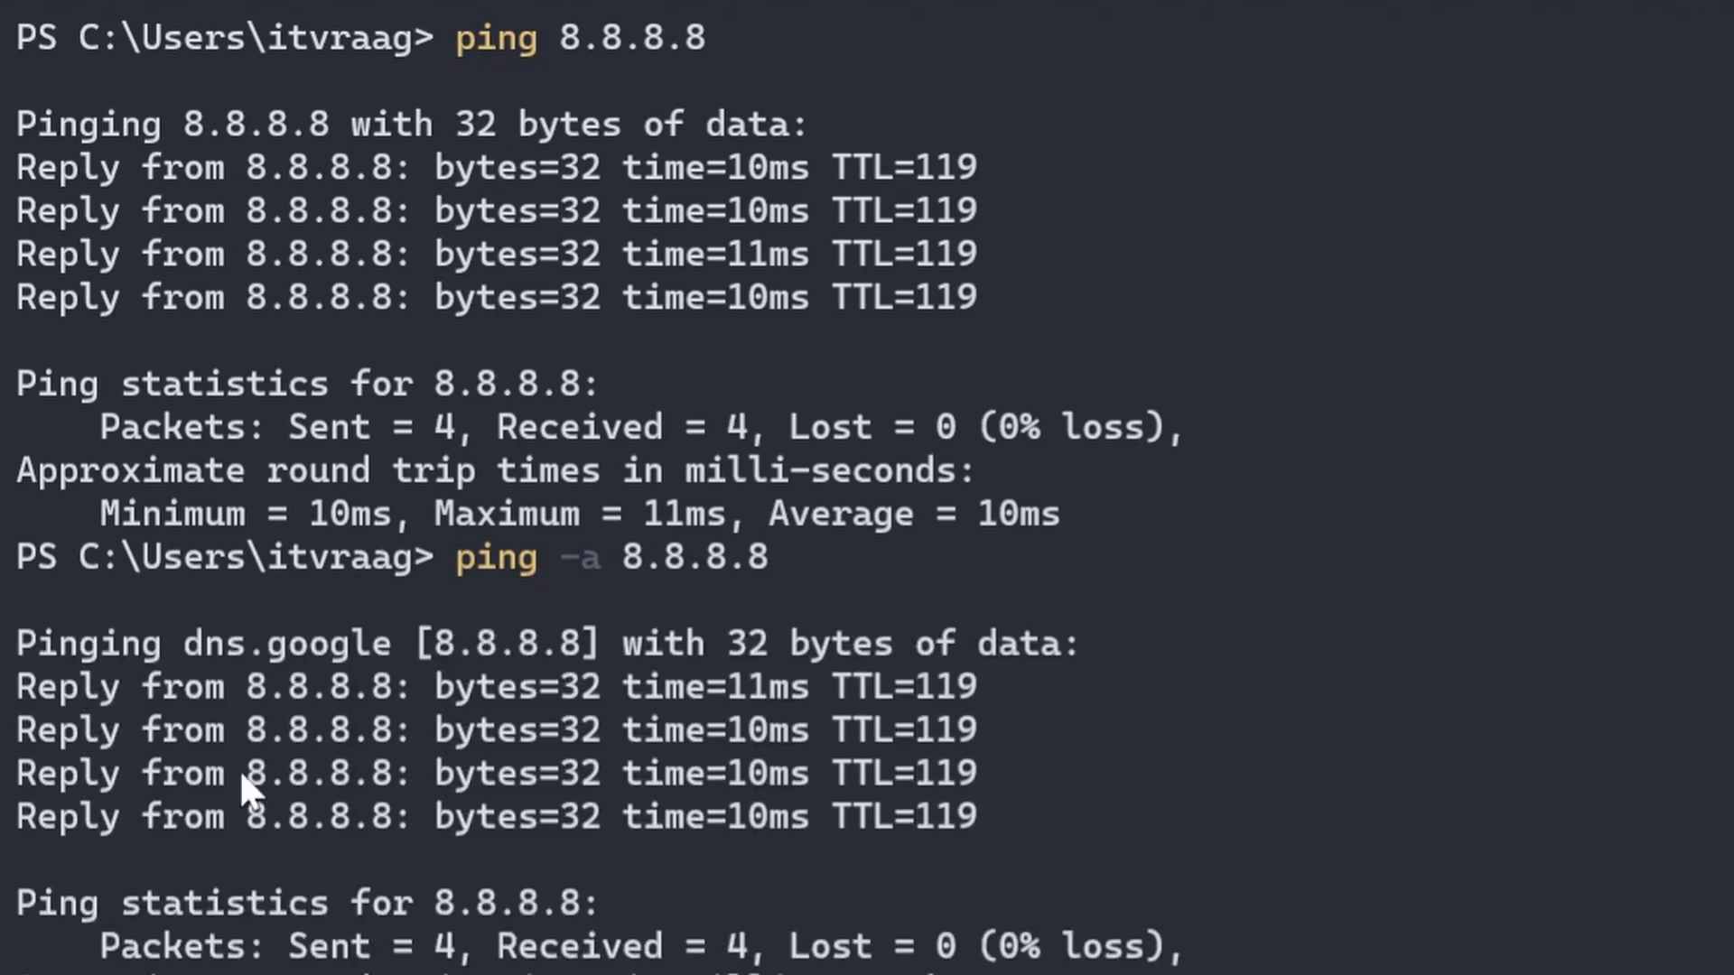
{"action": "double_click", "coordinate": [285, 644]}
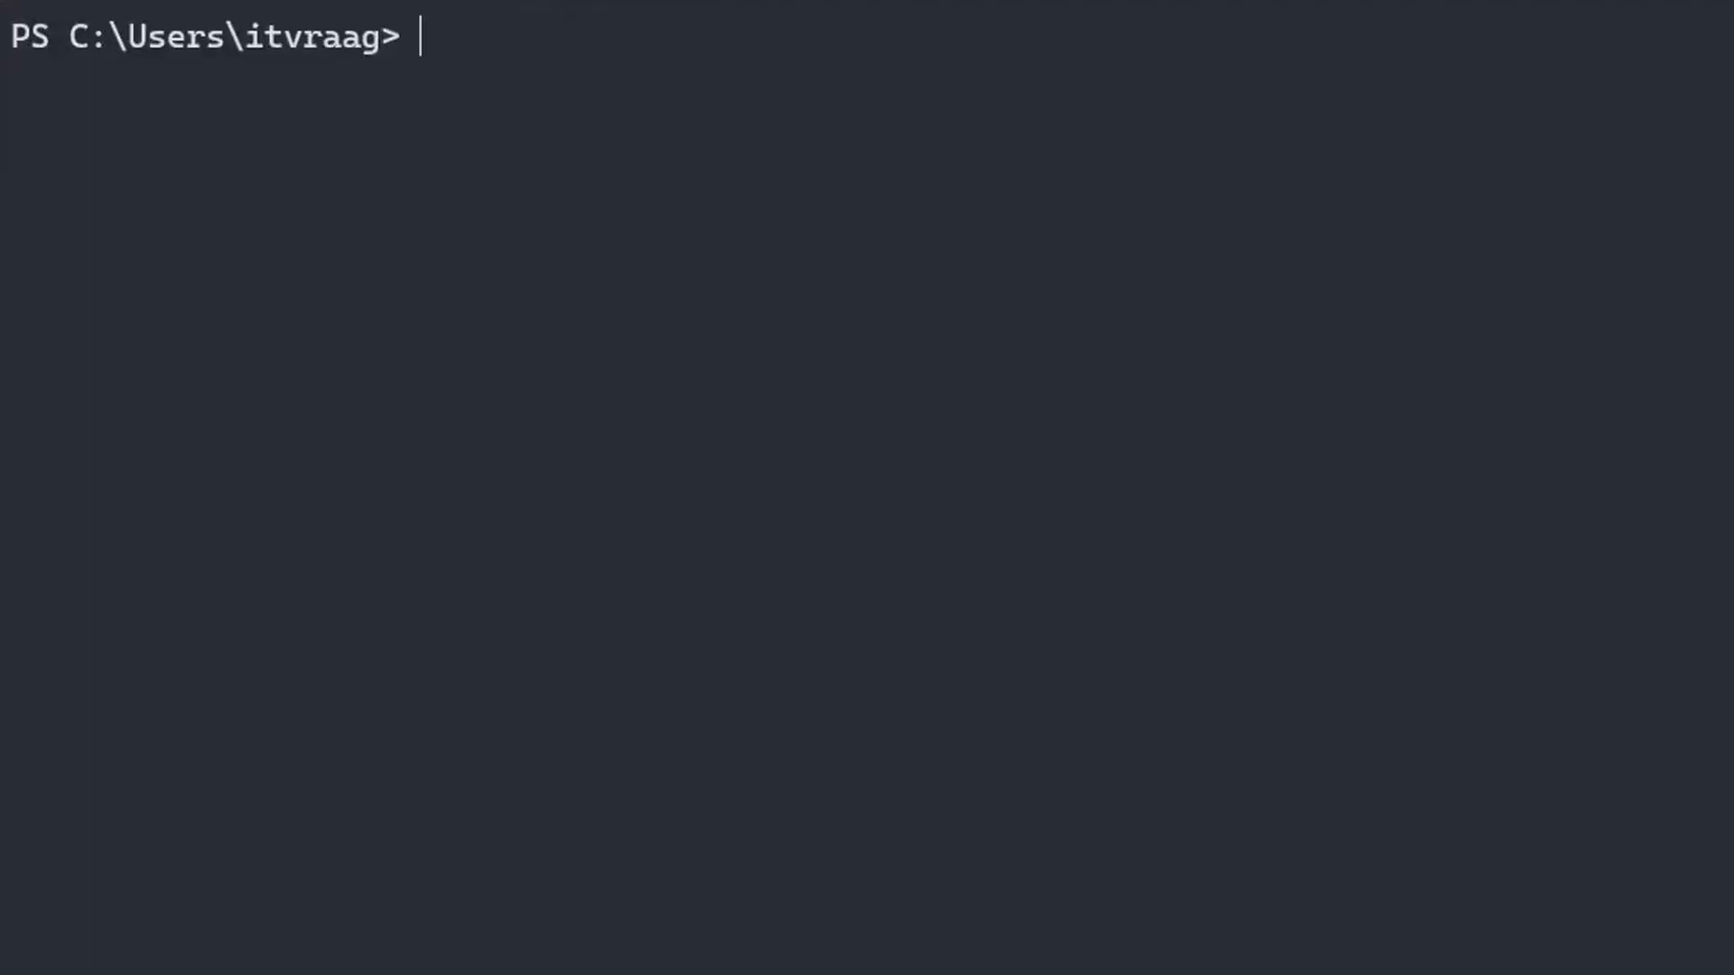
Run ping google.com at the PowerShell prompt
{"action": "type", "text": "ping go"}
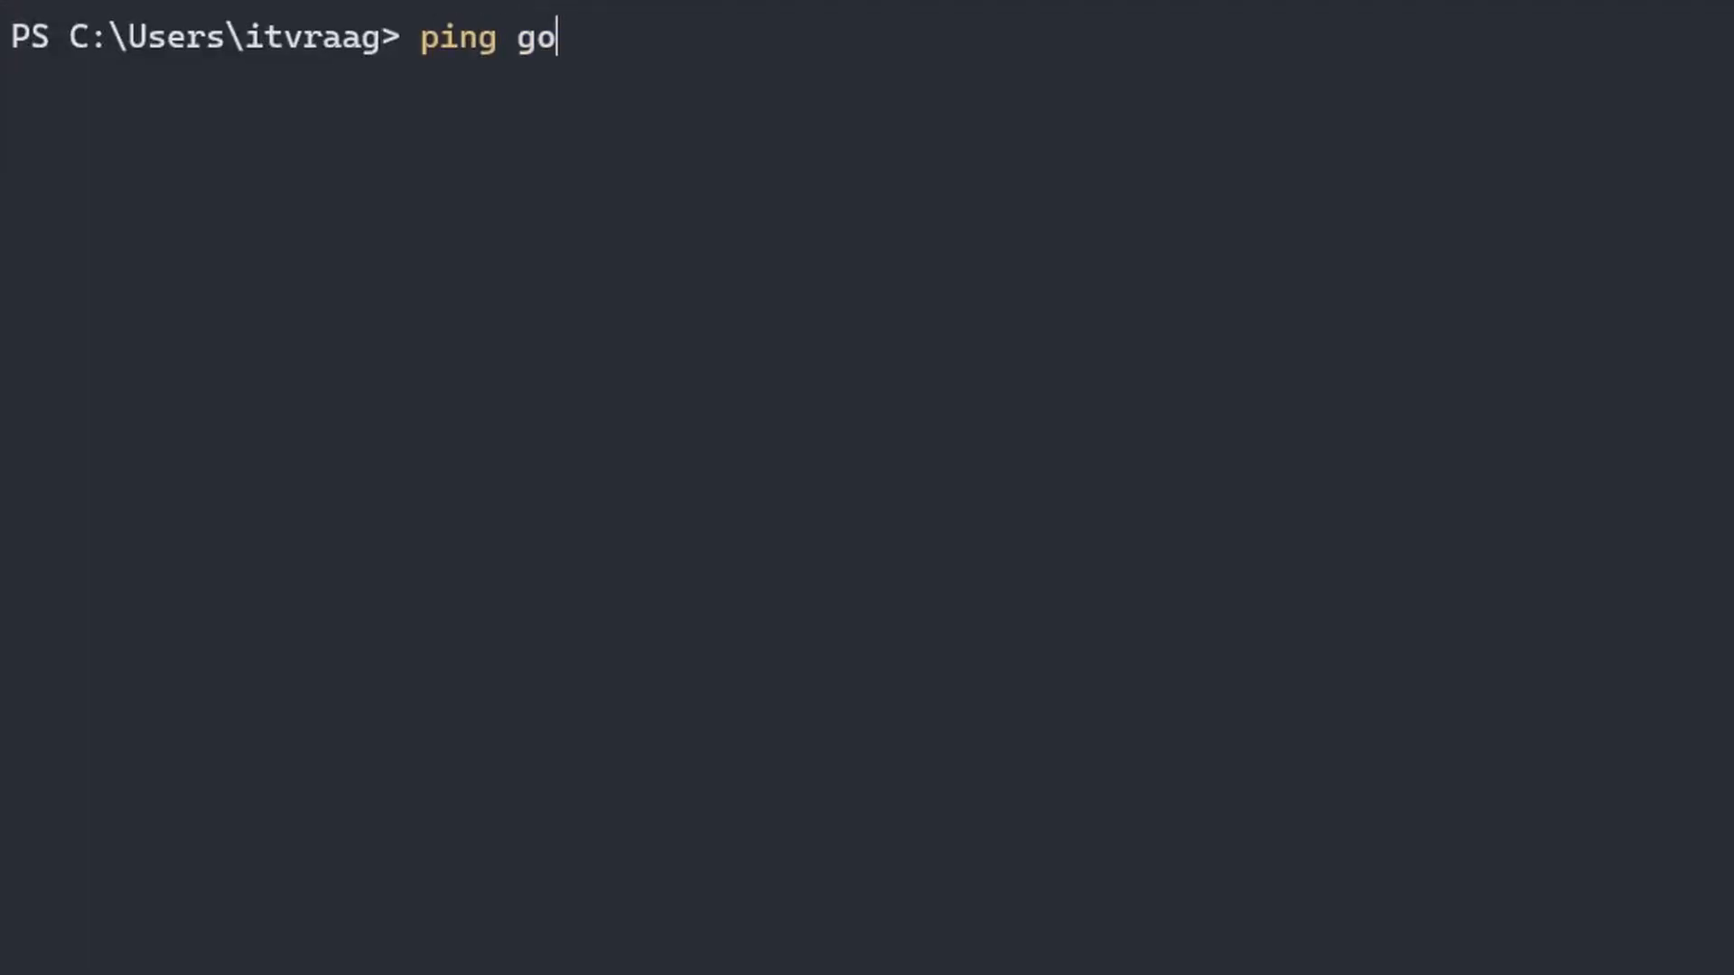
{"action": "type", "text": "ogle.com"}
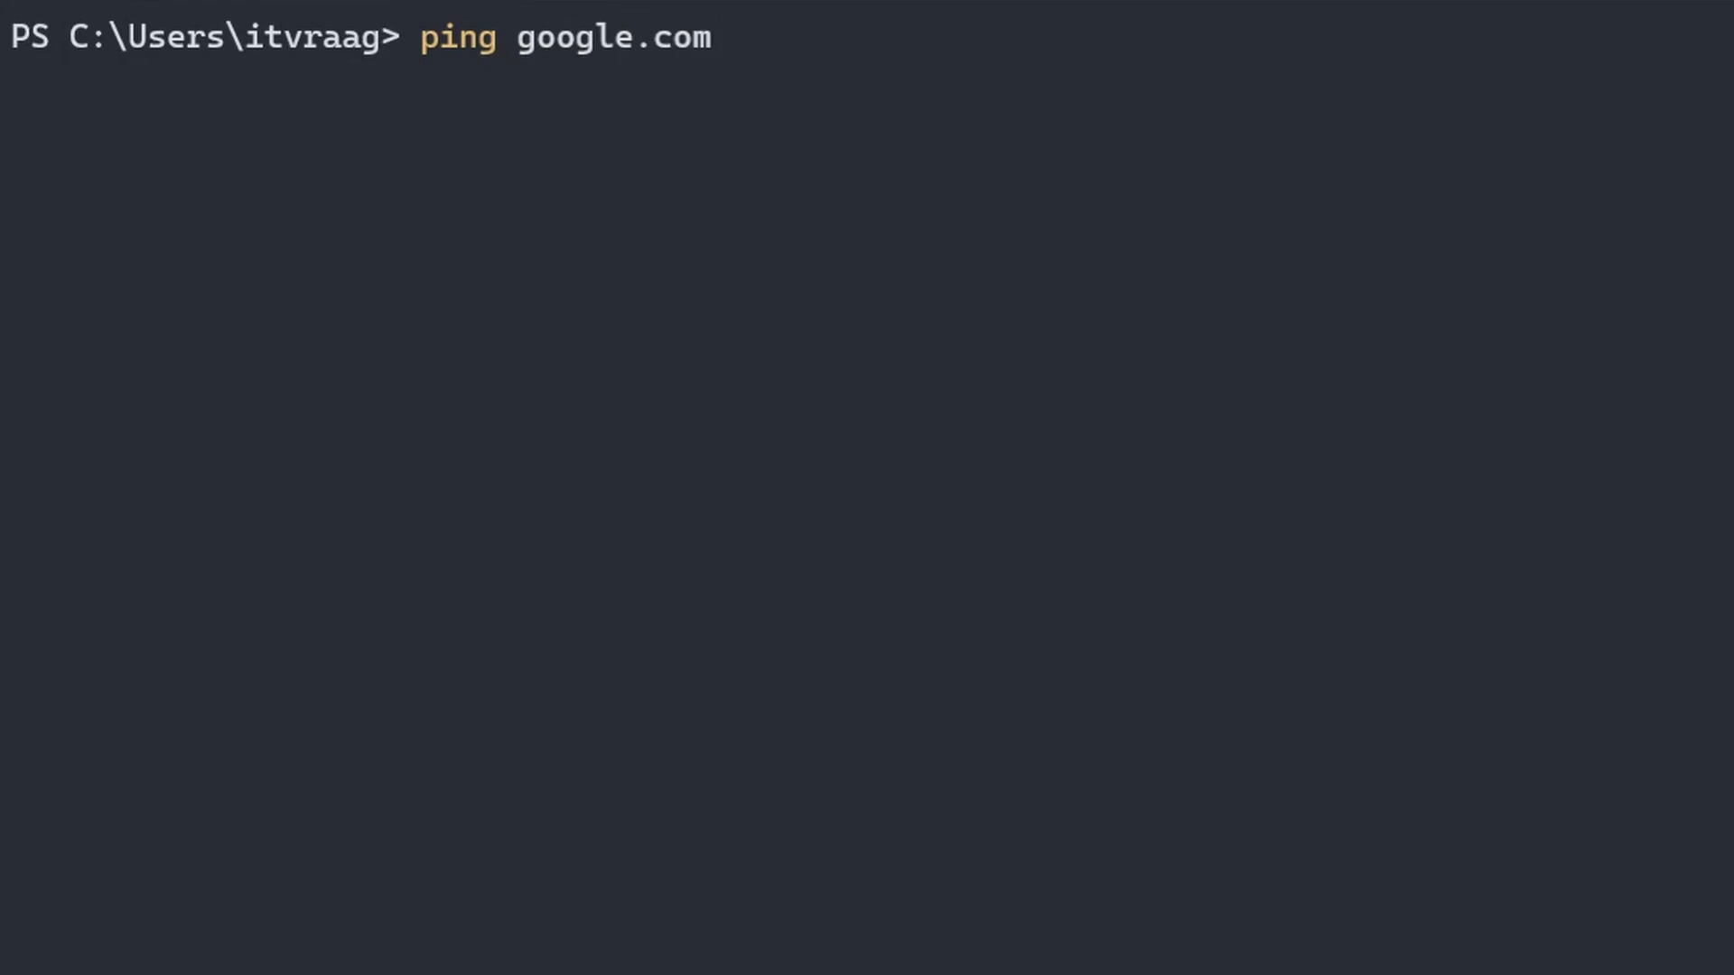
{"action": "key", "text": "Enter"}
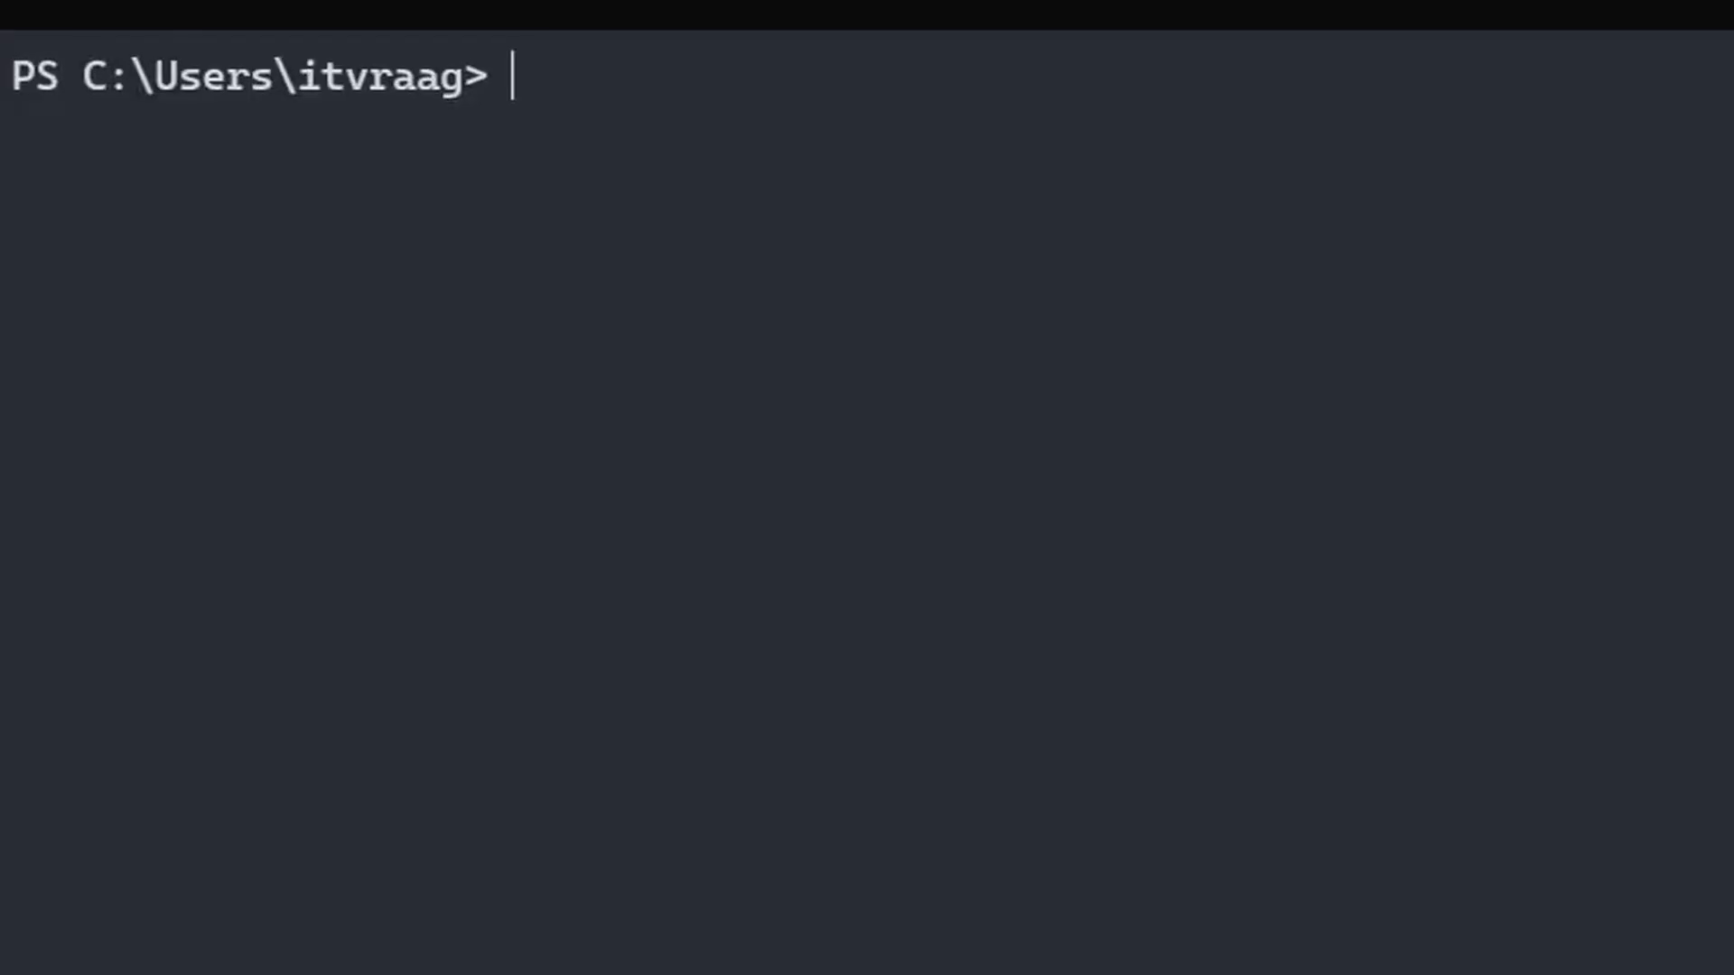
Ping 1.1, reaching 1.0.0.1 with four replies and 97 ms average
{"action": "type", "text": "ping 1.1"}
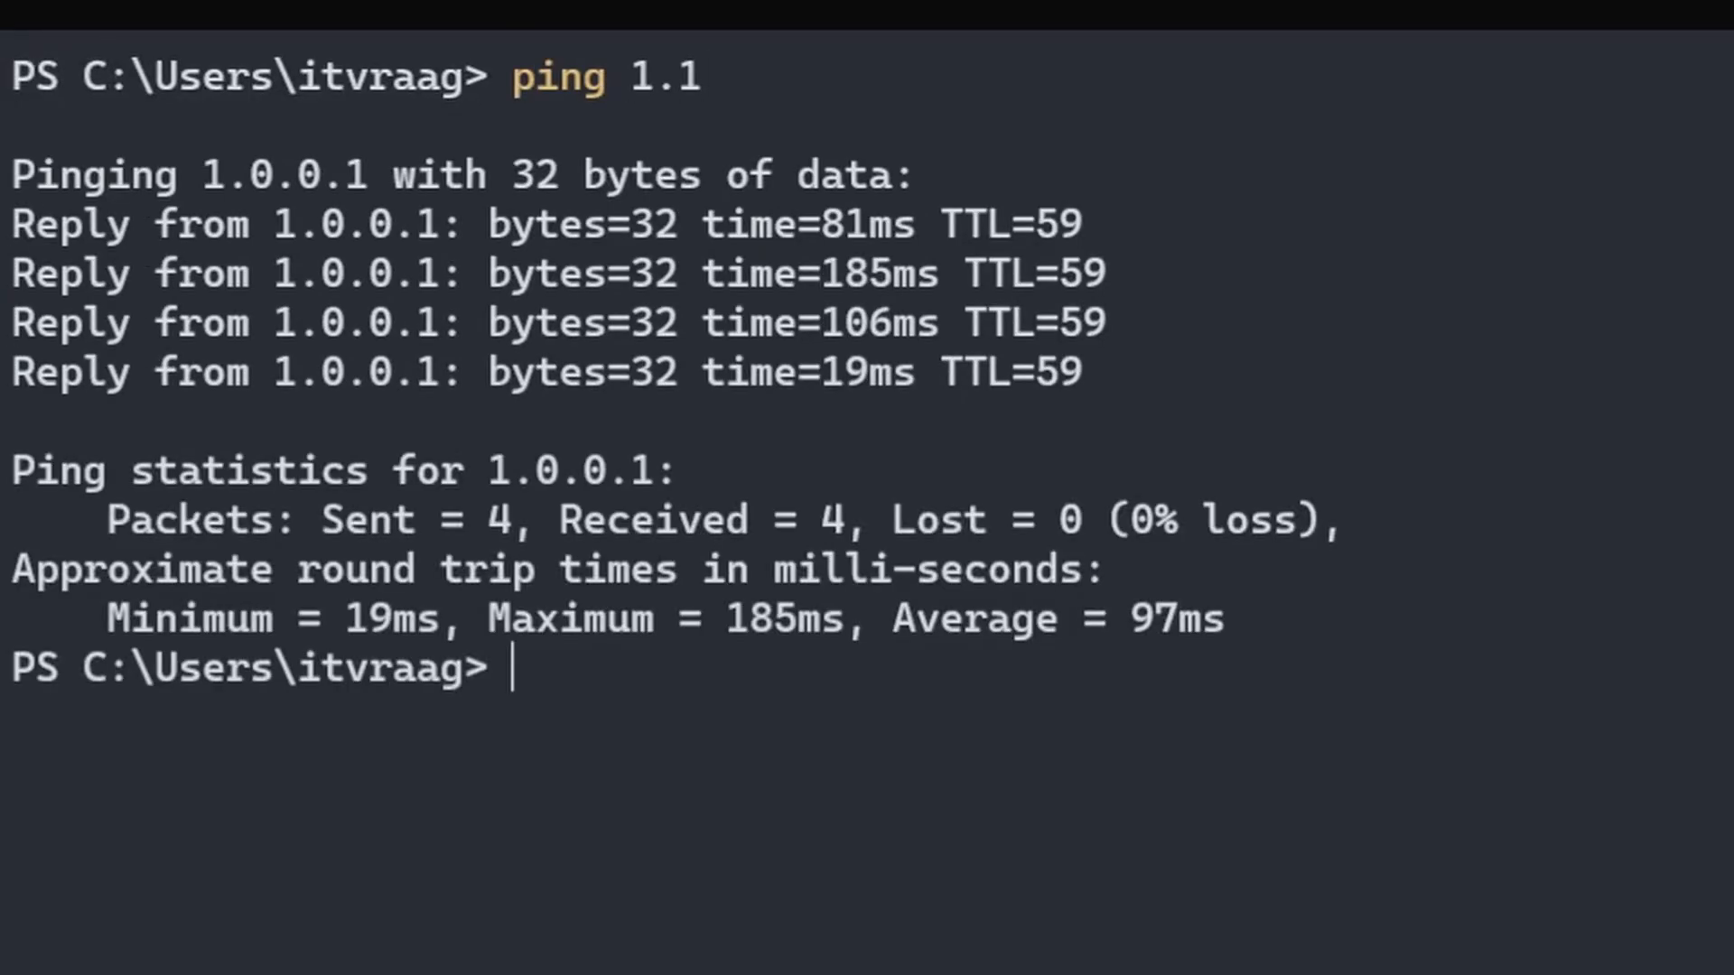
{"action": "type", "text": "ipco"}
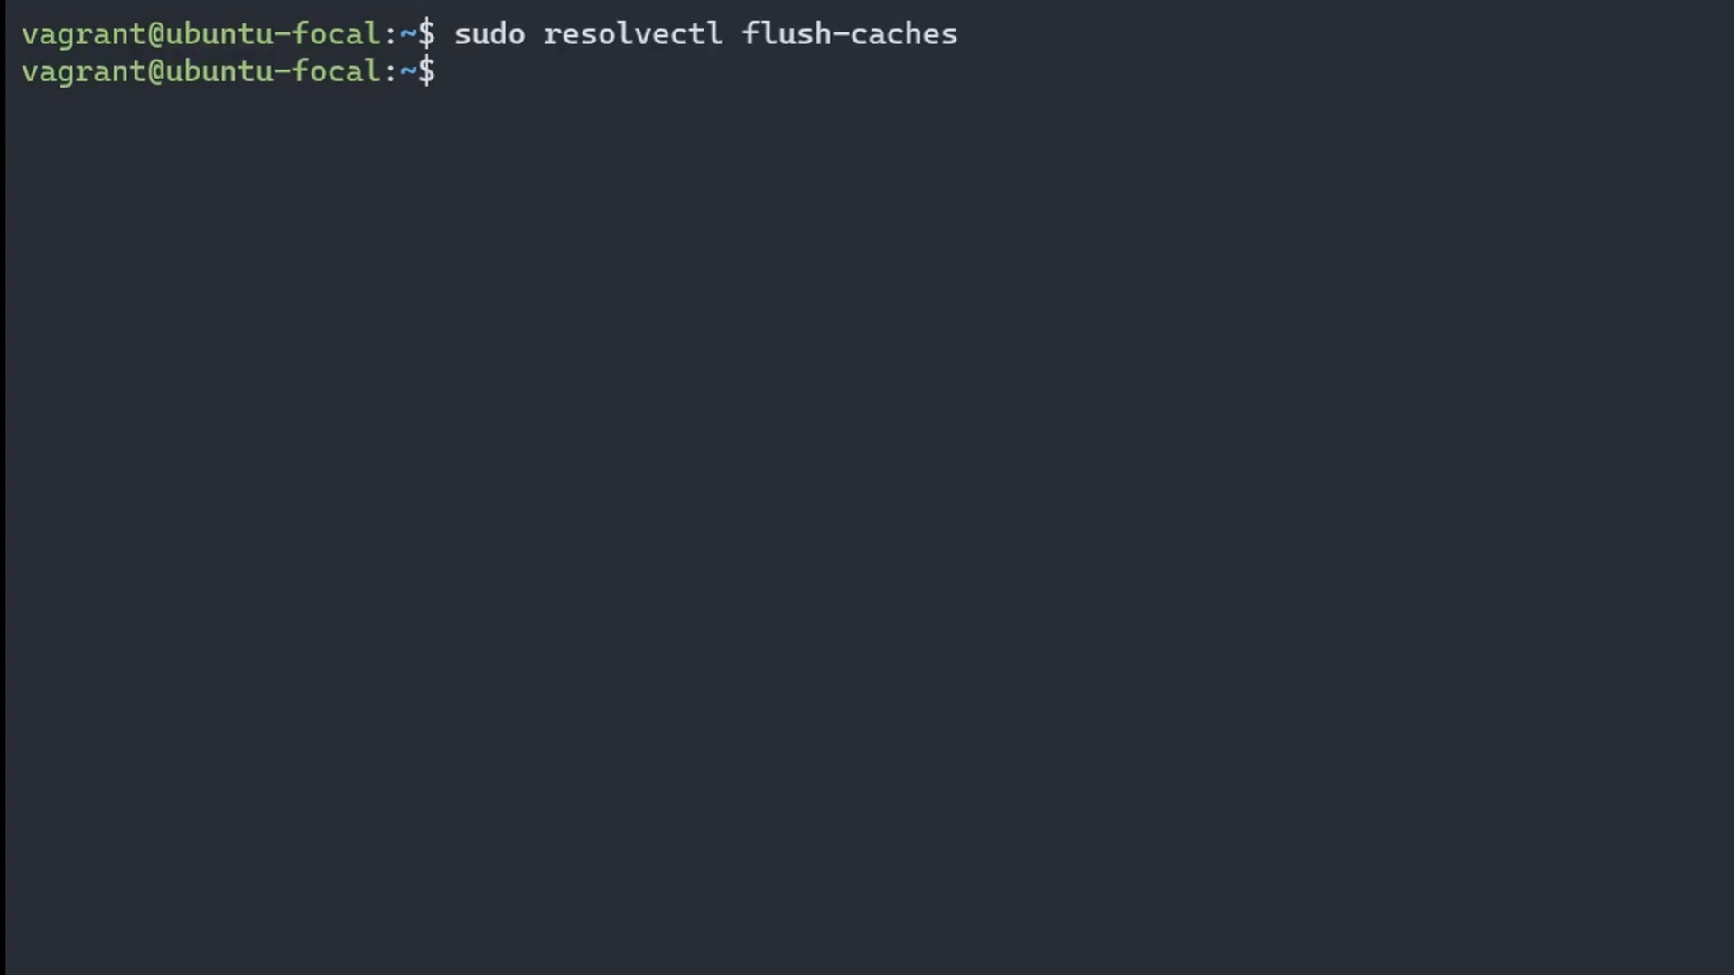
Run sudo systemd-resolve --statistics to show cache size 0
{"action": "type", "text": "sudo systemd-resolve --statistics"}
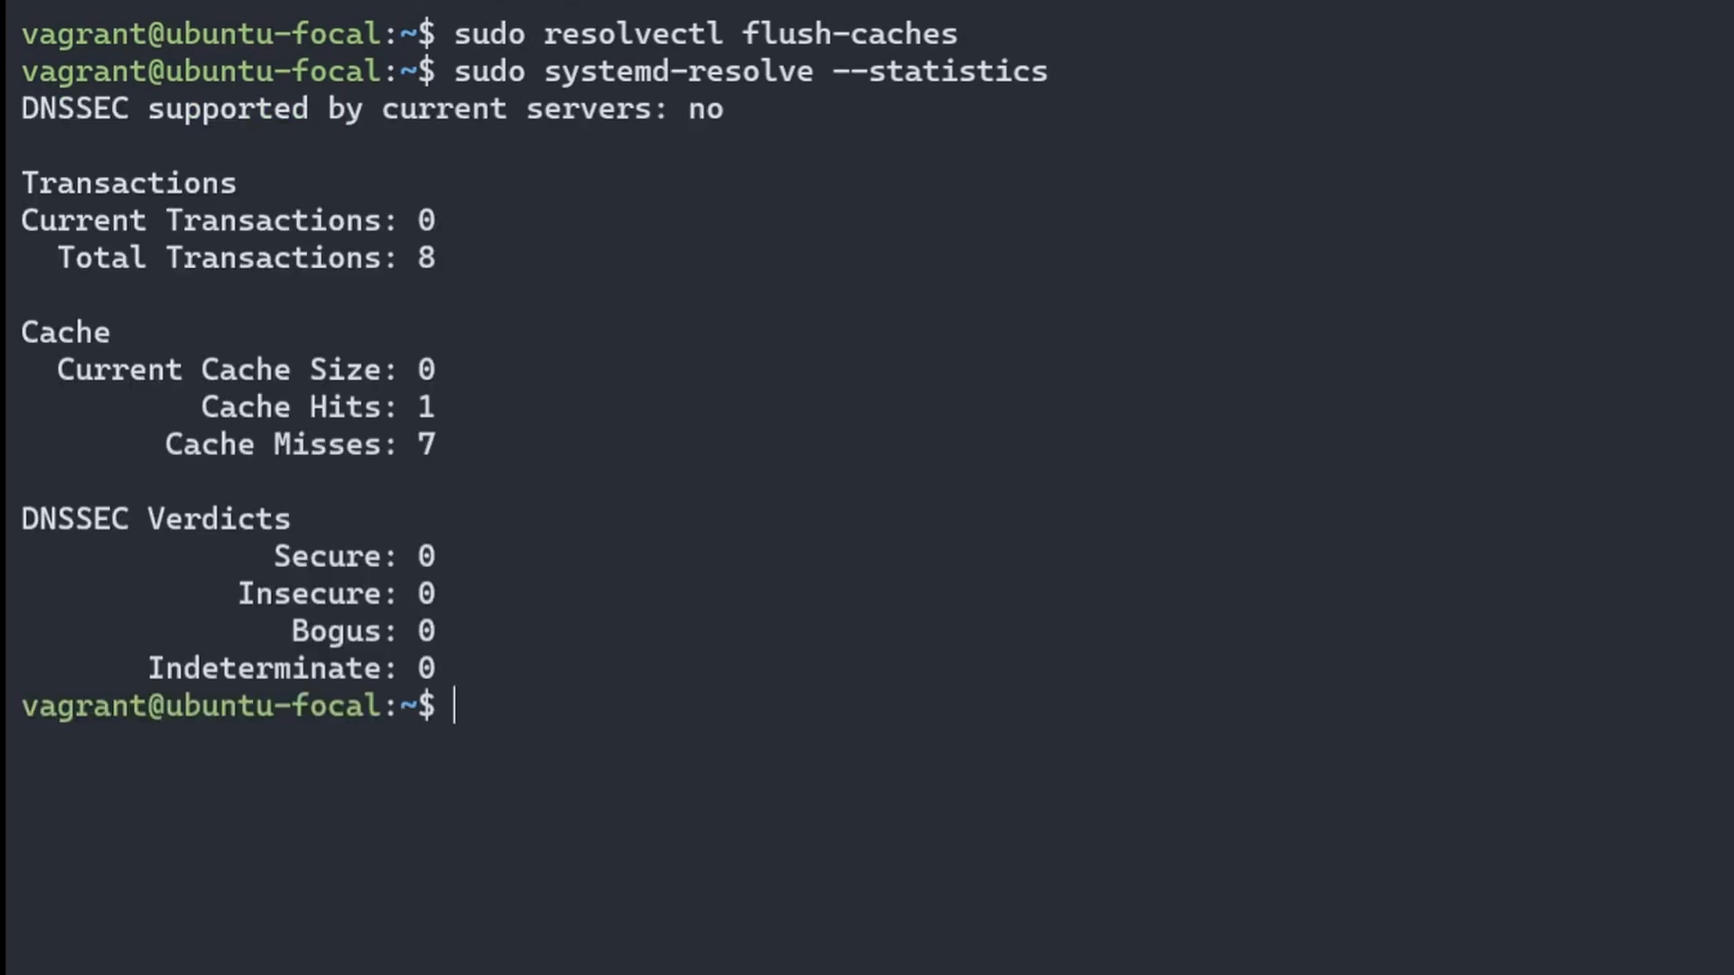
{"action": "mouse_move", "coordinate": [353, 379]}
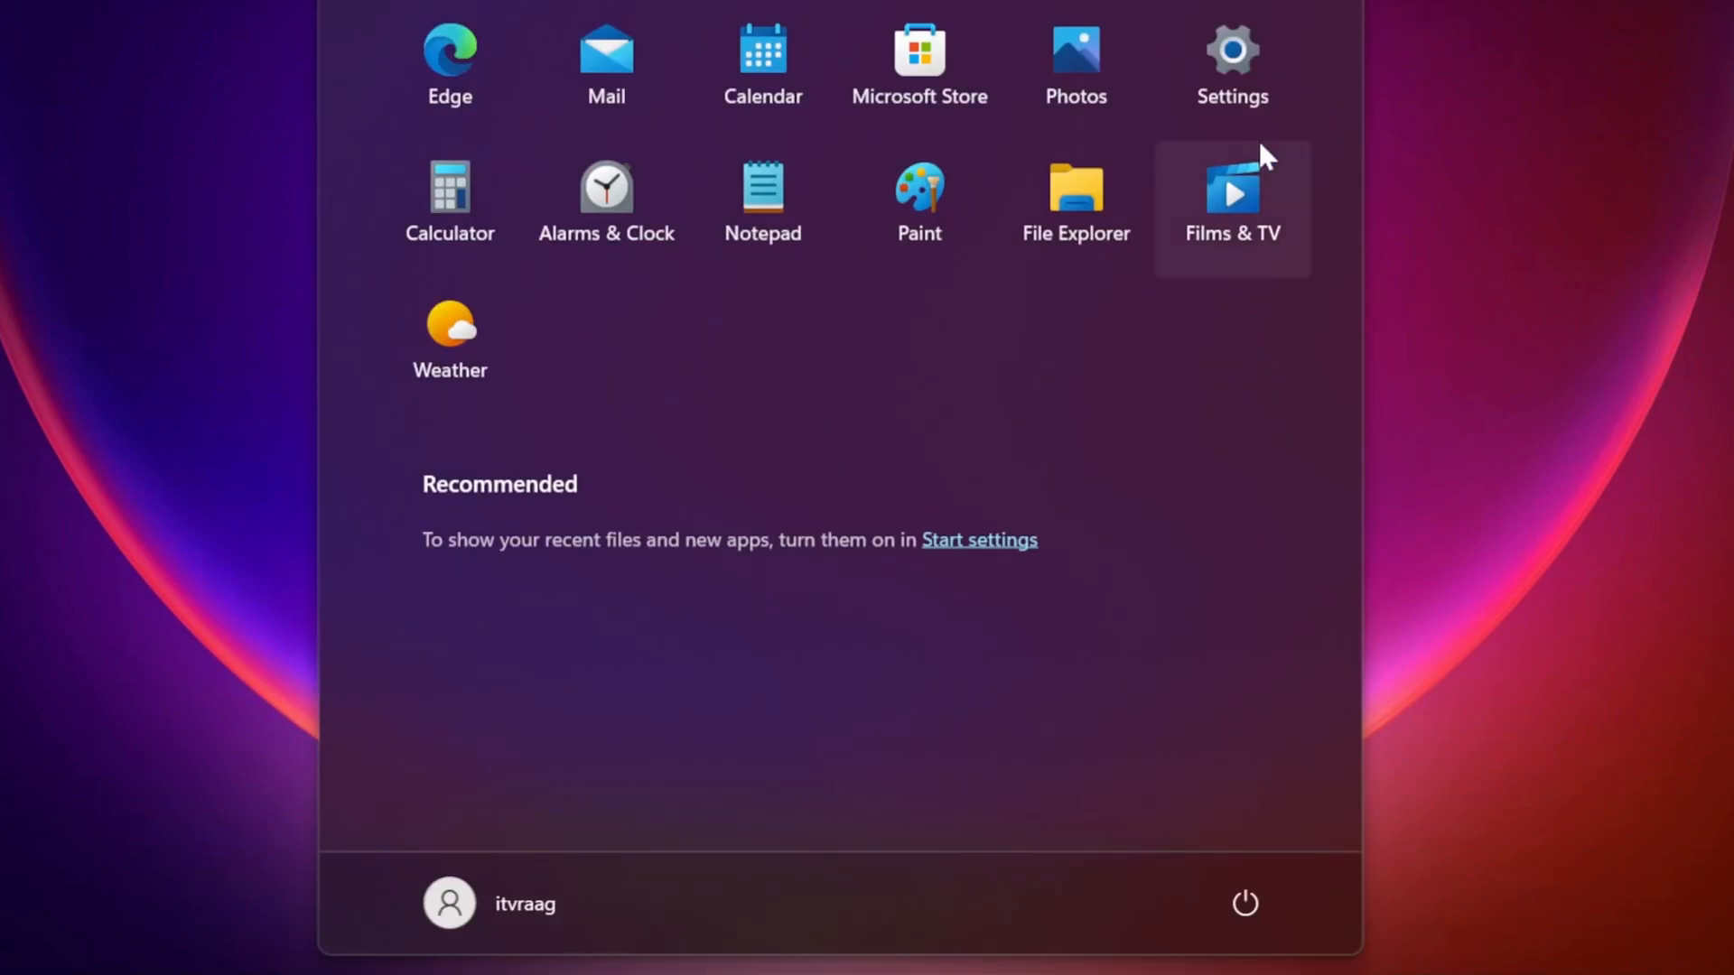
Open the Wi-Fi properties in Settings and switch DNS assignment to manual
{"action": "left_click", "coordinate": [1232, 49]}
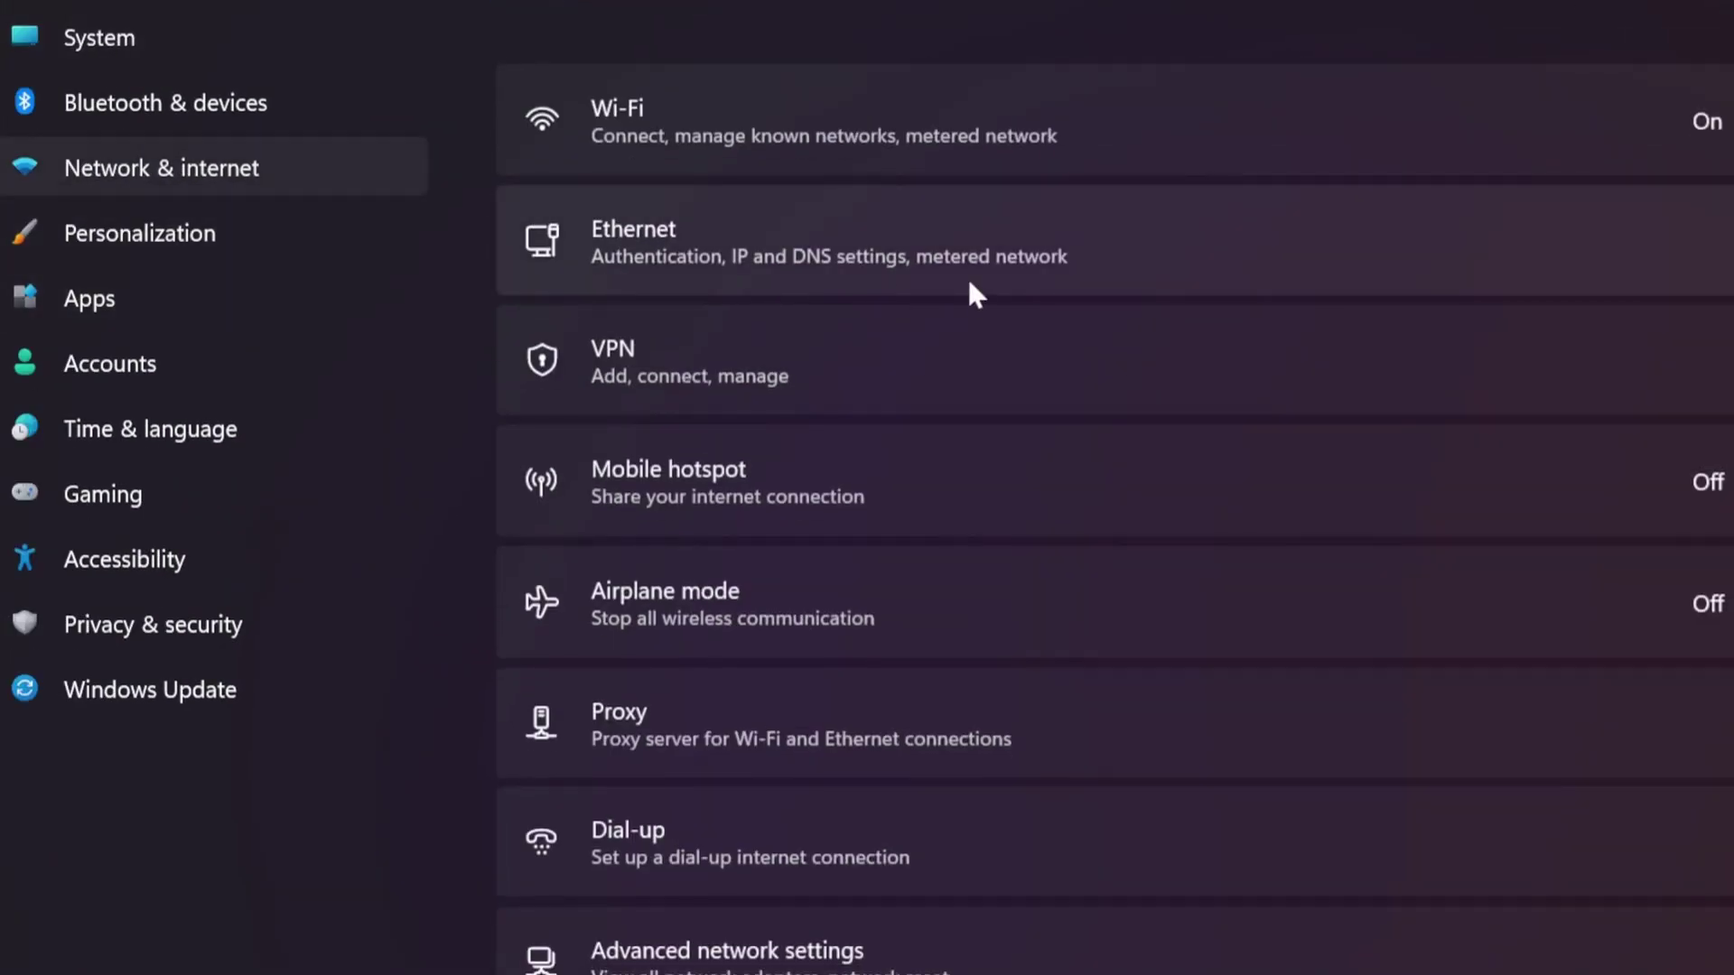
{"action": "left_click", "coordinate": [621, 122]}
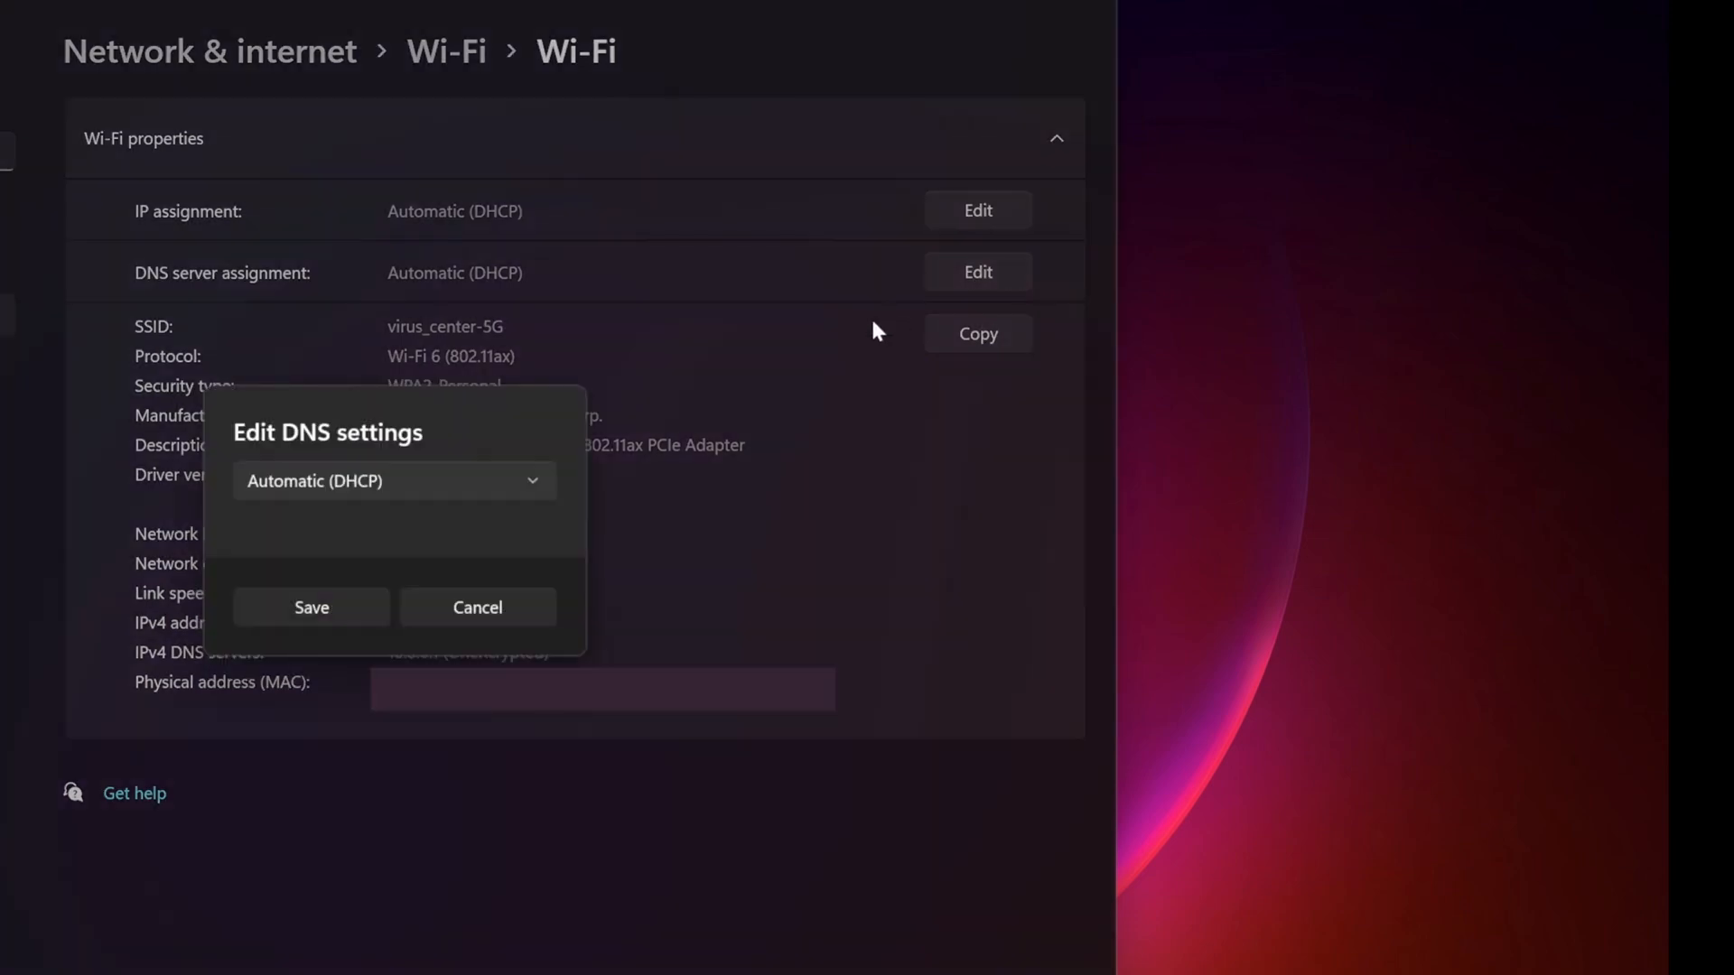
{"action": "left_click", "coordinate": [394, 481]}
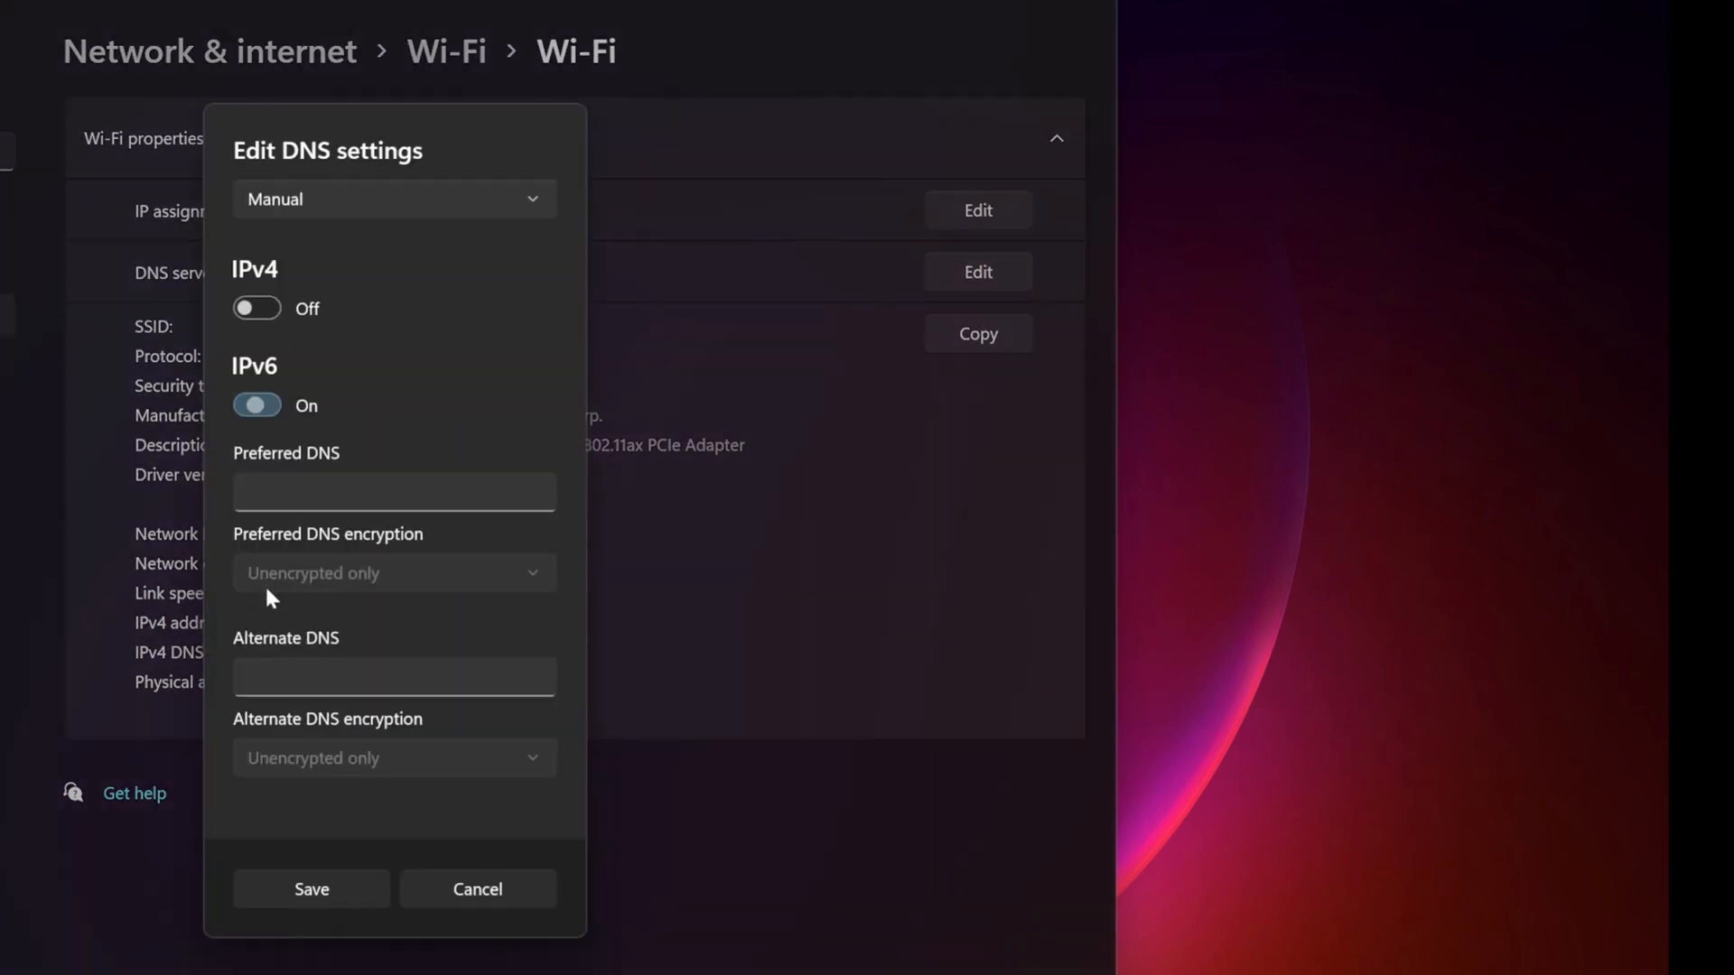
Set preferred DNS 8.8.4.4 to encrypted-only DNS over HTTPS, alternate 8.8.8.8
{"action": "type", "text": "8.8.4.4"}
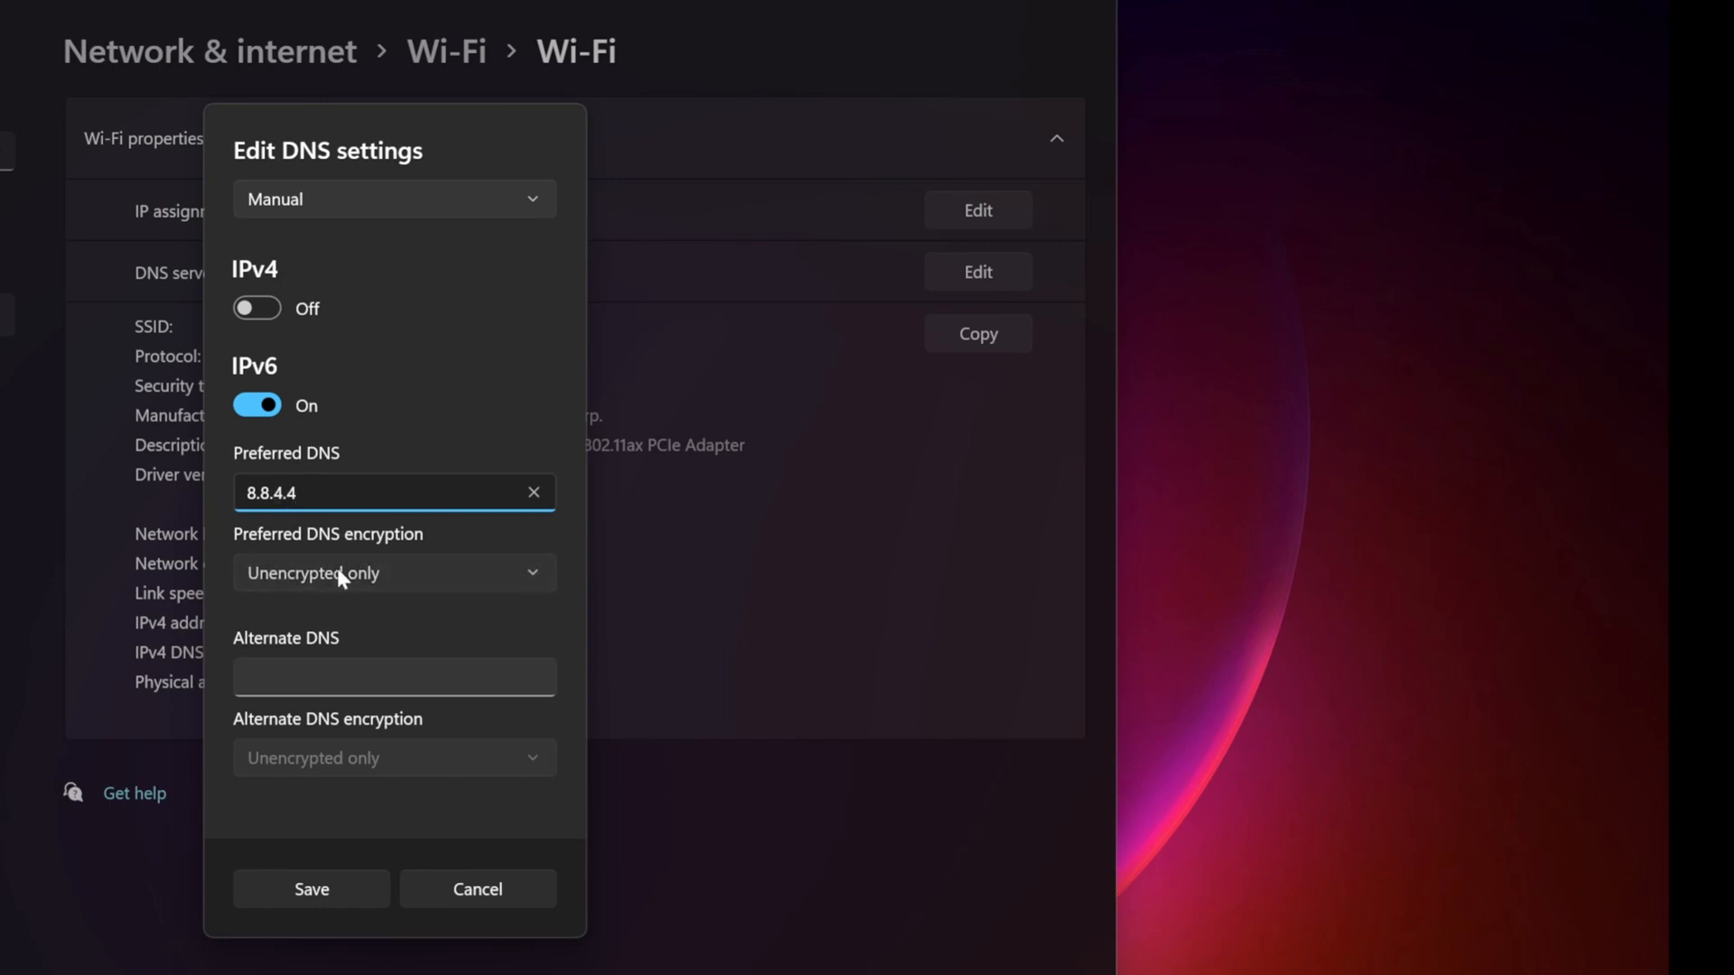
{"action": "left_click", "coordinate": [395, 573]}
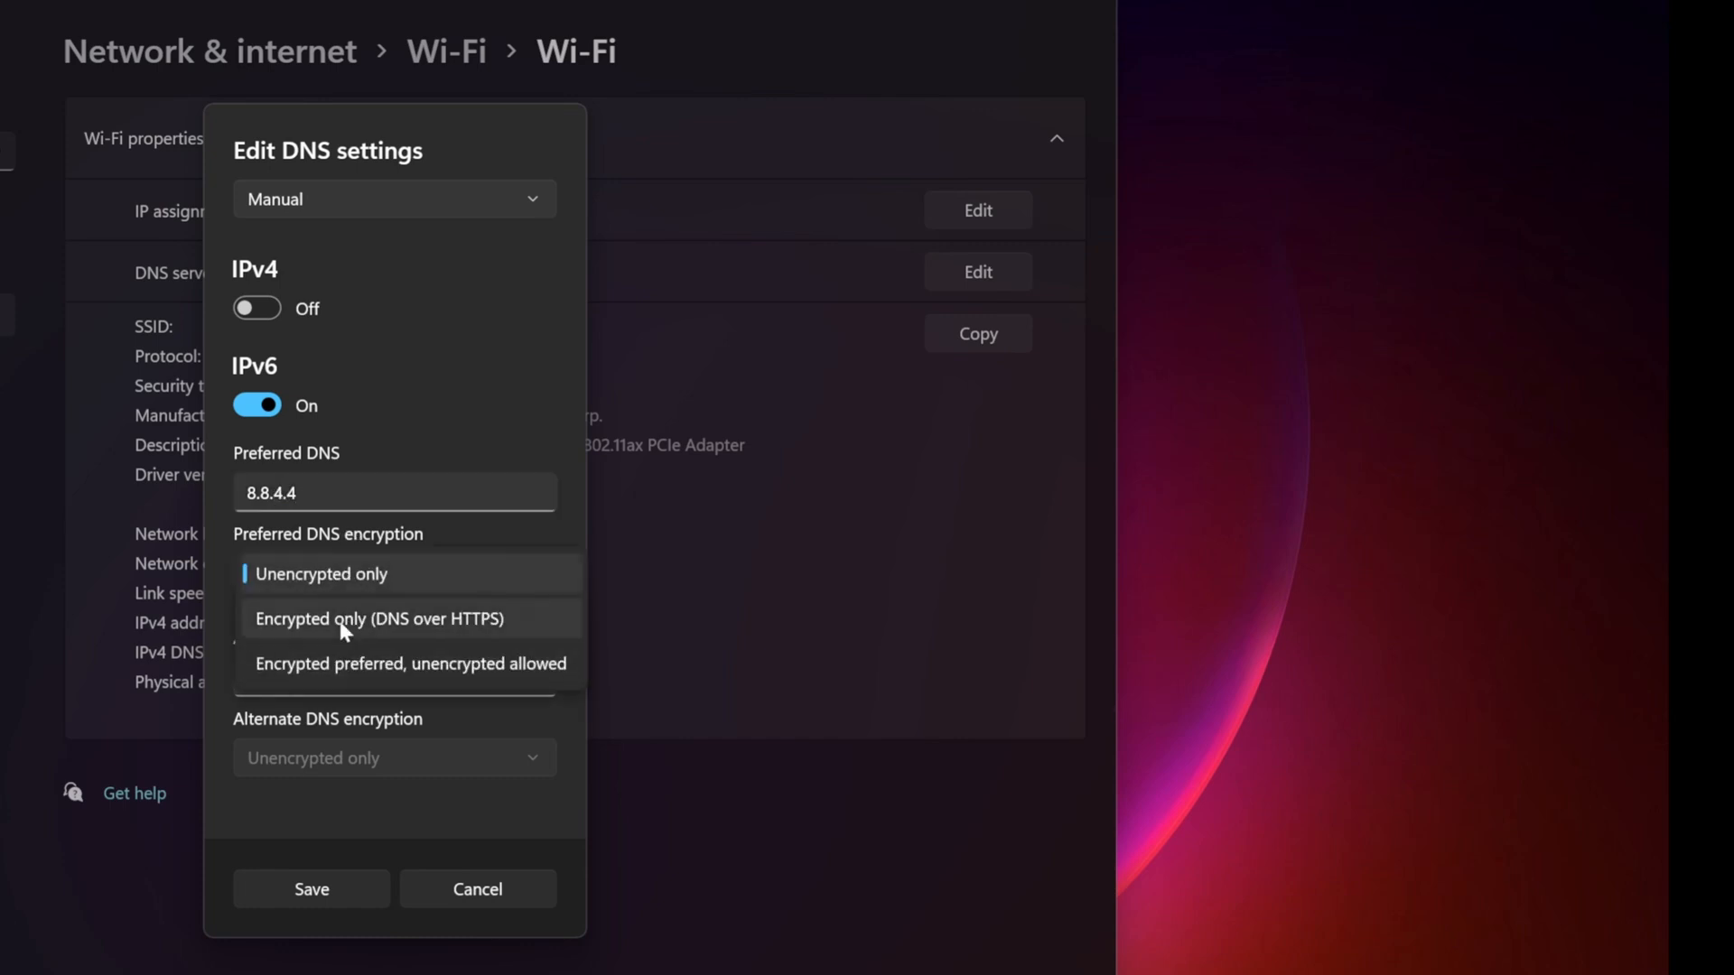
{"action": "left_click", "coordinate": [381, 619]}
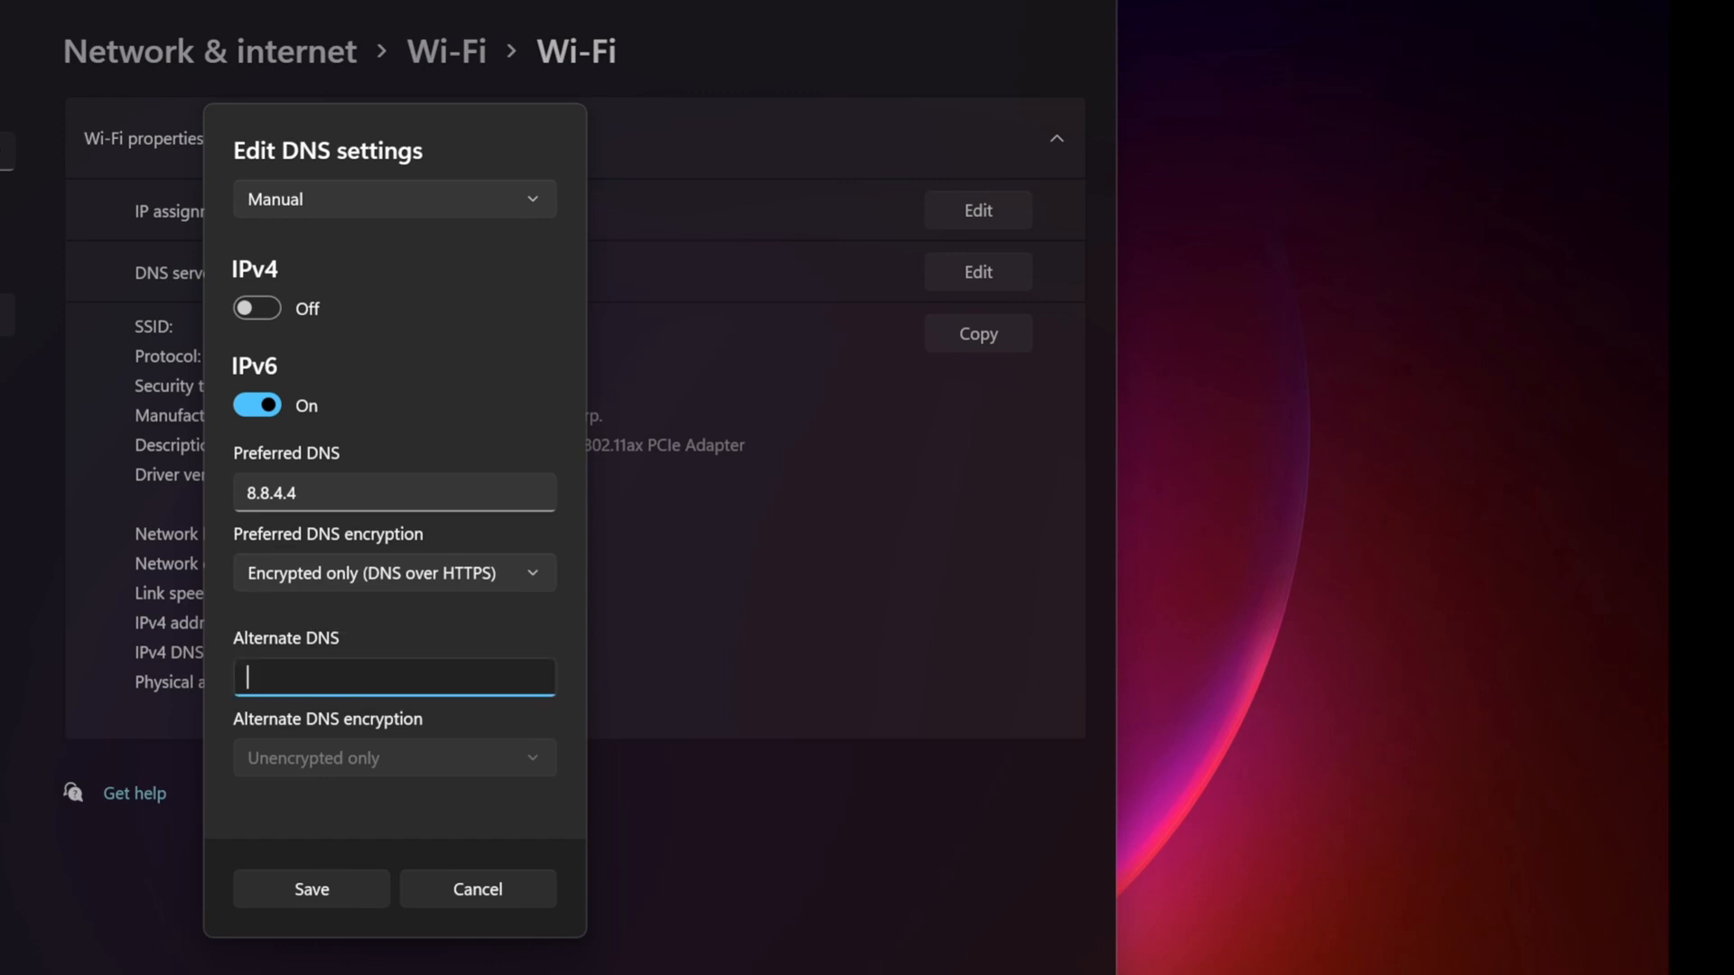
{"action": "type", "text": "8.8.8.8"}
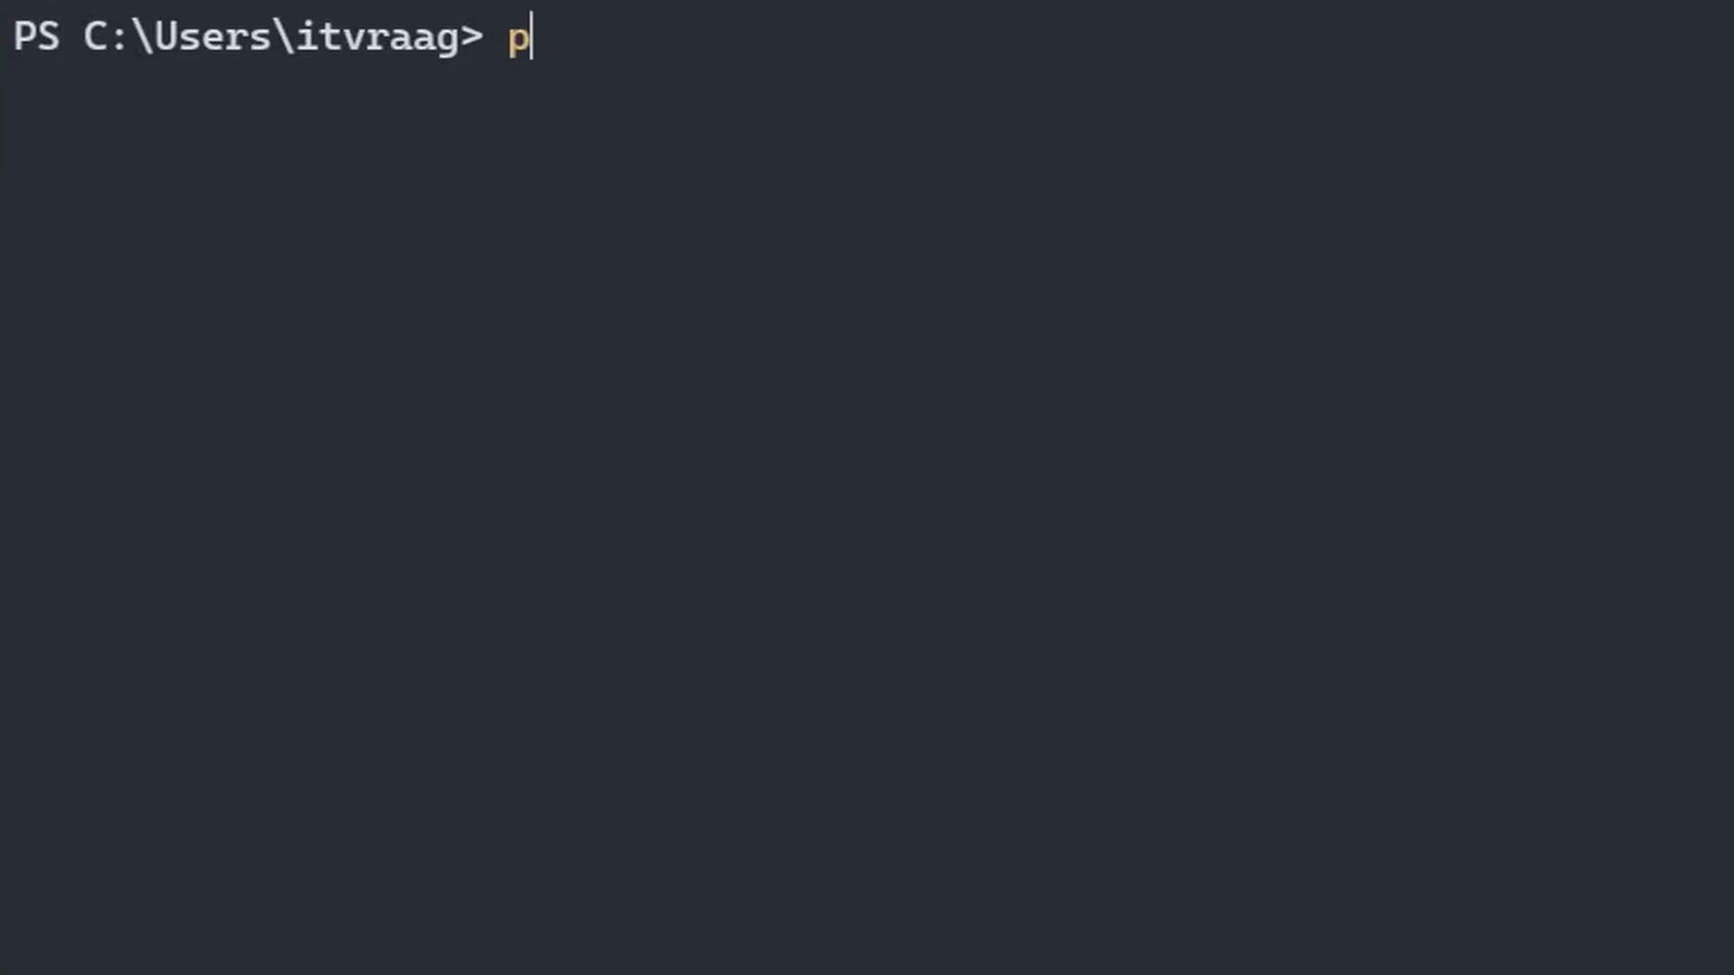
Enter ping 10.0.0.1 and ping localhost, then return to the PowerShell window
{"action": "type", "text": "ing 10.0.0.1"}
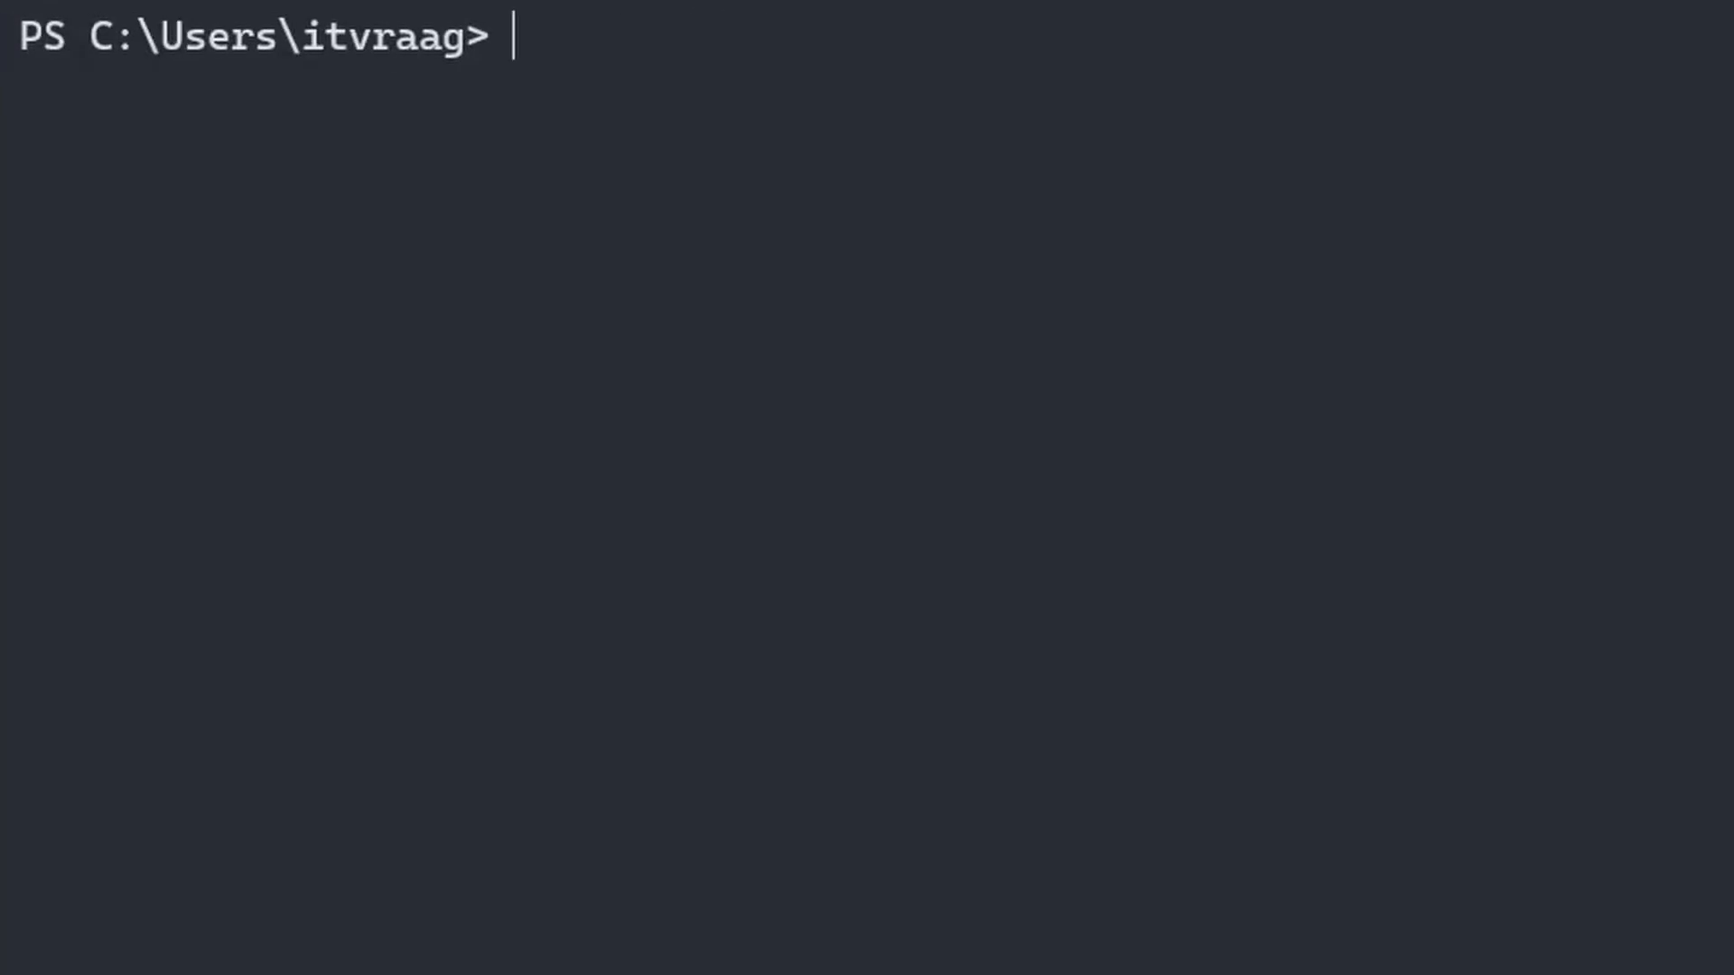
{"action": "type", "text": "ping localhost"}
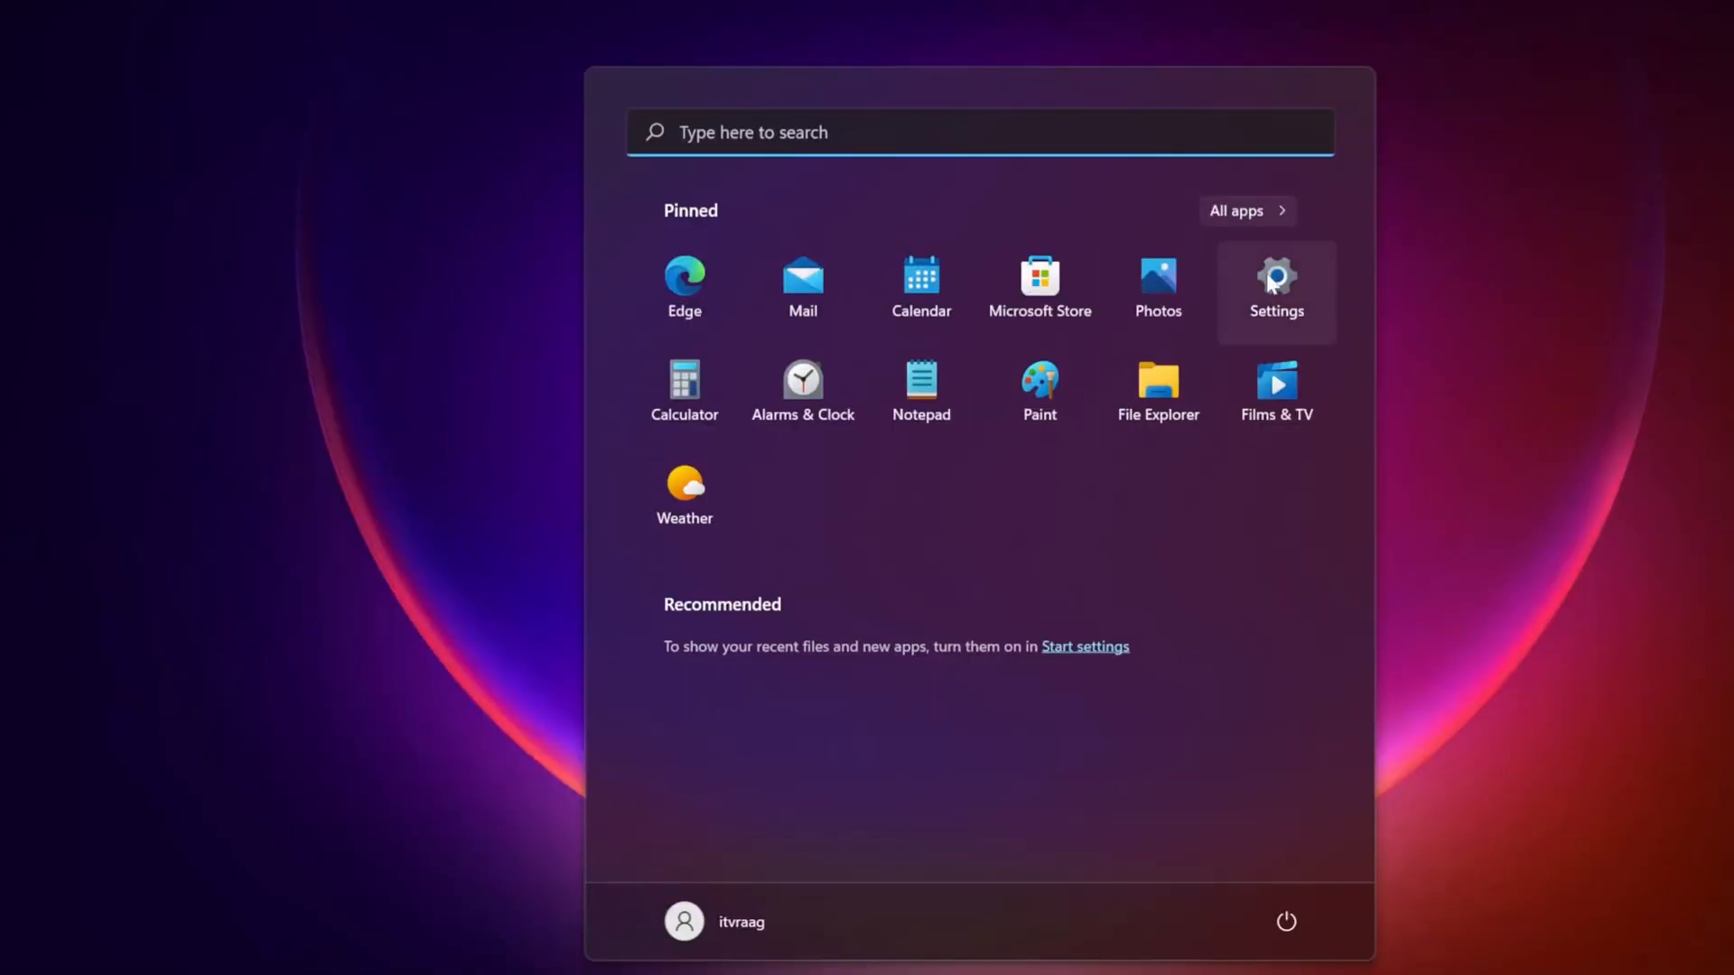
{"action": "left_click", "coordinate": [1275, 276]}
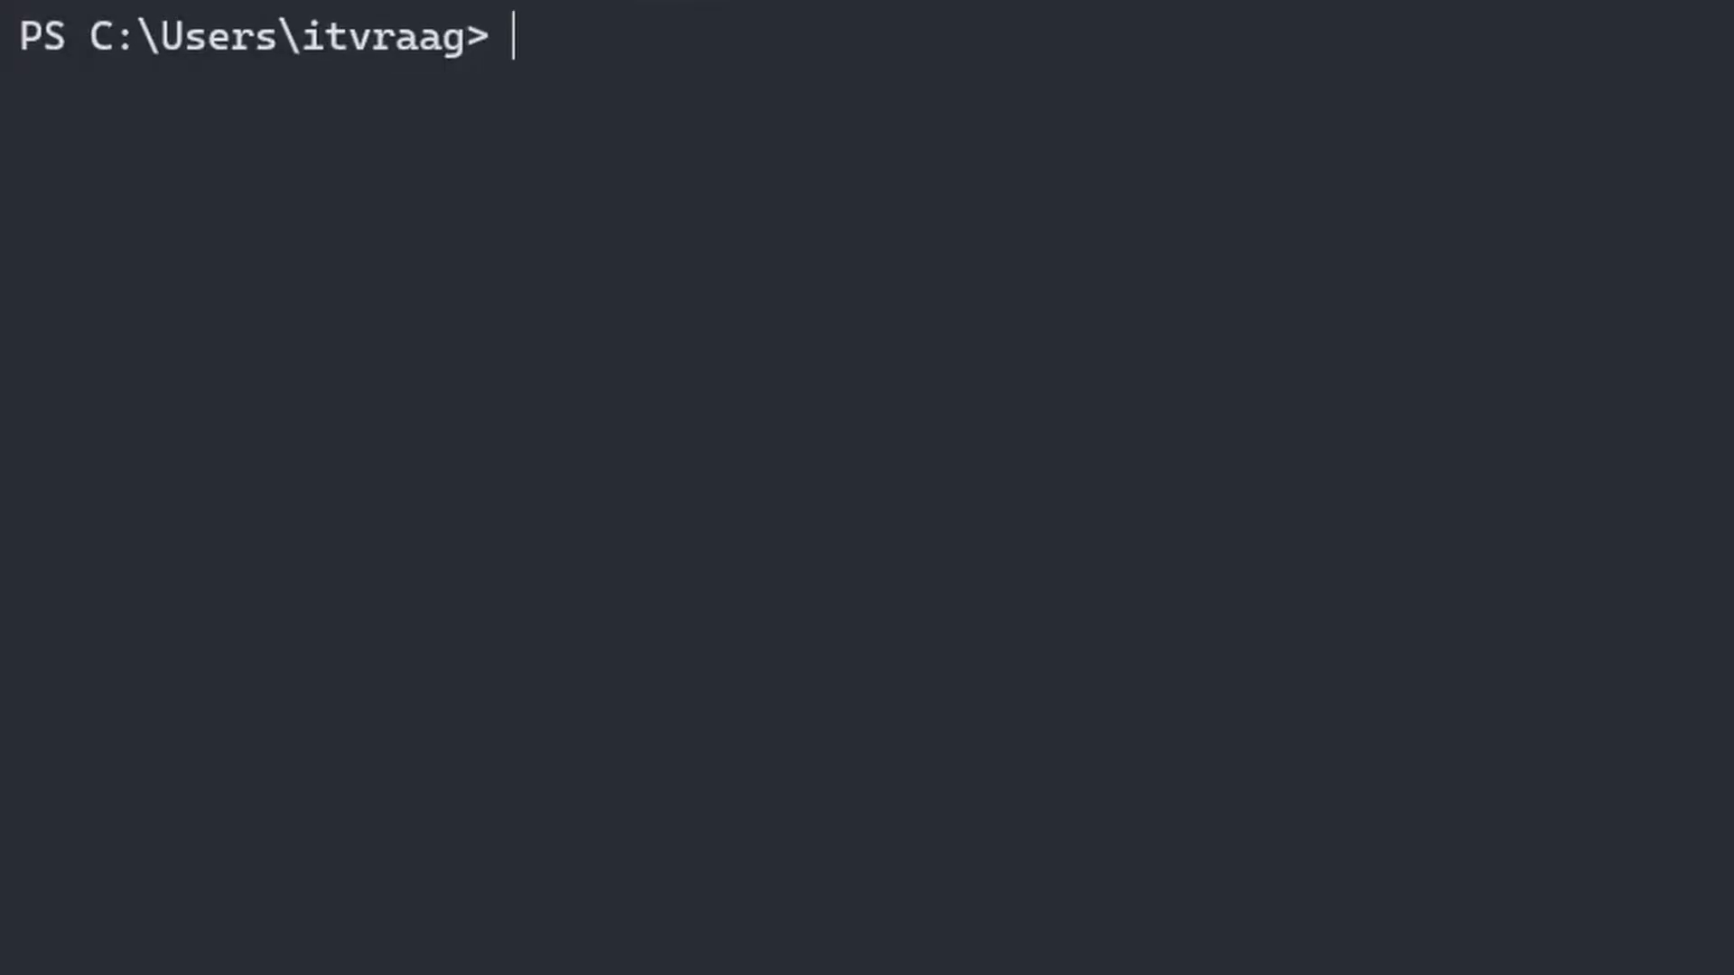
Show ping's help with ping /? in PowerShell and ping -h in Ubuntu
{"action": "type", "text": "ping /?"}
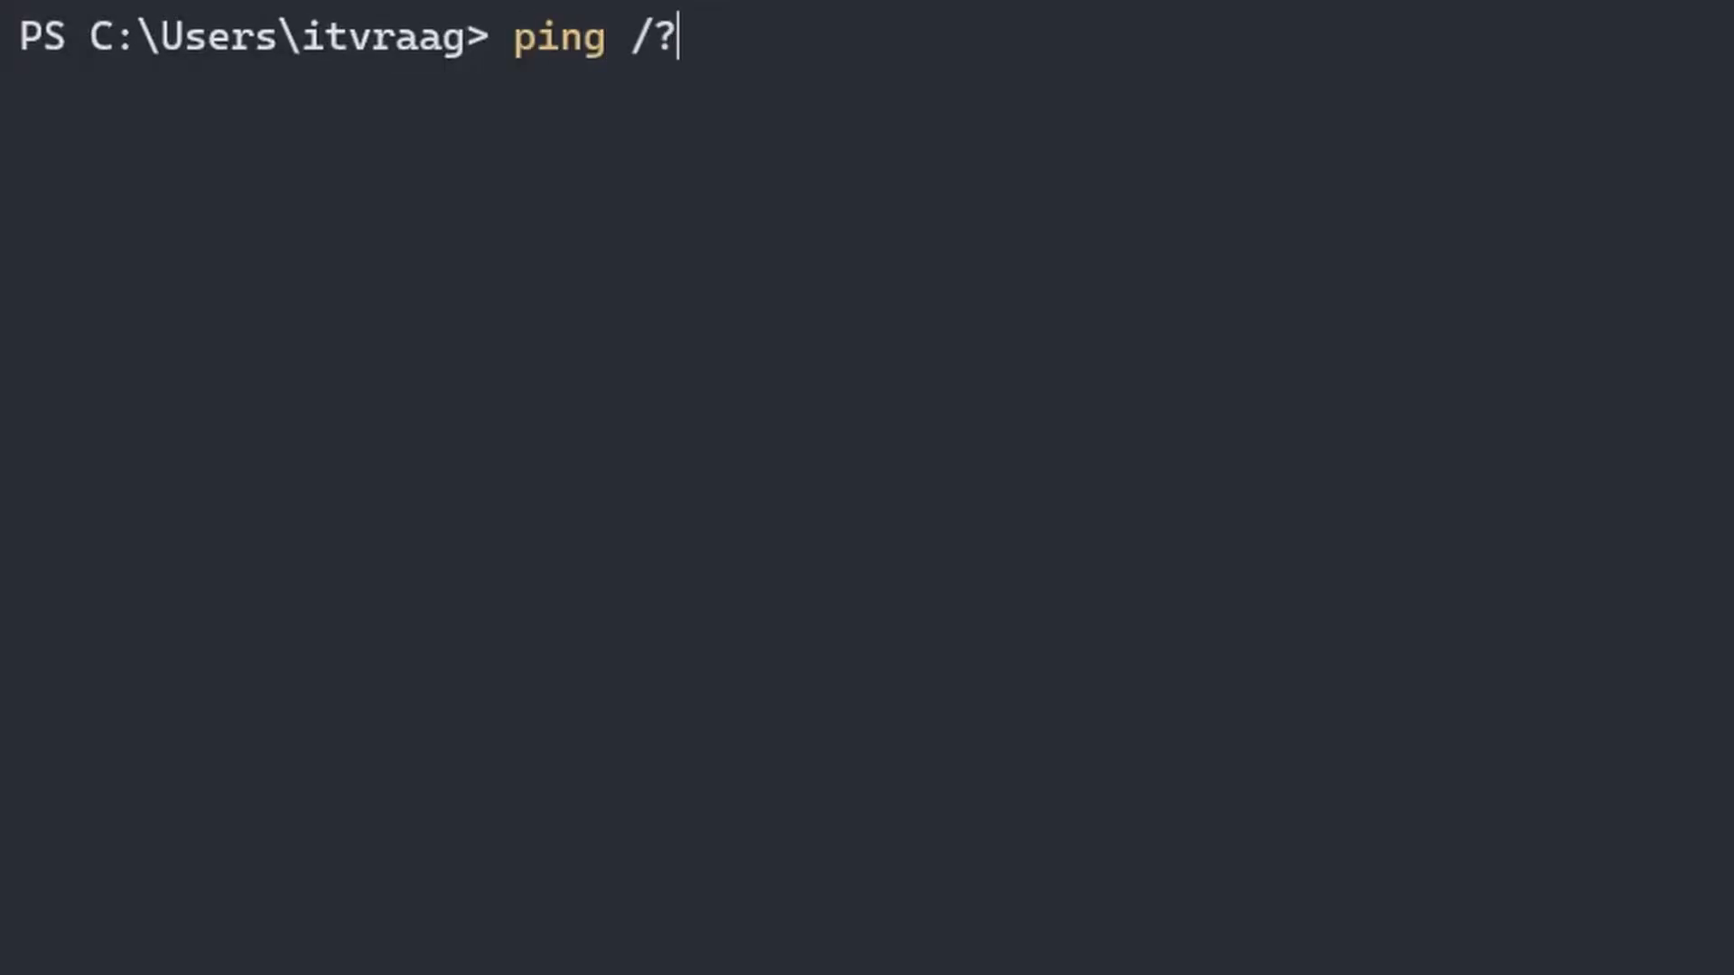
{"action": "key", "text": "Enter"}
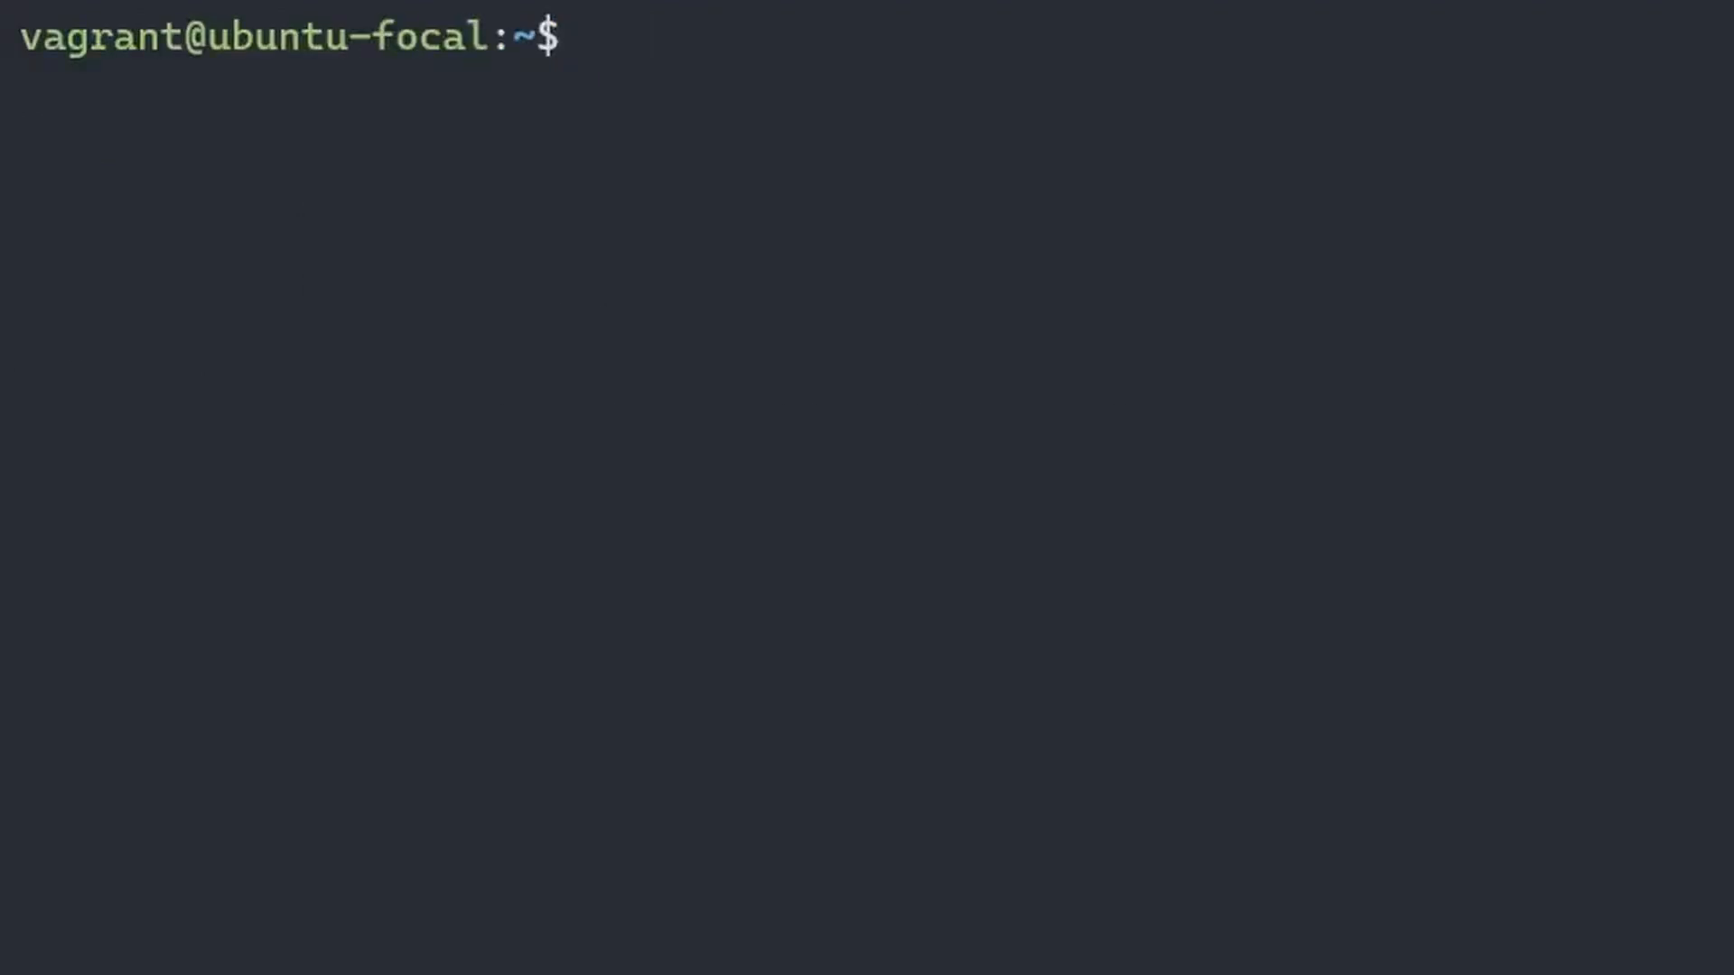
{"action": "type", "text": "ping -h"}
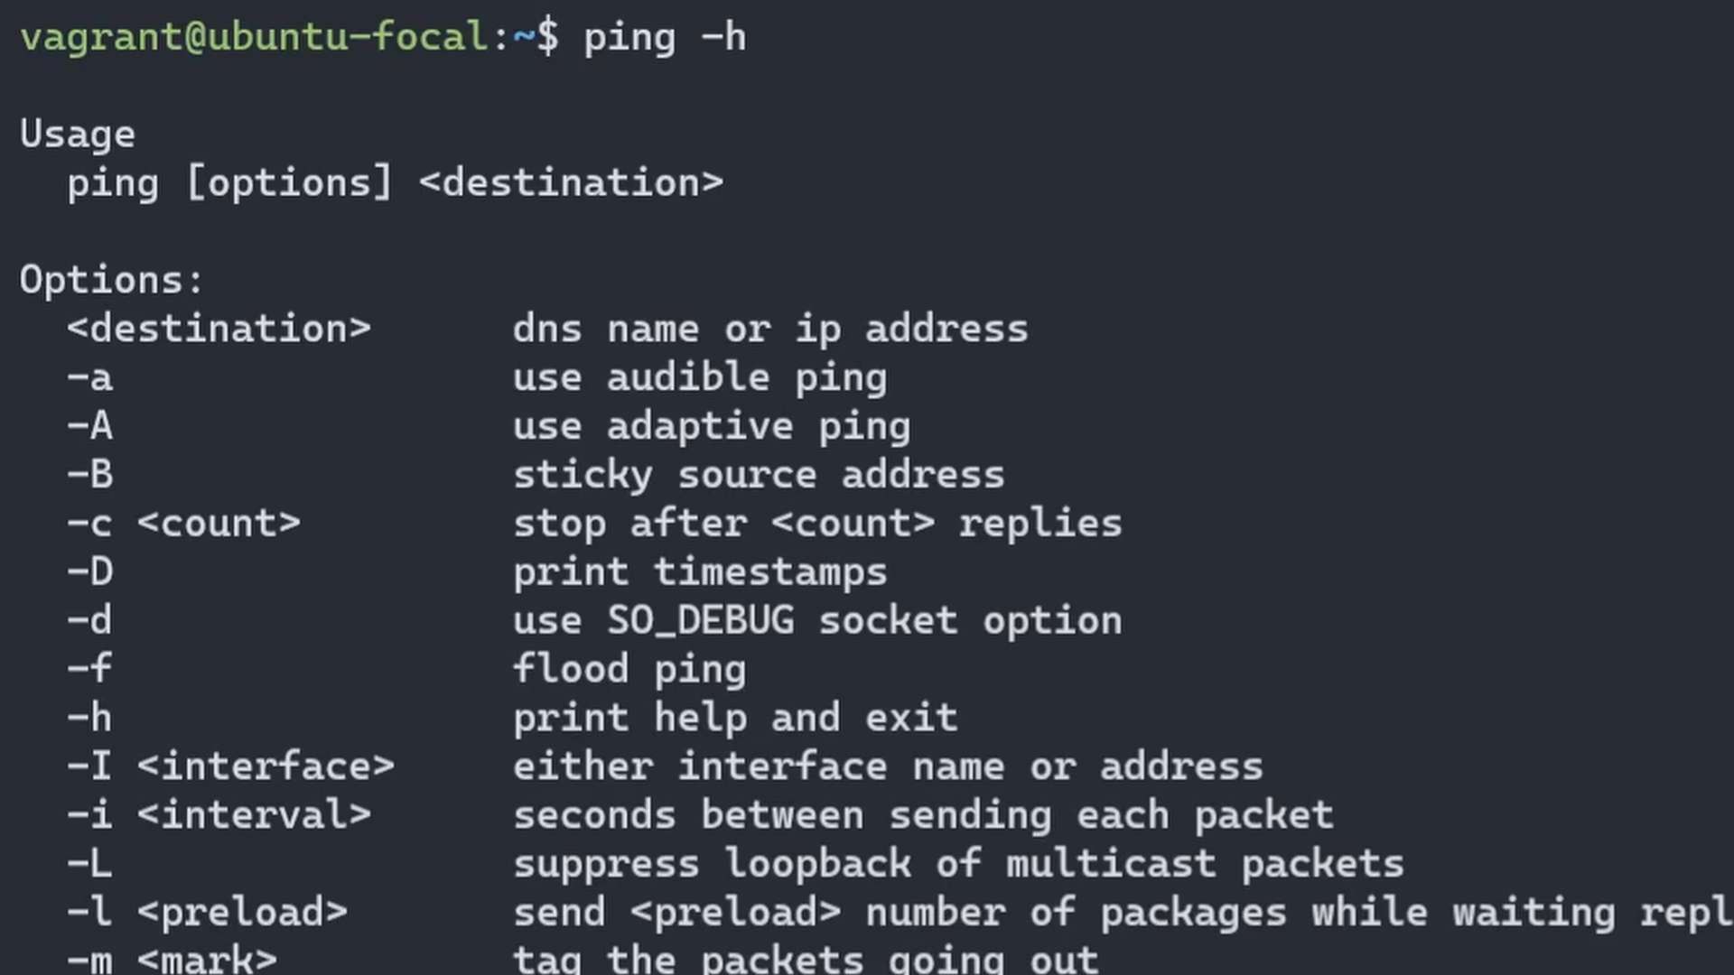
Read the man ping manual page, scrolling down, then quit it with q
{"action": "type", "text": "man ping"}
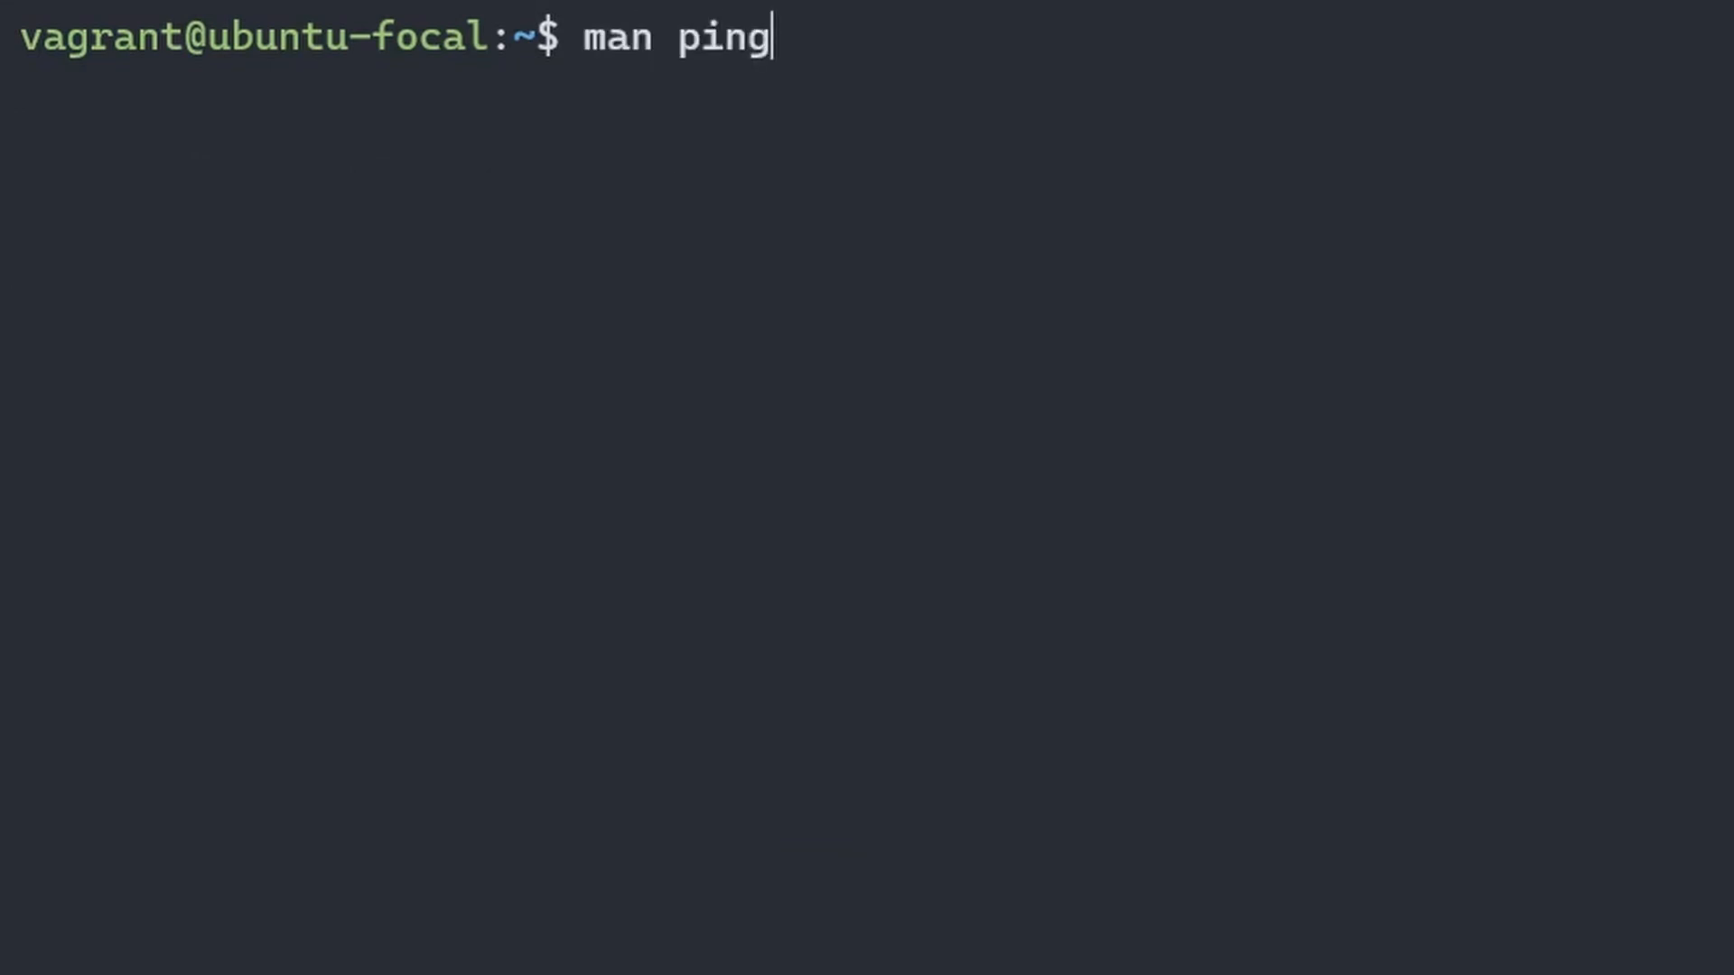
{"action": "key", "text": "Enter"}
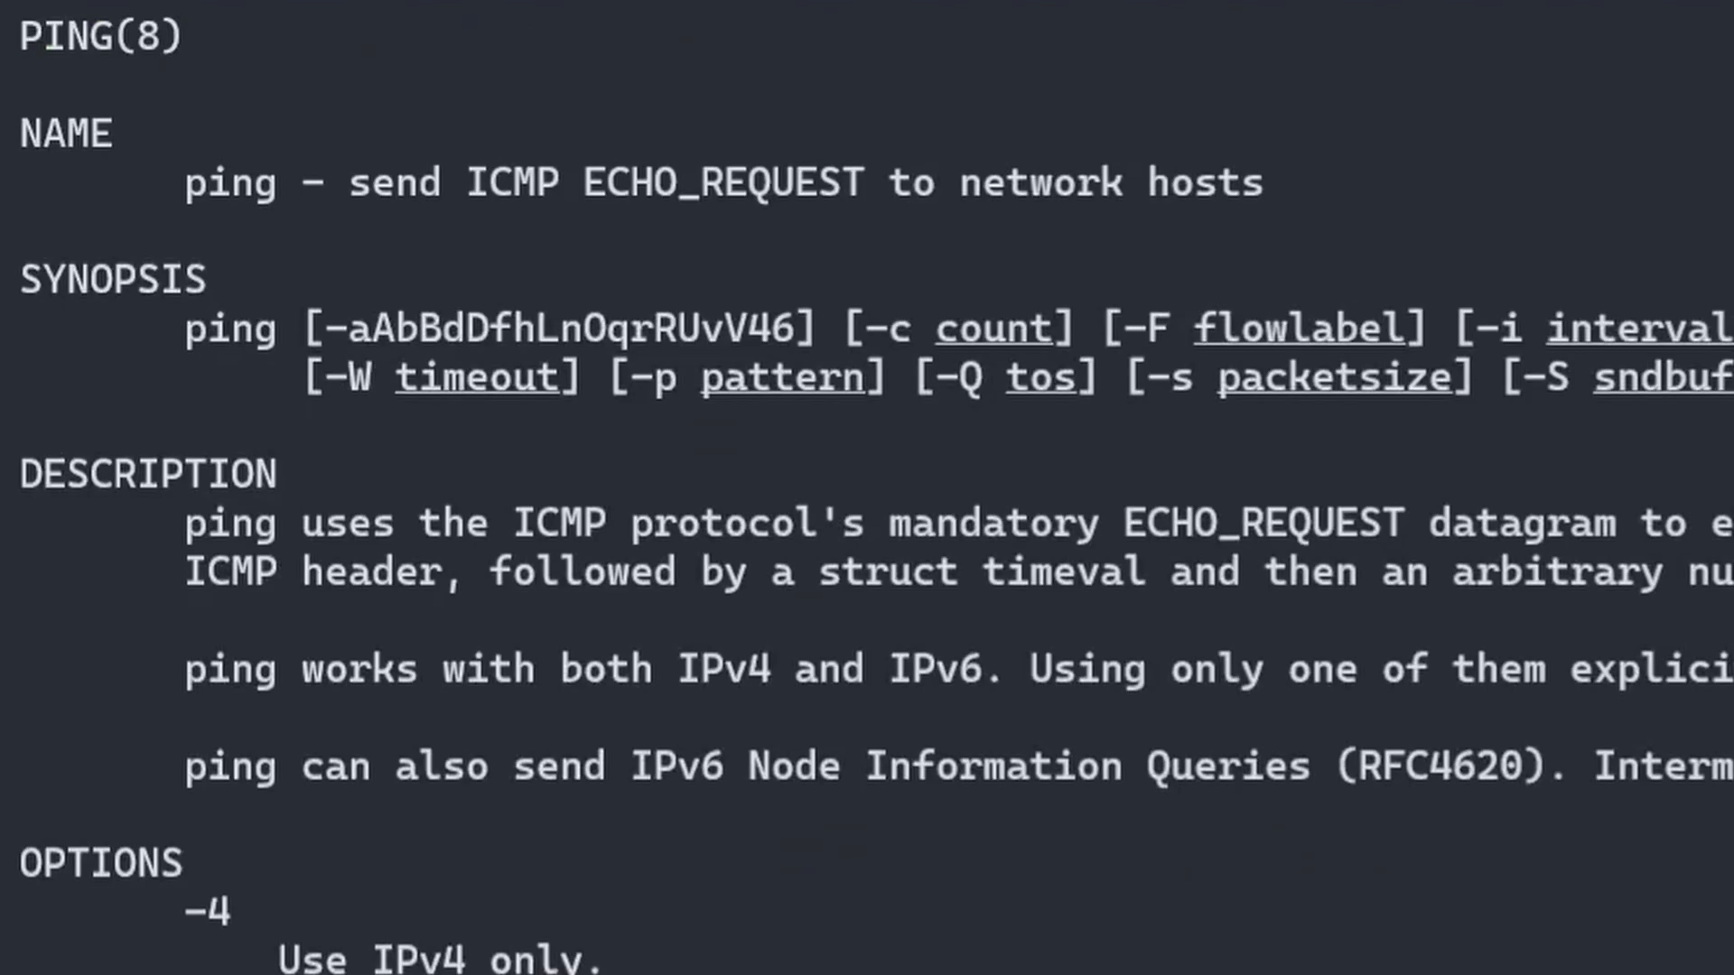
{"action": "scroll", "scroll_direction": "down", "scroll_amount": 3}
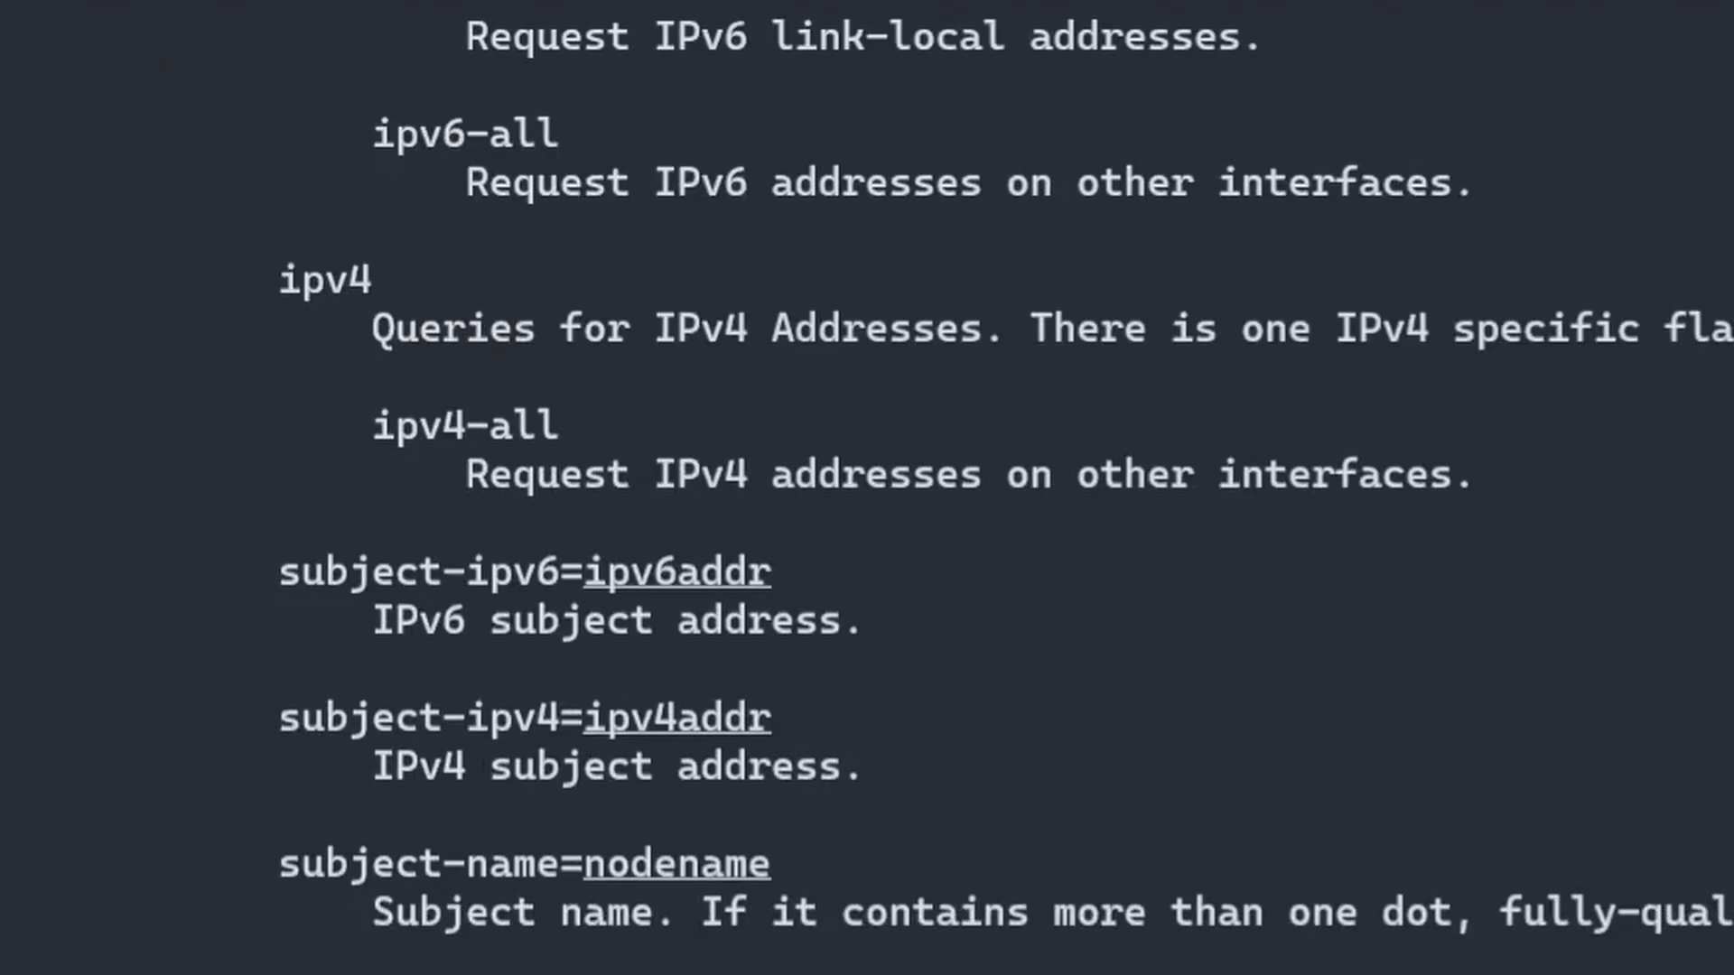
{"action": "key", "text": "q"}
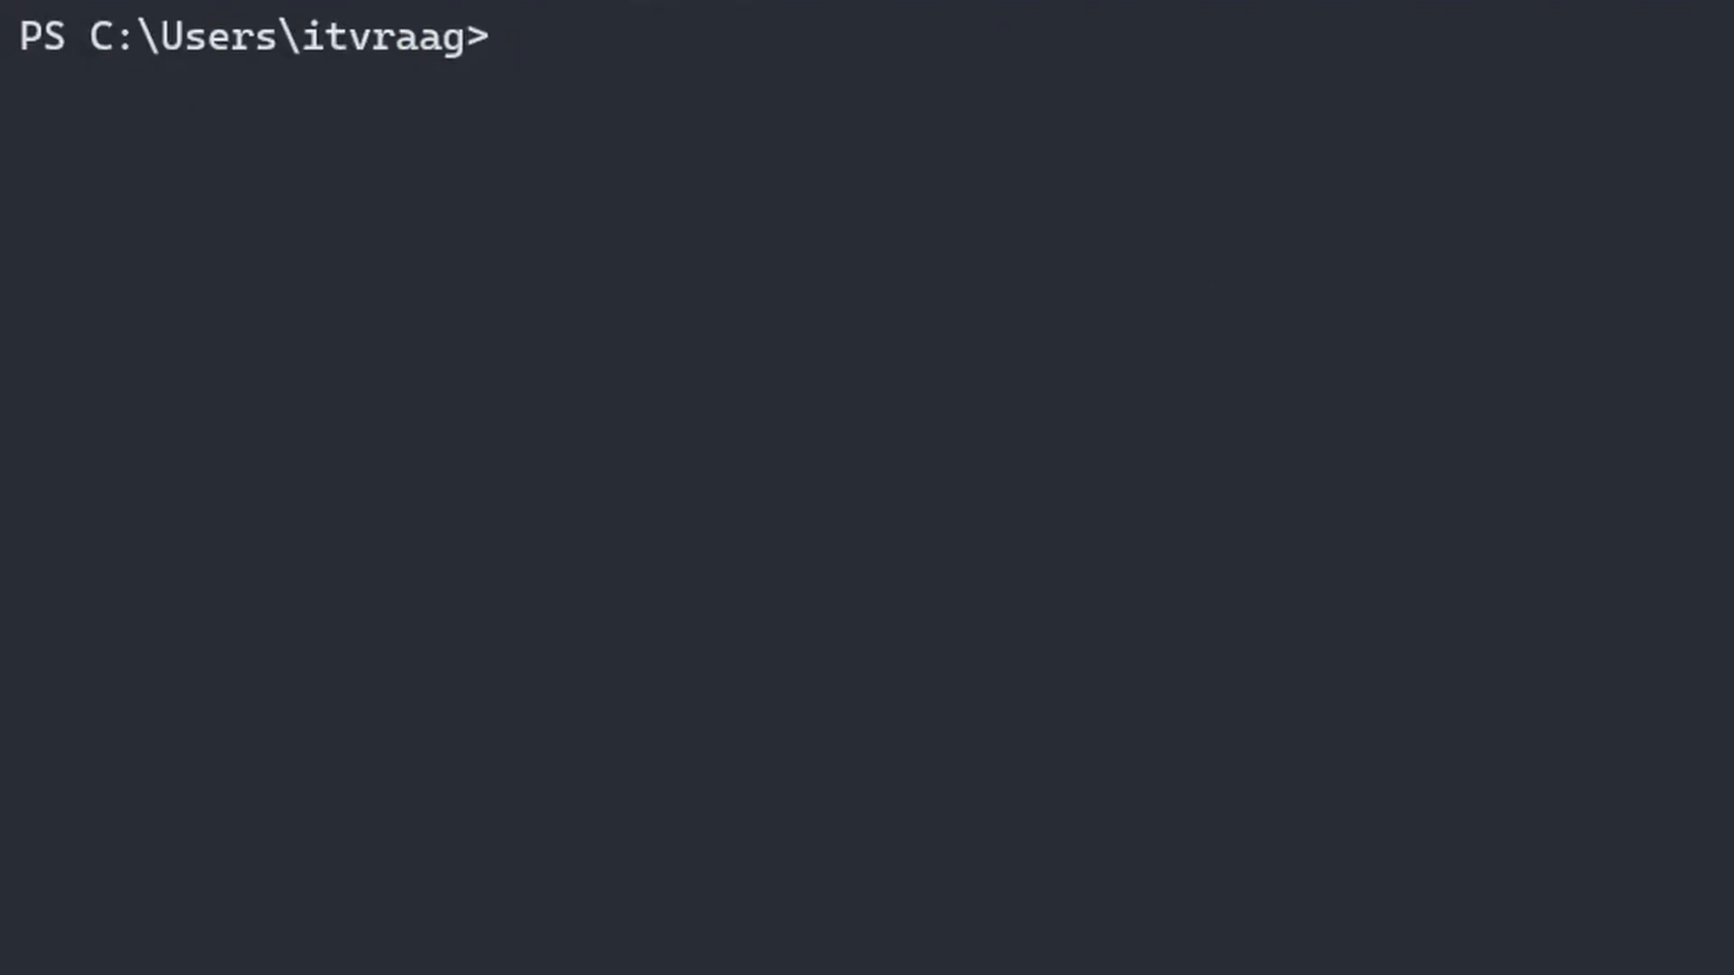
Ping itvraag.nl and highlight the time=13ms reply latency
{"action": "type", "text": "ping itvraag."}
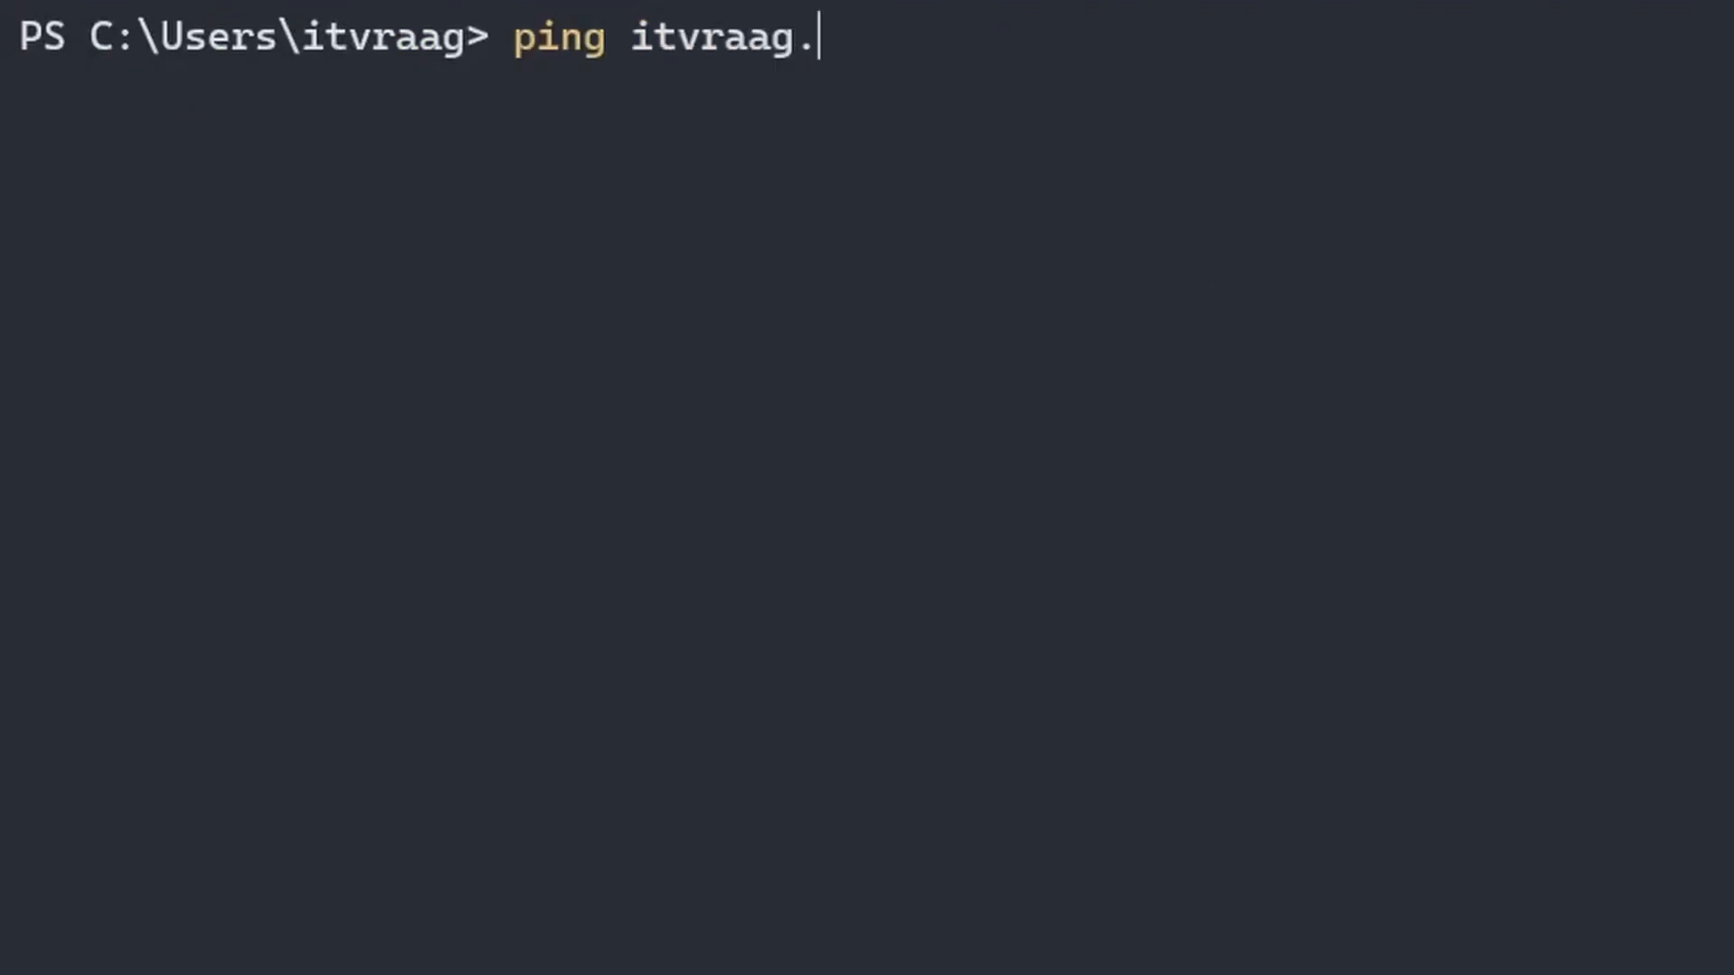
{"action": "type", "text": "nl"}
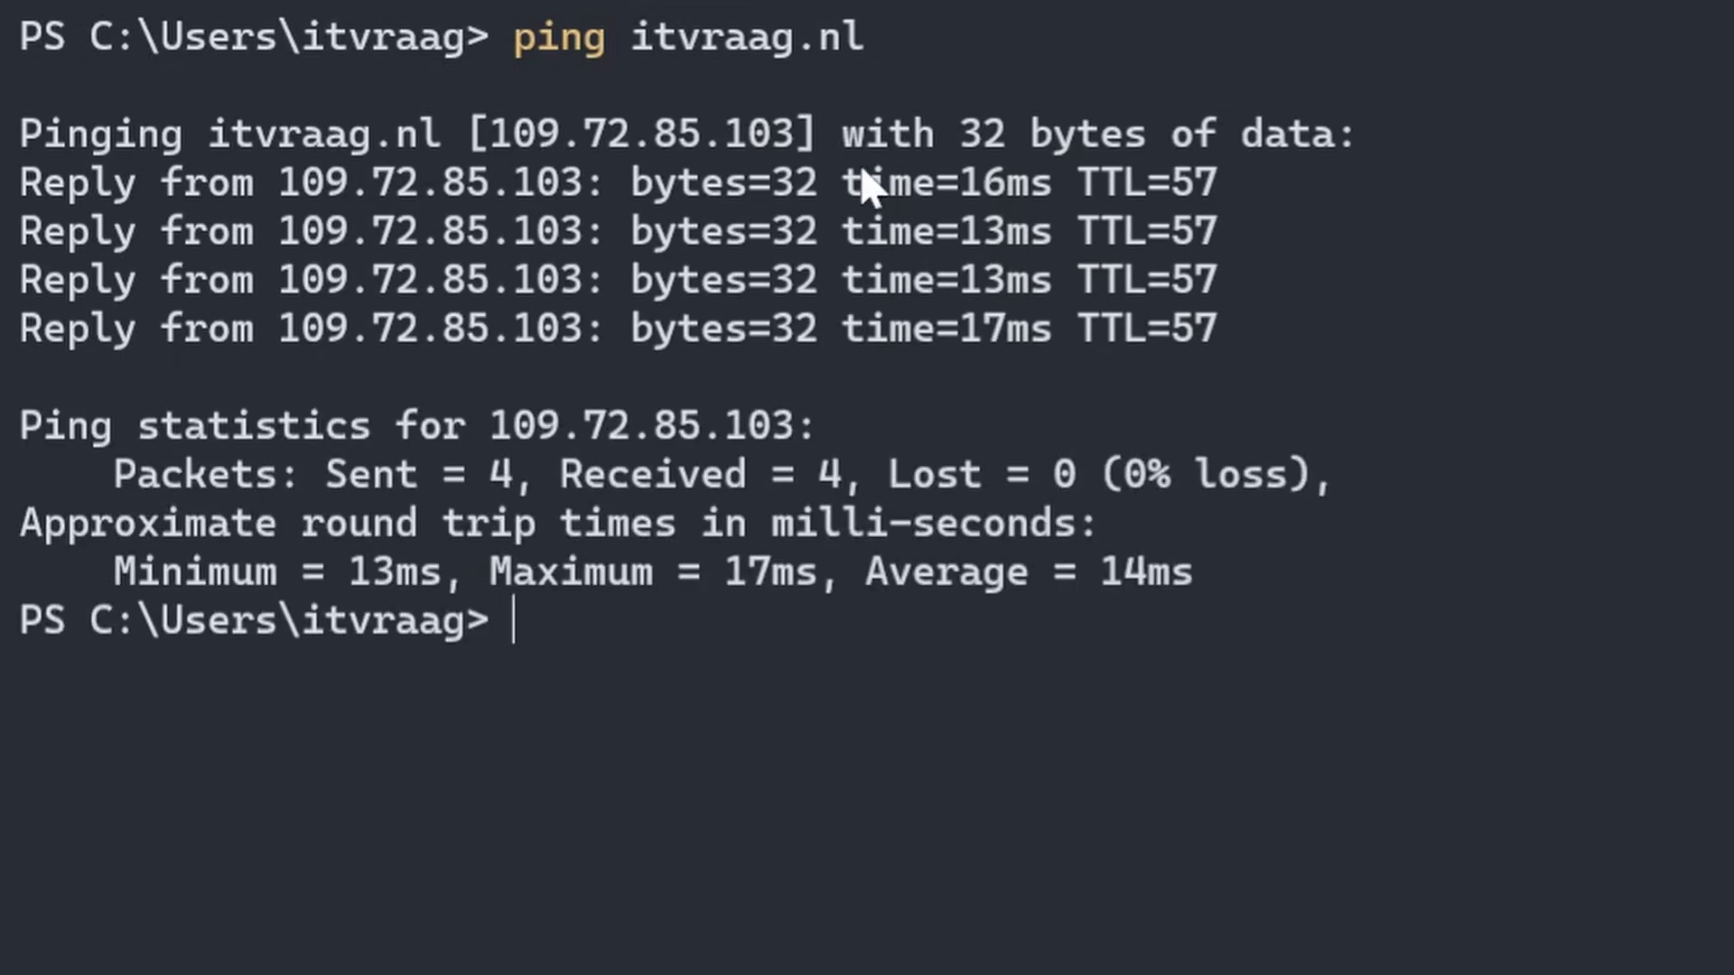
{"action": "double_click", "coordinate": [945, 183]}
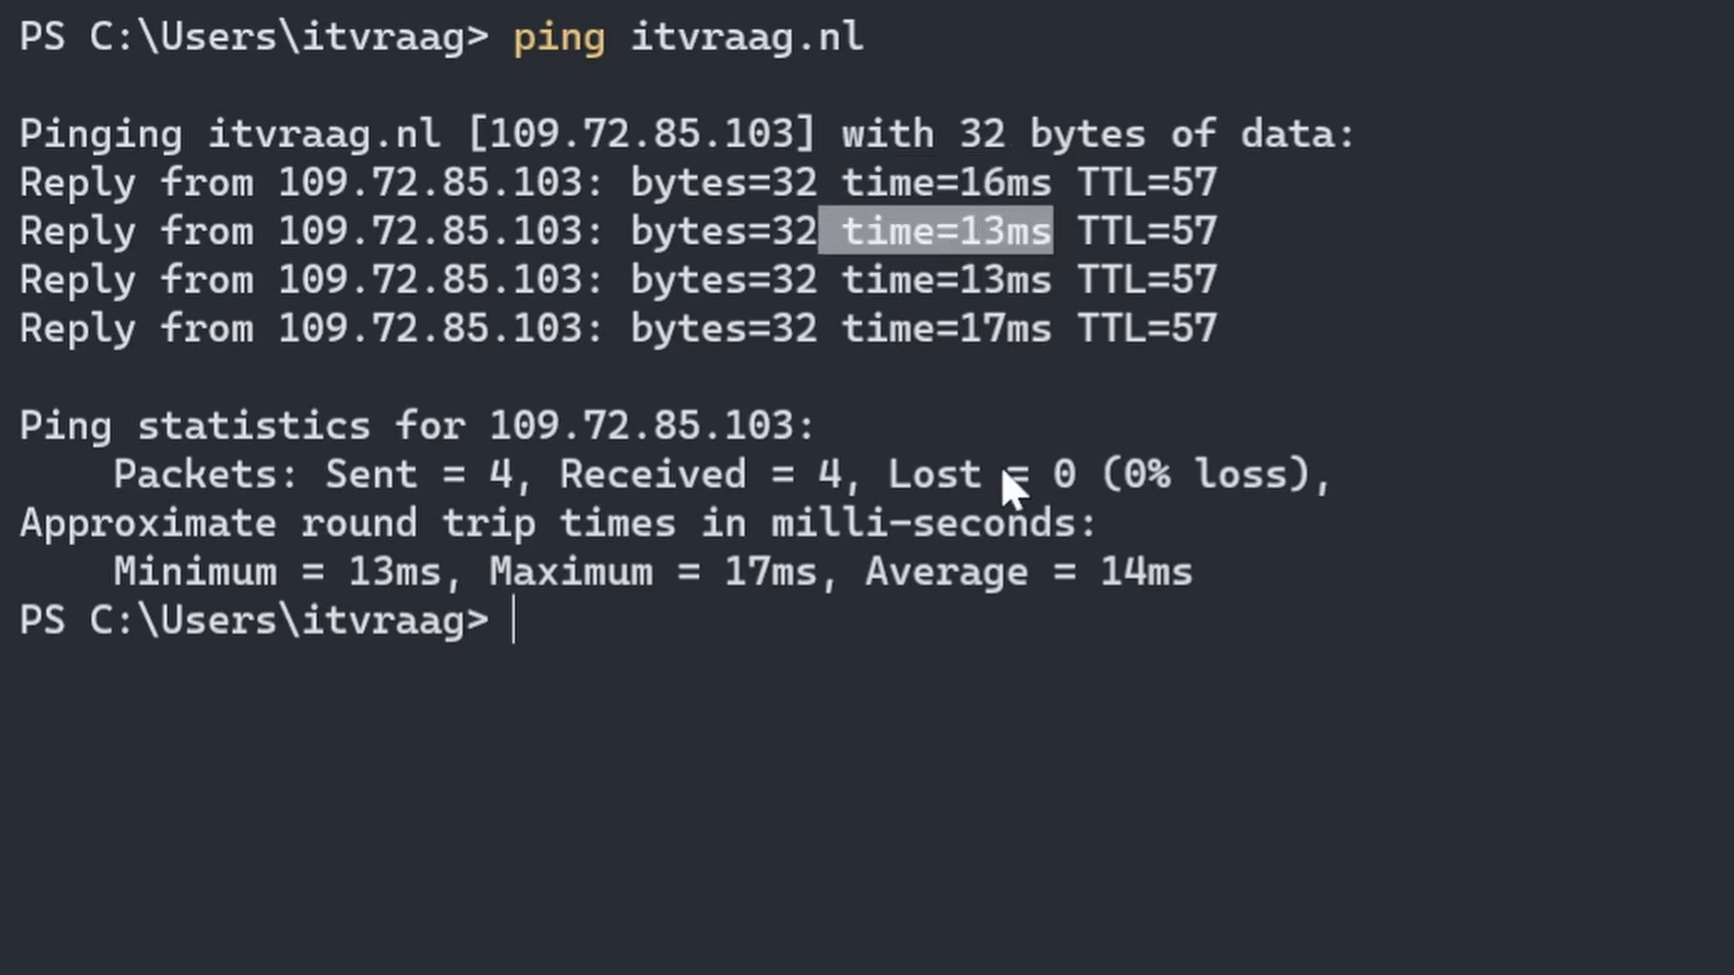
{"action": "mouse_move", "coordinate": [307, 583]}
{"action": "type", "text": "ping linux.com"}
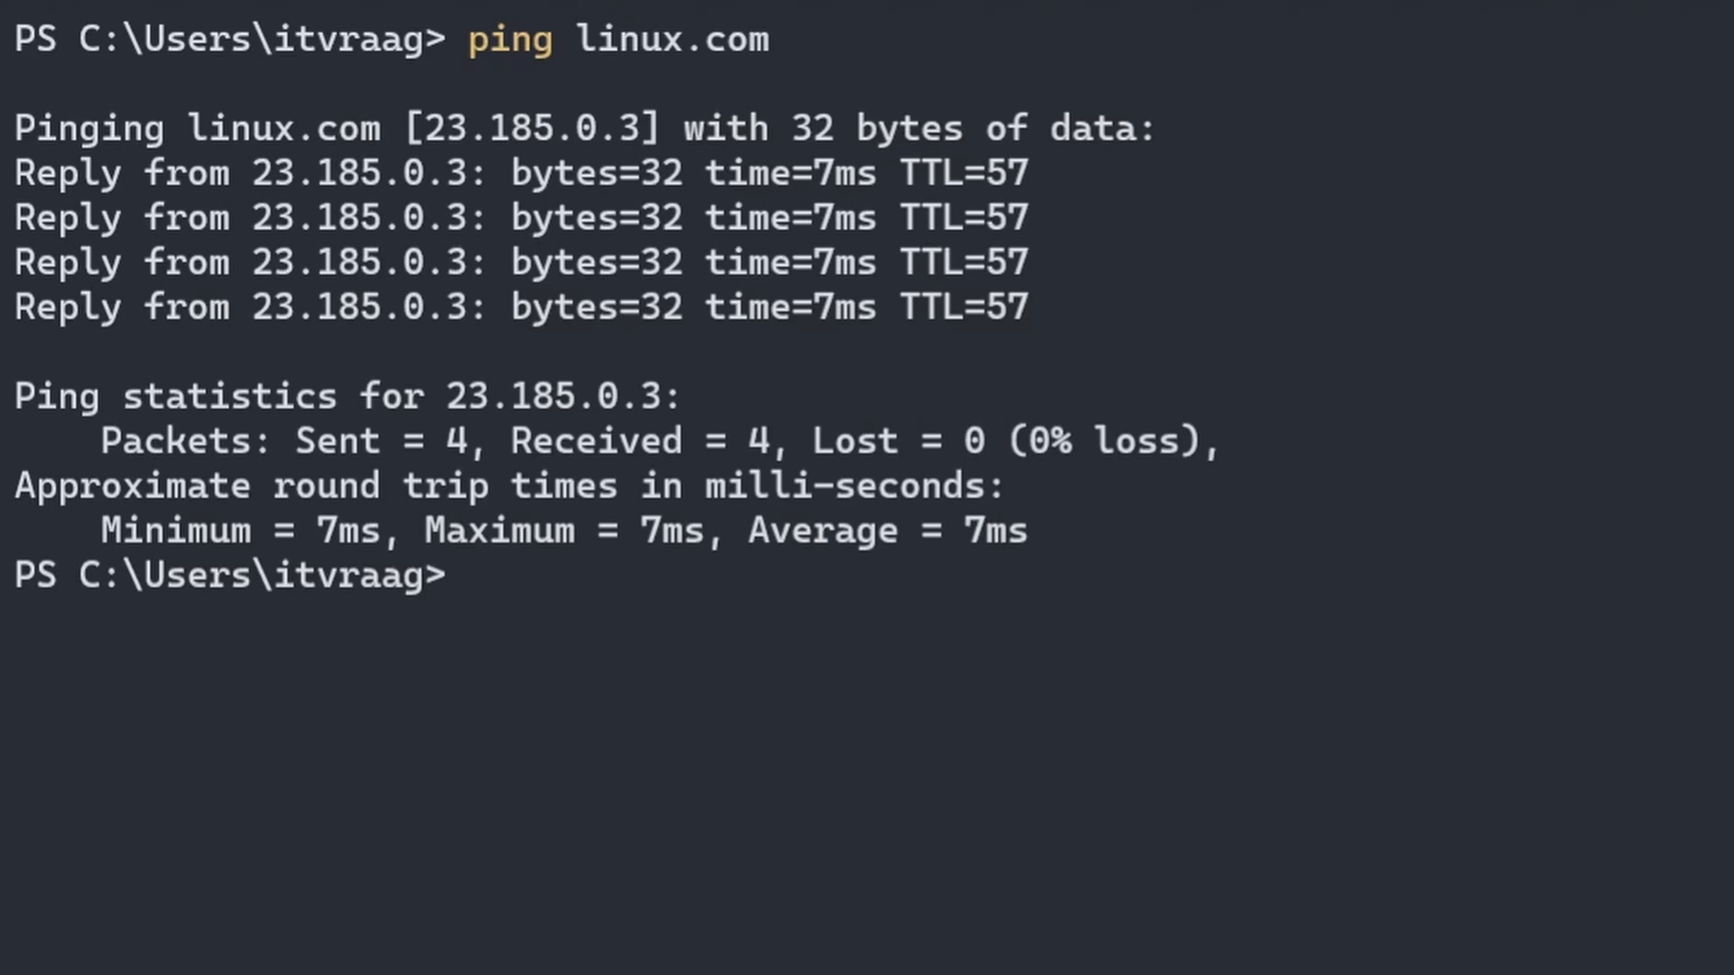
Install the traceroute tool in the Ubuntu shell with sudo apt install
{"action": "type", "text": "sudo apt install t"}
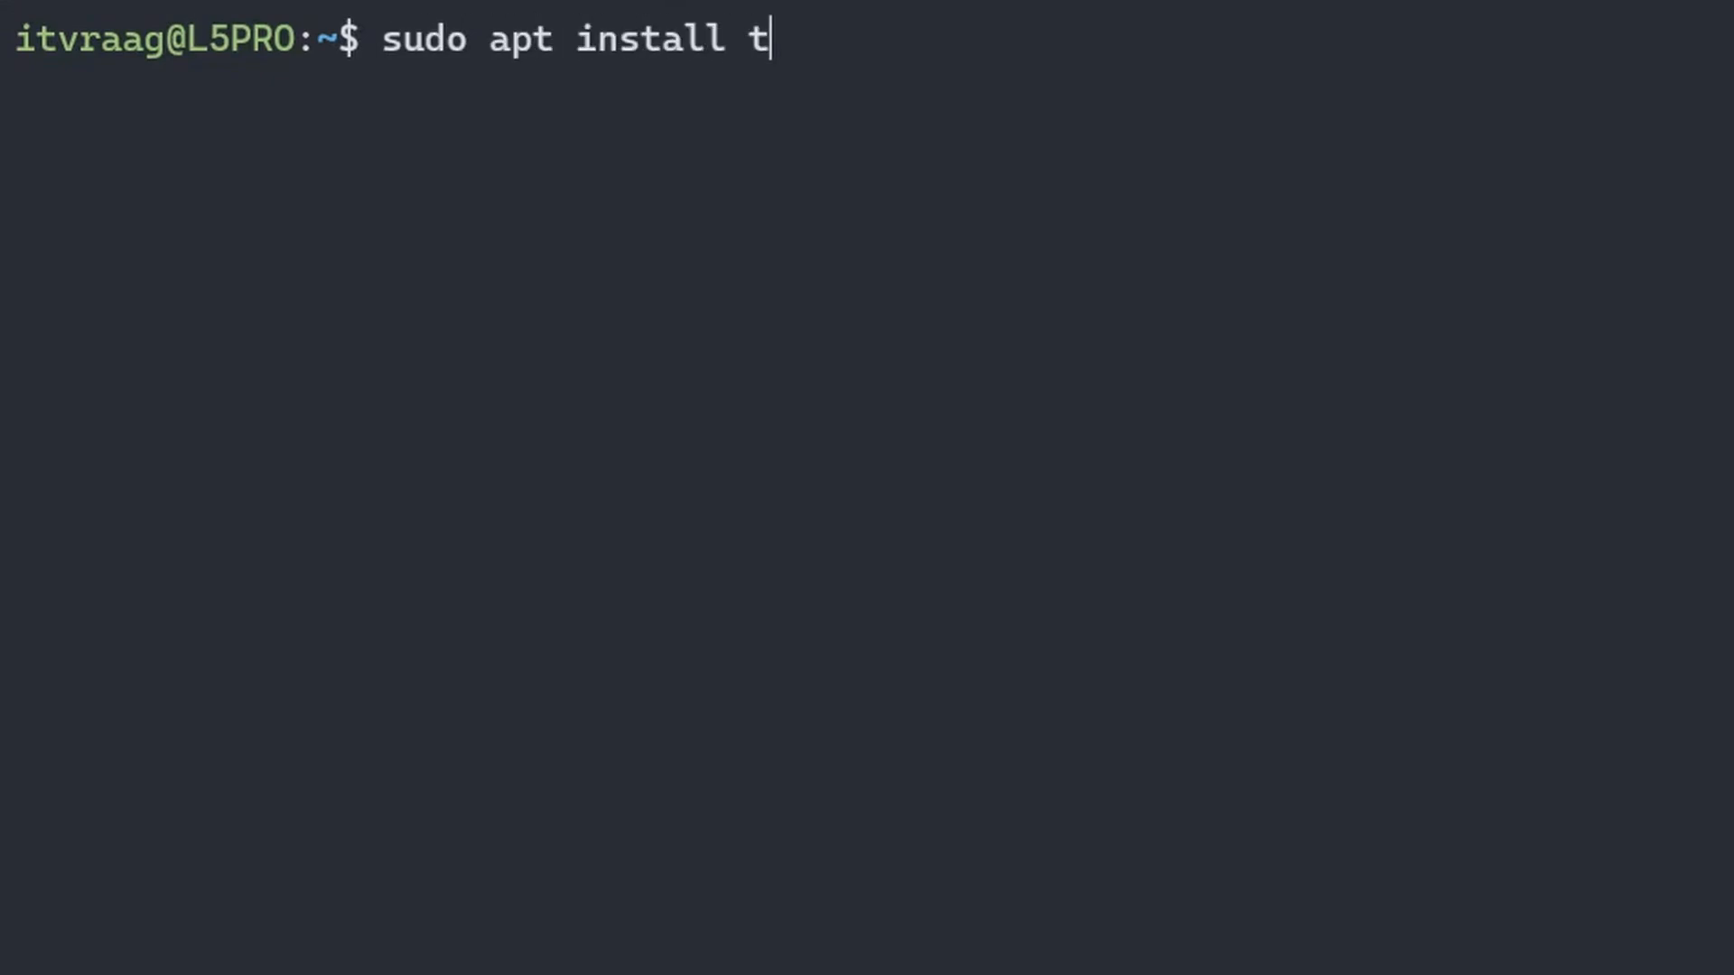
{"action": "key", "text": "Enter"}
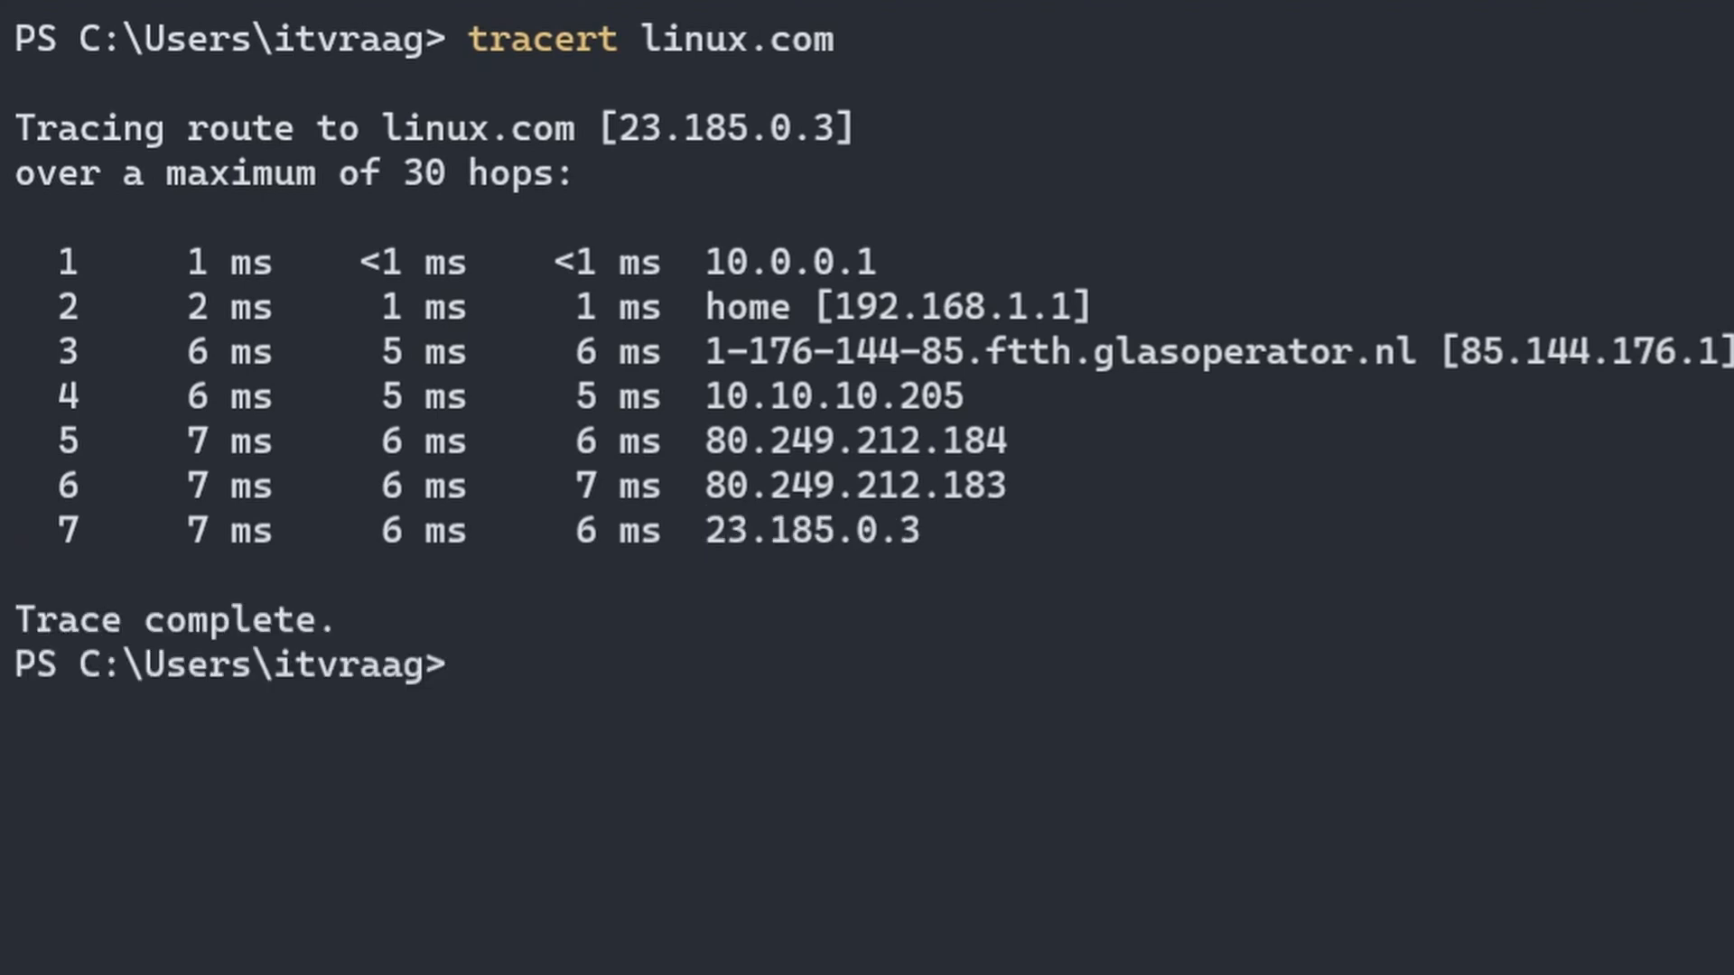
Ping linux.com for four 7 ms replies, then begin typing tracert
{"action": "type", "text": "ping l"}
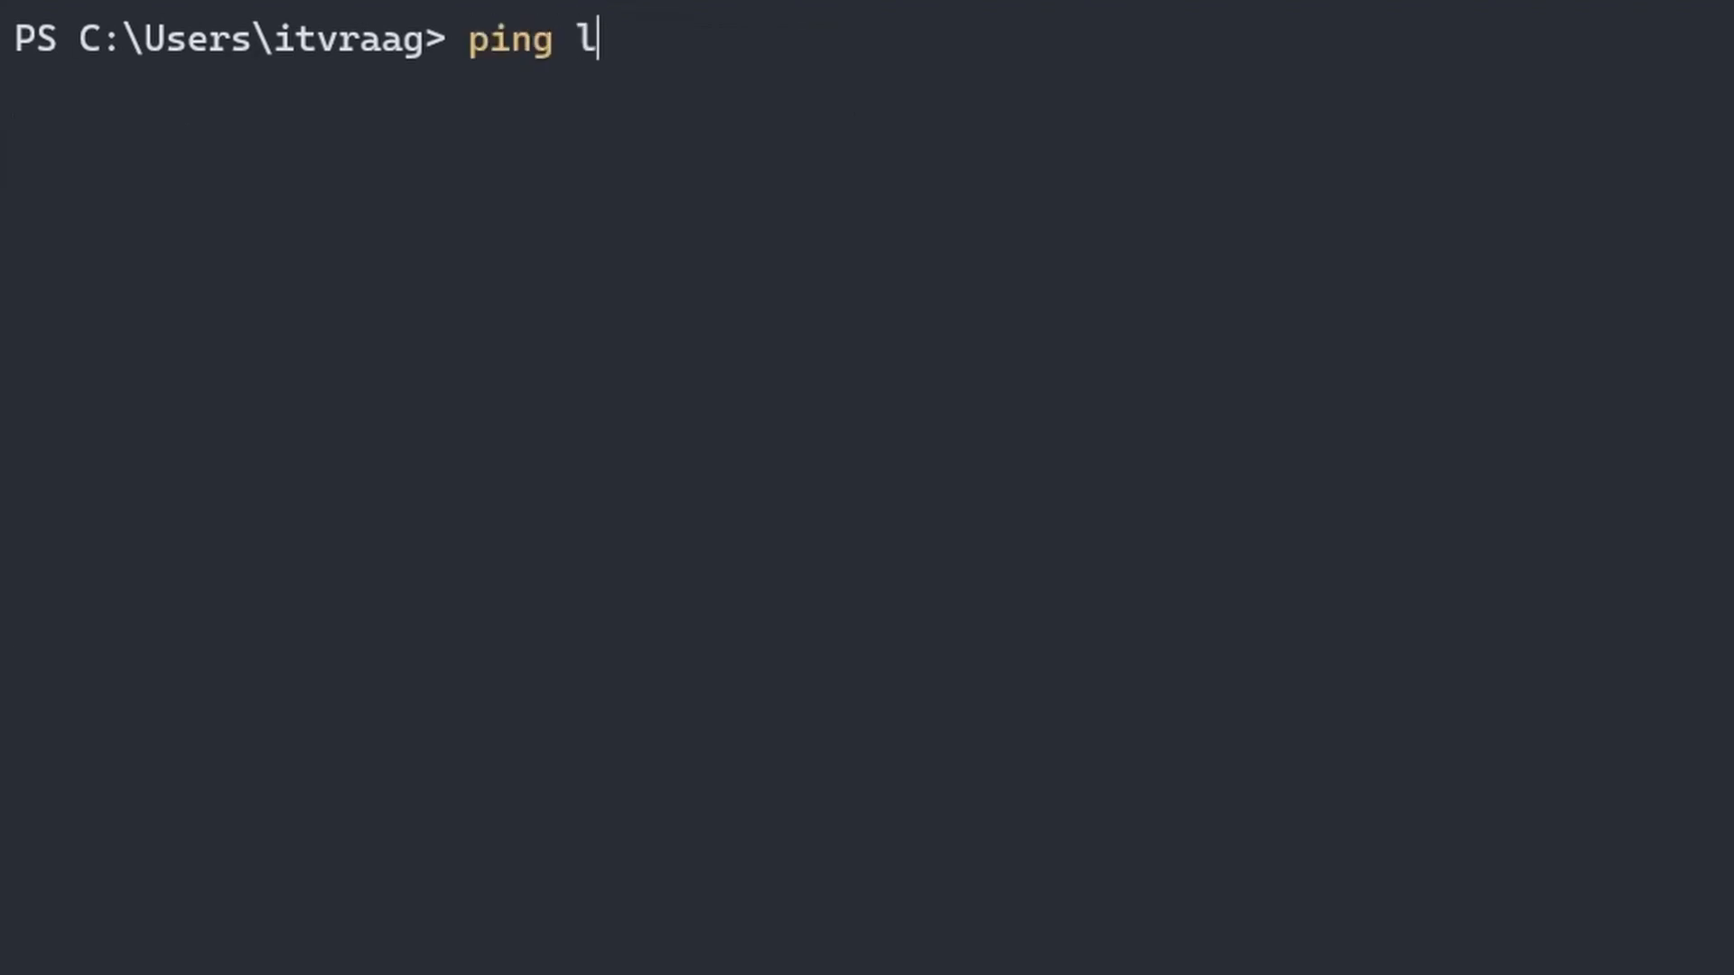
{"action": "key", "text": "Enter"}
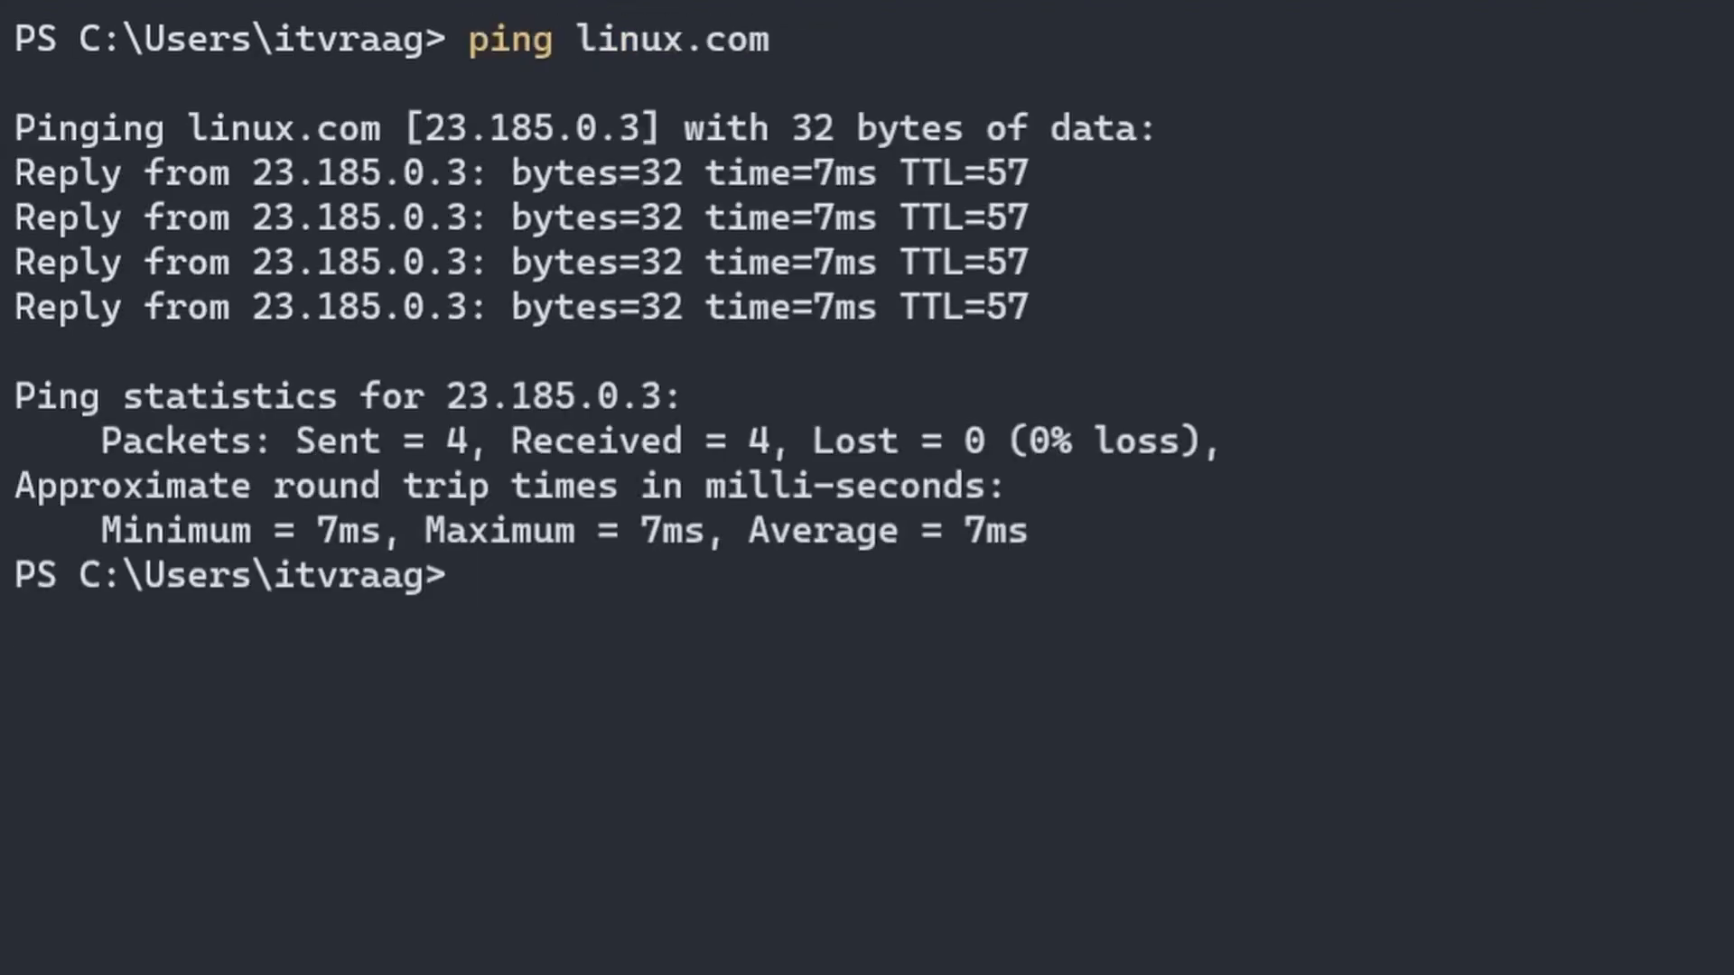
{"action": "type", "text": "tracer"}
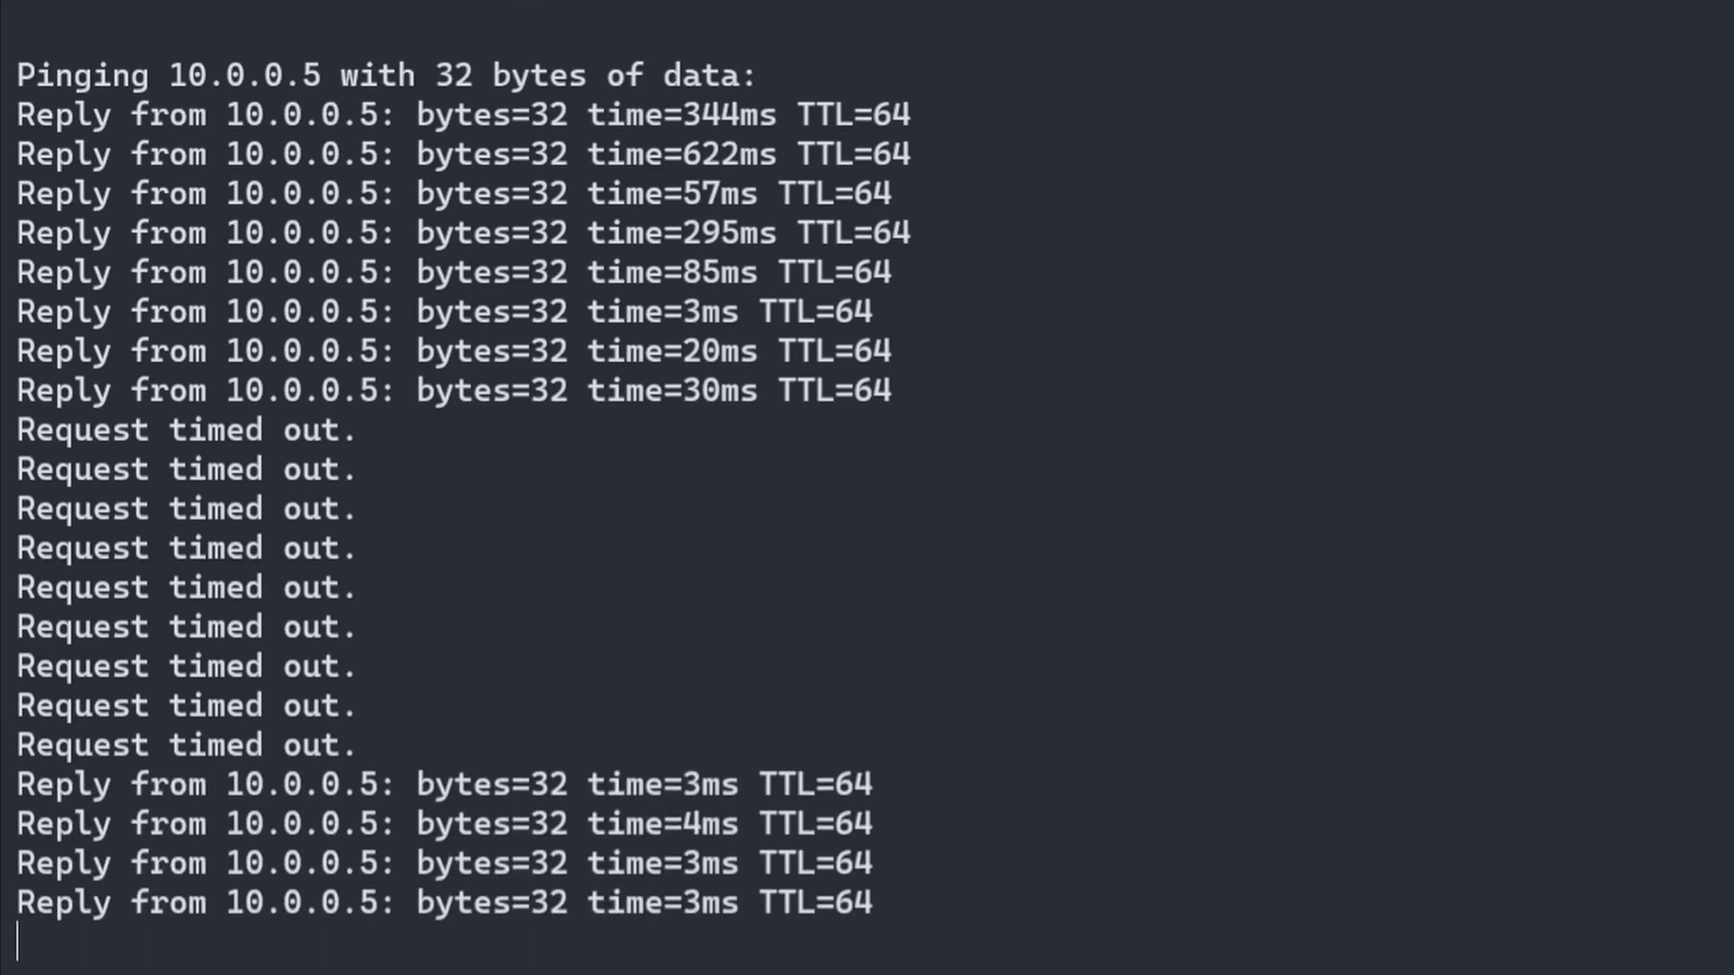
Scroll the continuous ping -t 10.0.0.5 output to review timeouts and resumed replies
{"action": "scroll", "scroll_direction": "down", "scroll_amount": 3}
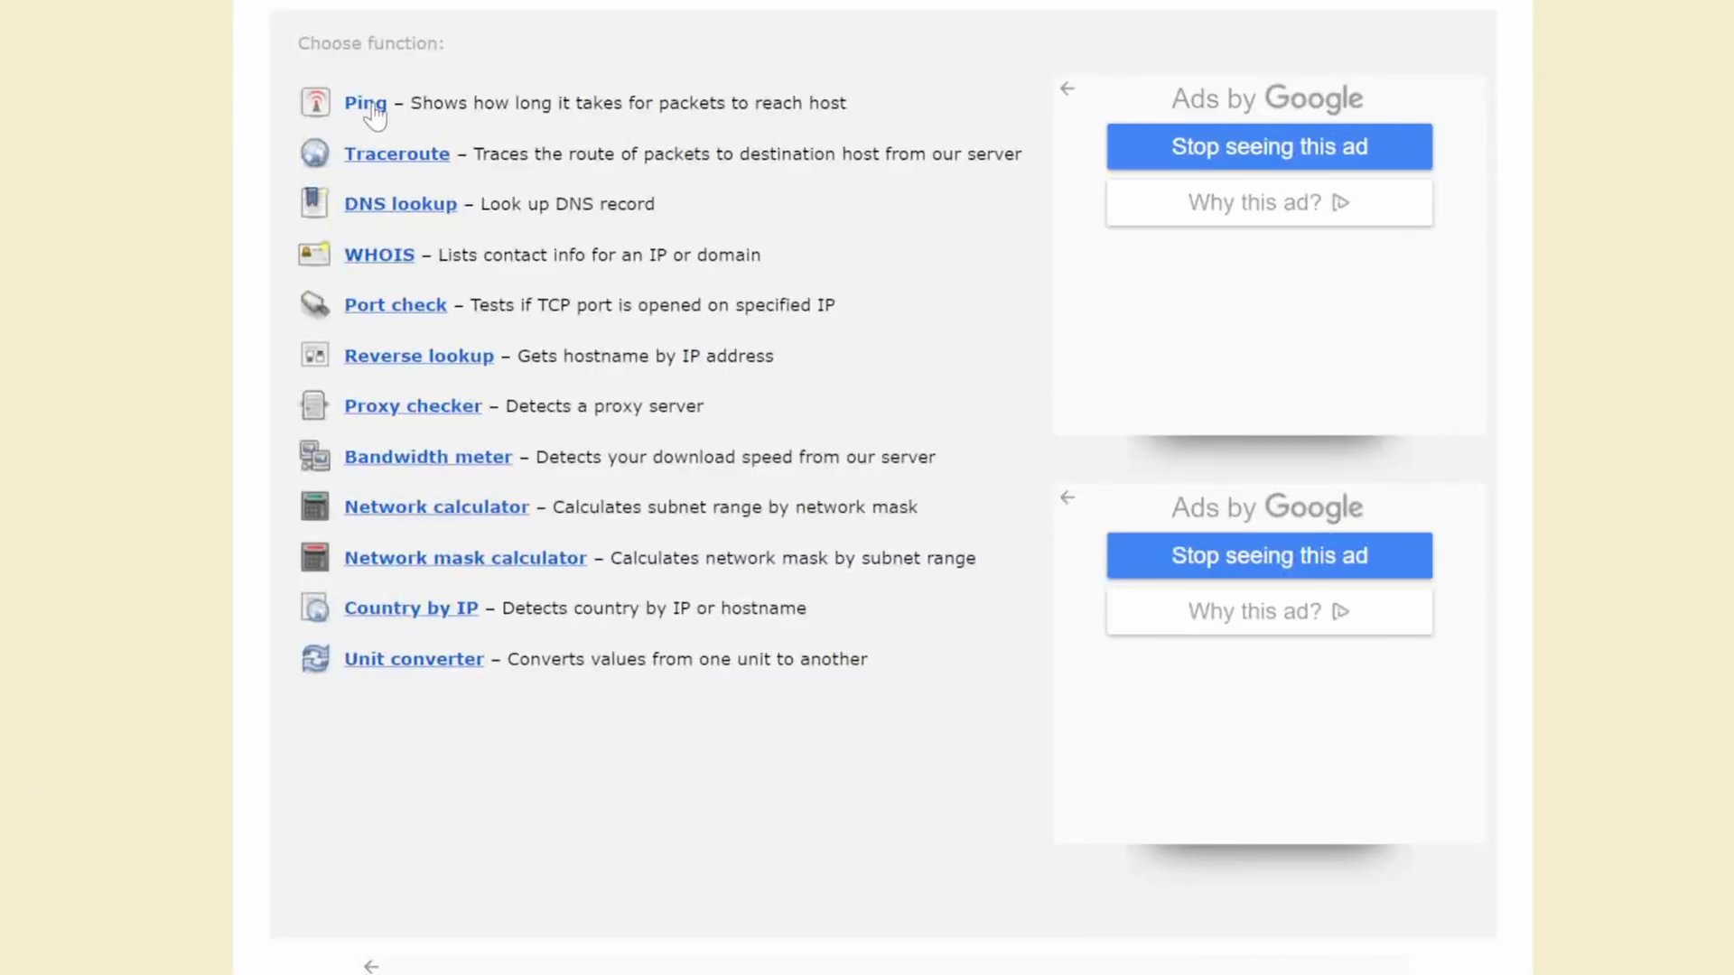
Start an online ping of google.com with ping.eu's Ping tool
{"action": "left_click", "coordinate": [365, 103]}
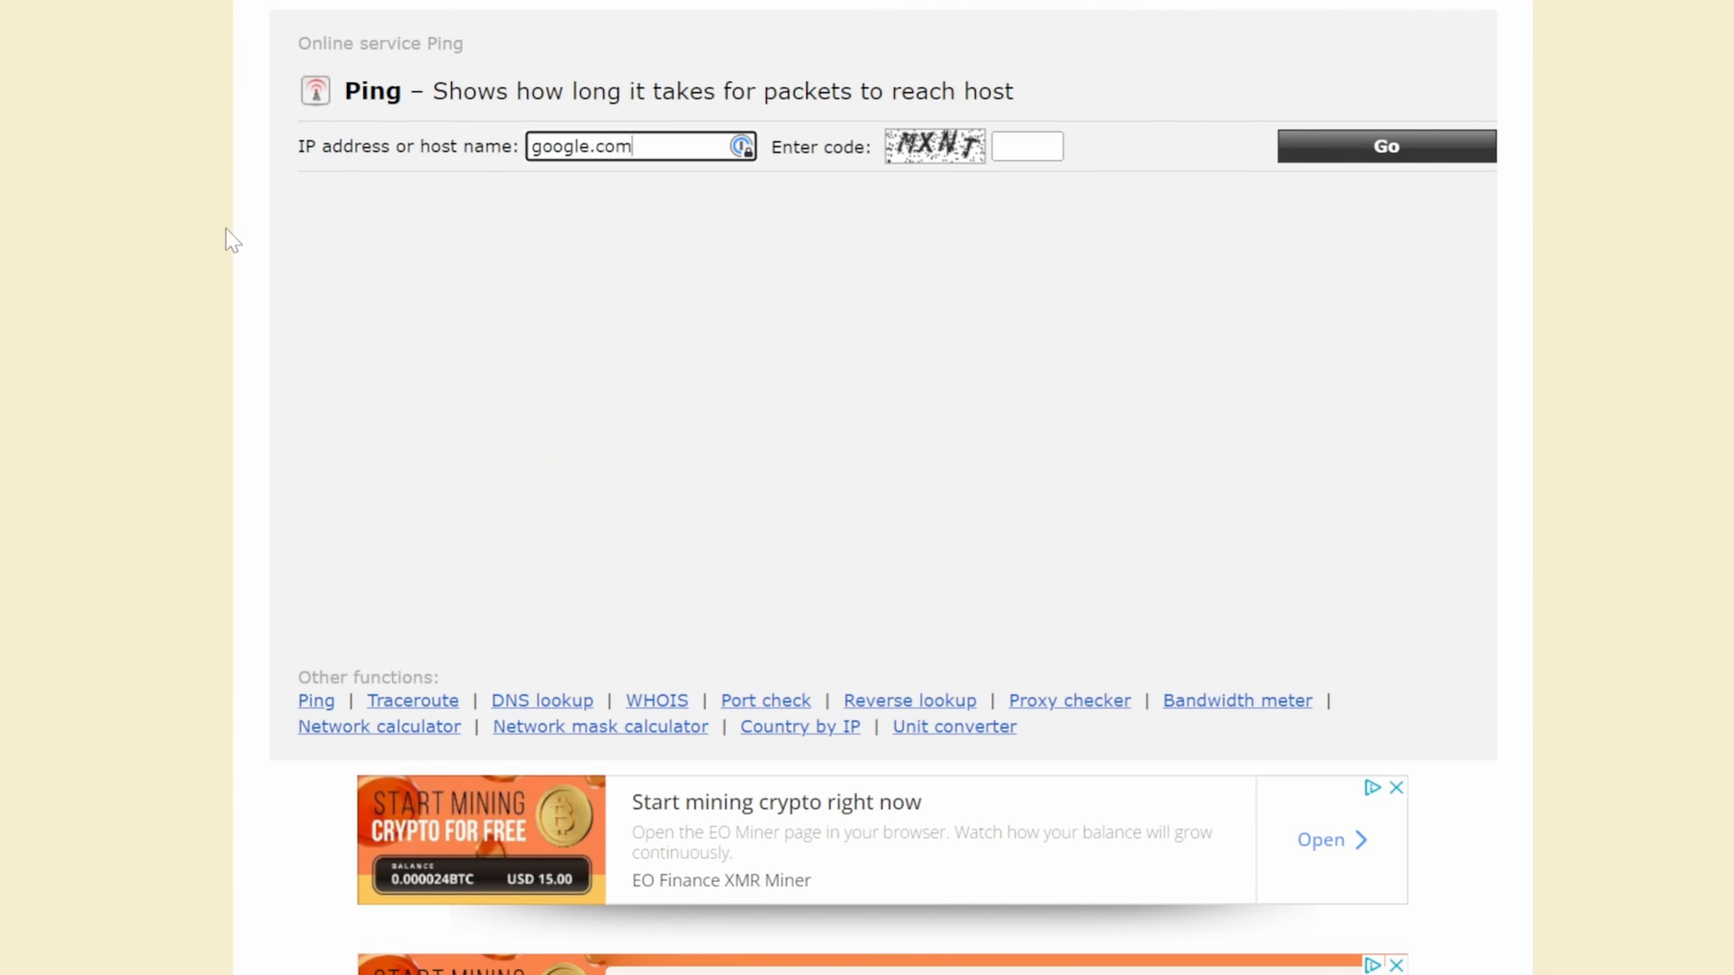
{"action": "left_click", "coordinate": [1387, 145]}
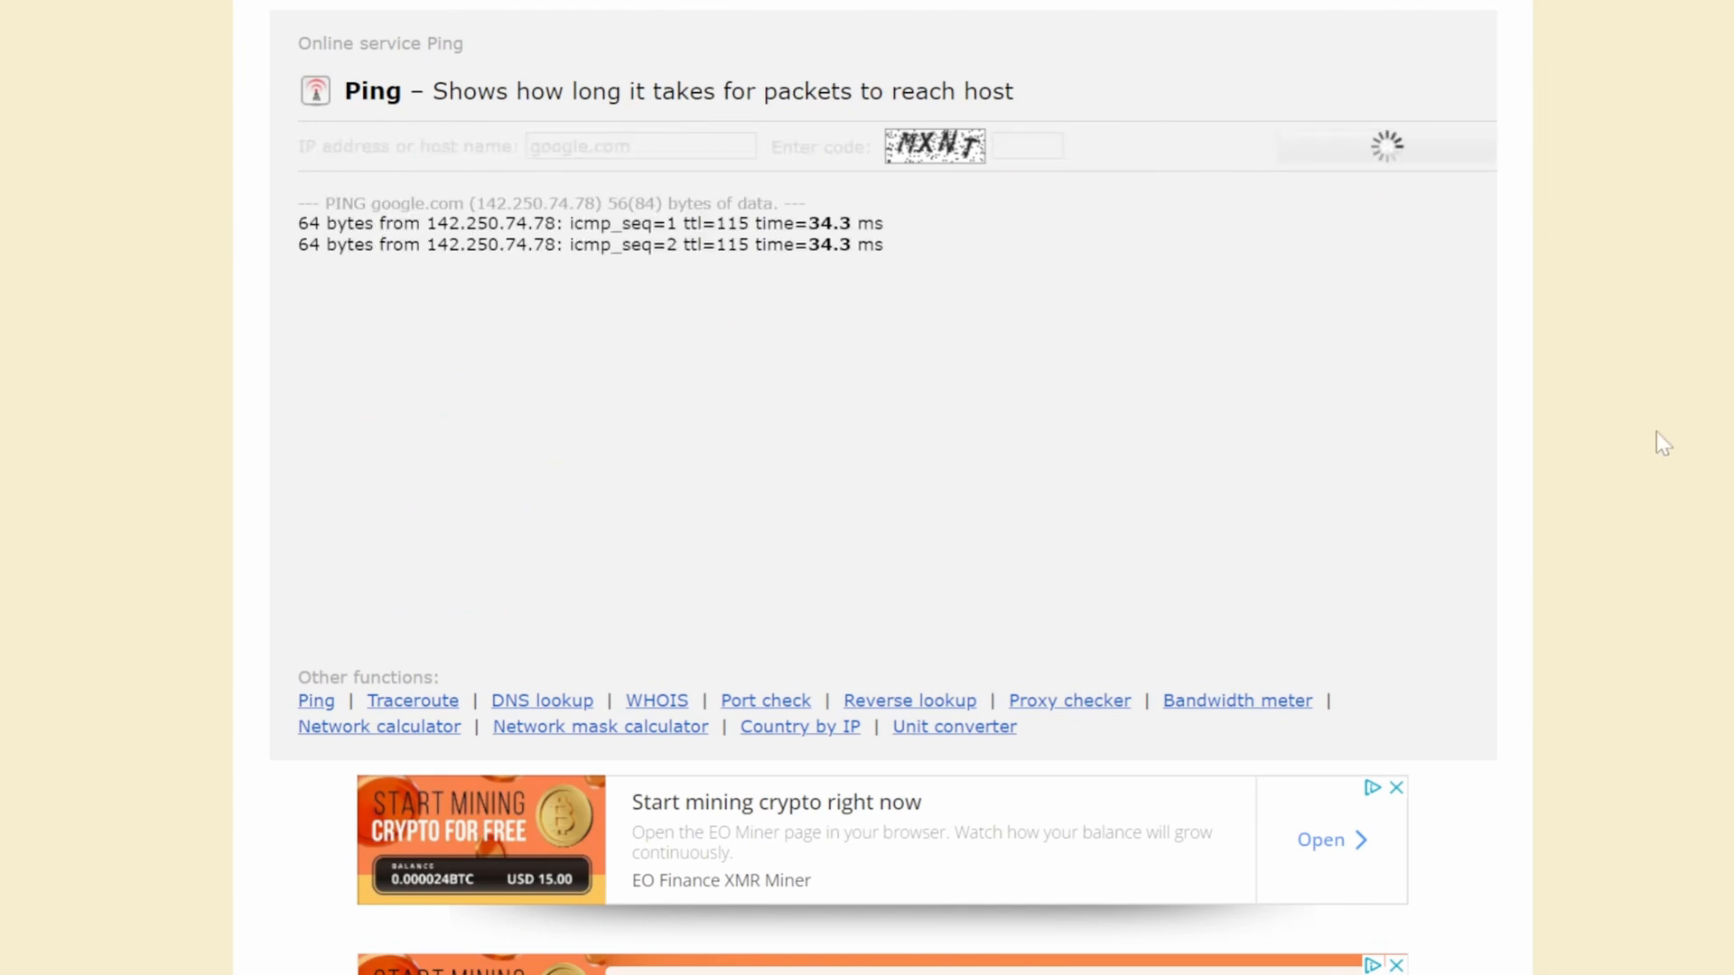